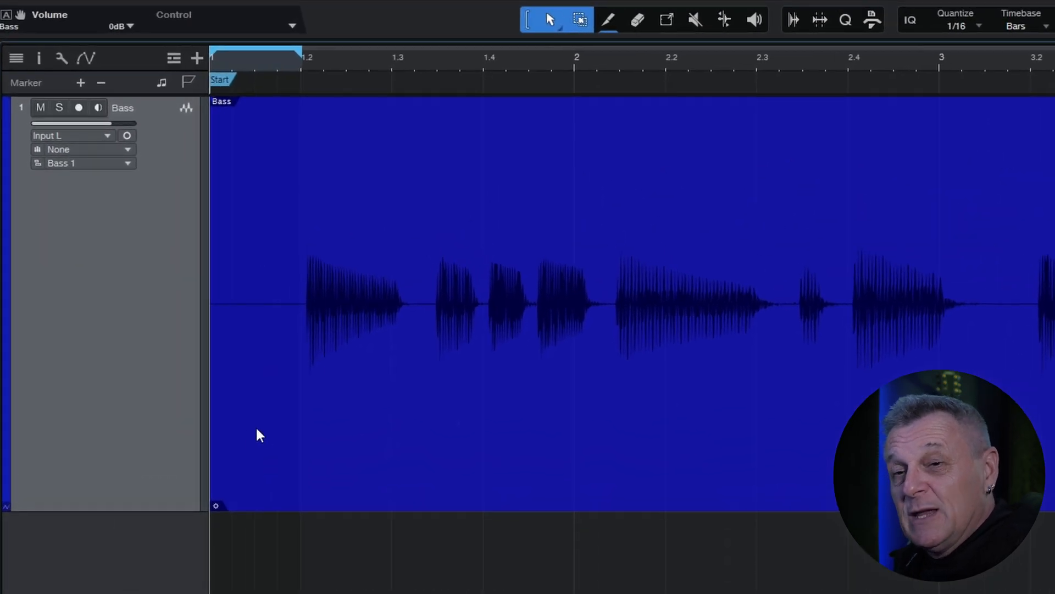
mouse_move(241, 427)
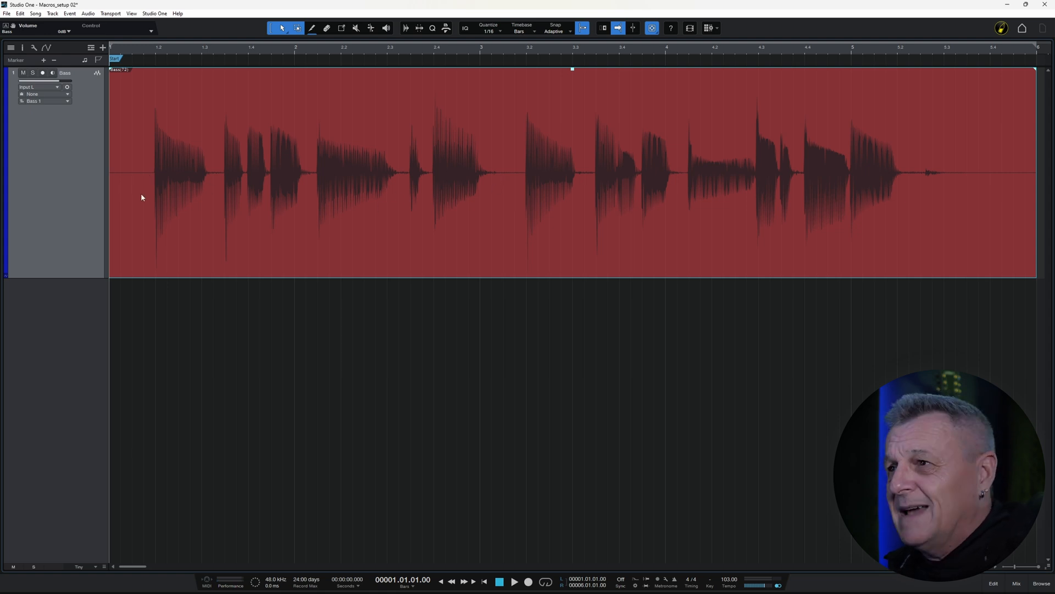
mouse_move(422, 323)
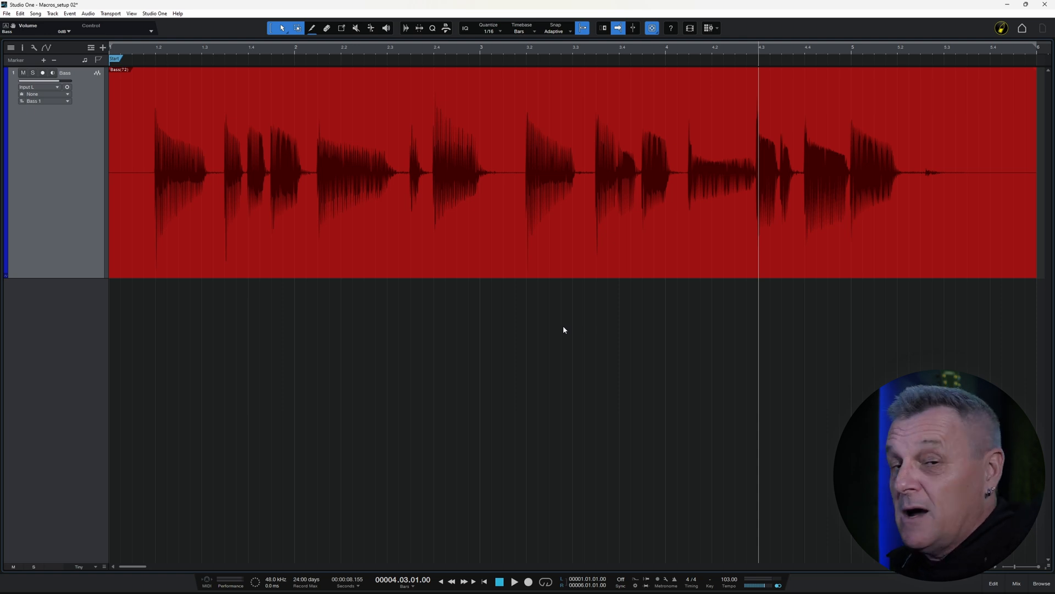
mouse_move(572, 319)
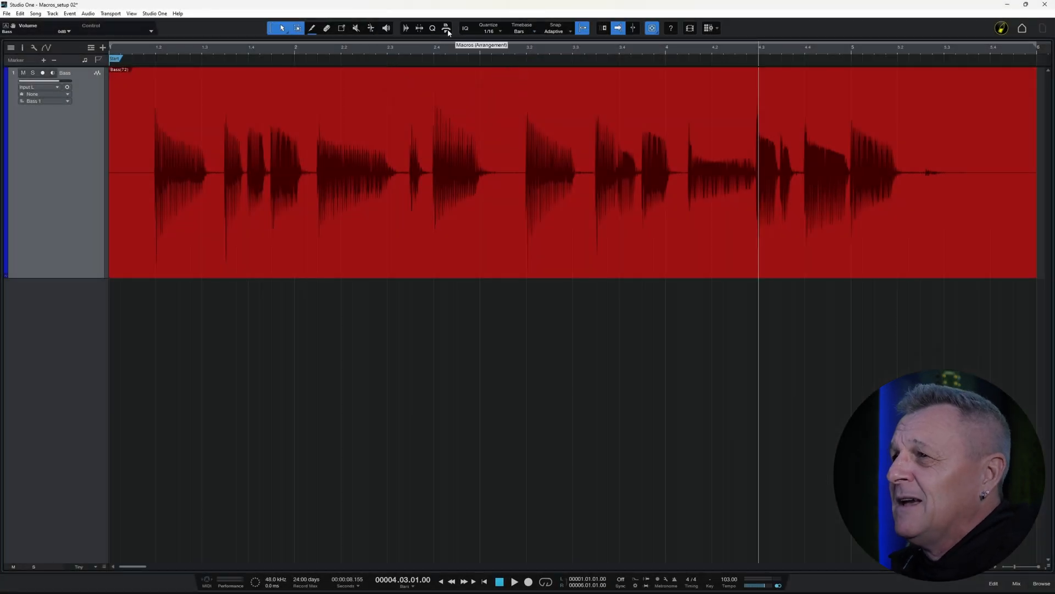
Step: Show the Arrangement macro buttons in the toolbar
left_click(445, 28)
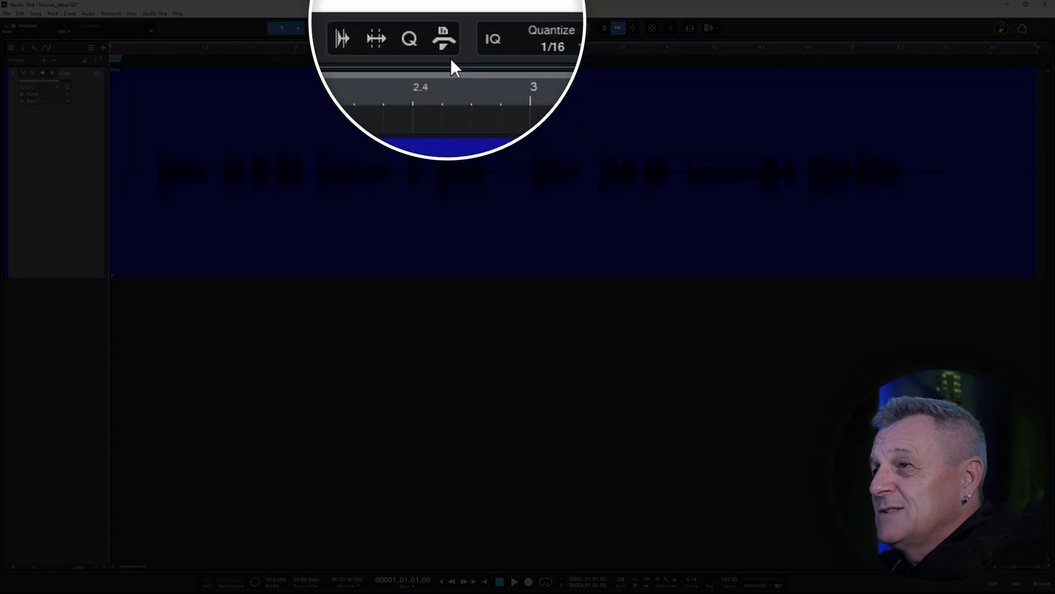
mouse_move(450, 64)
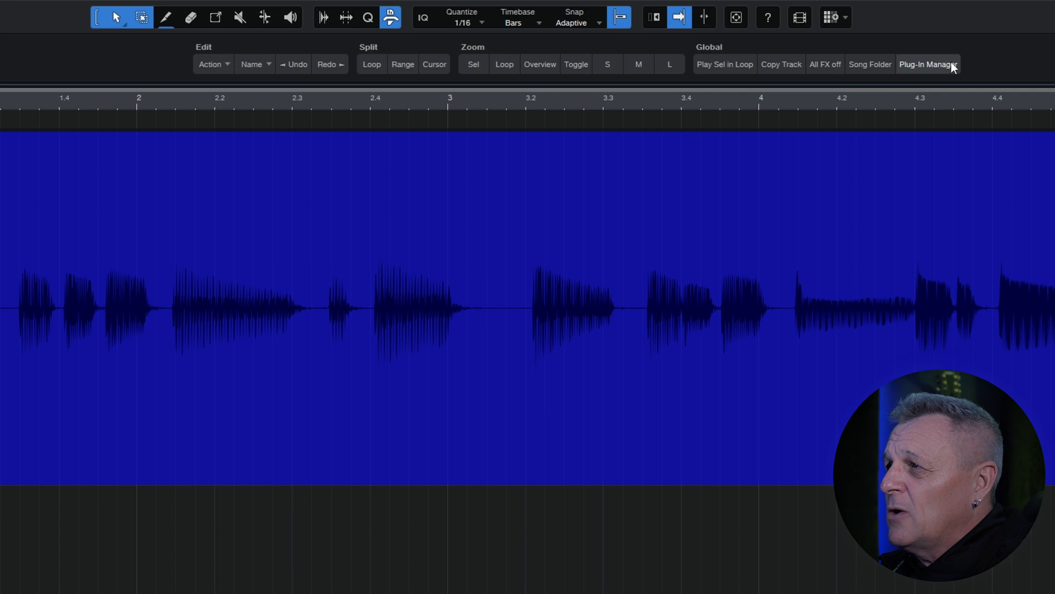
mouse_move(155, 63)
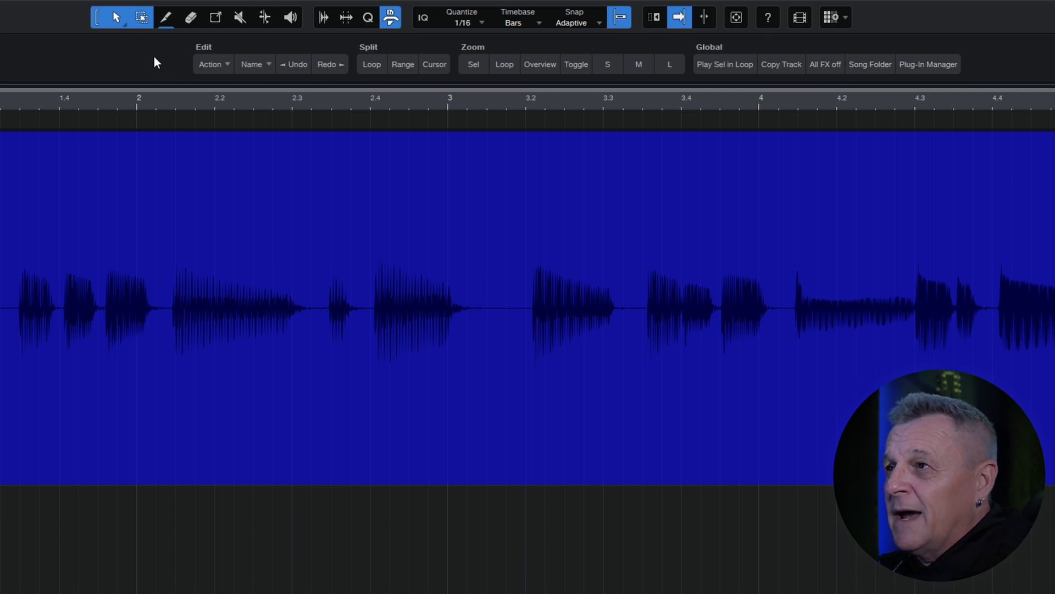
mouse_move(142, 67)
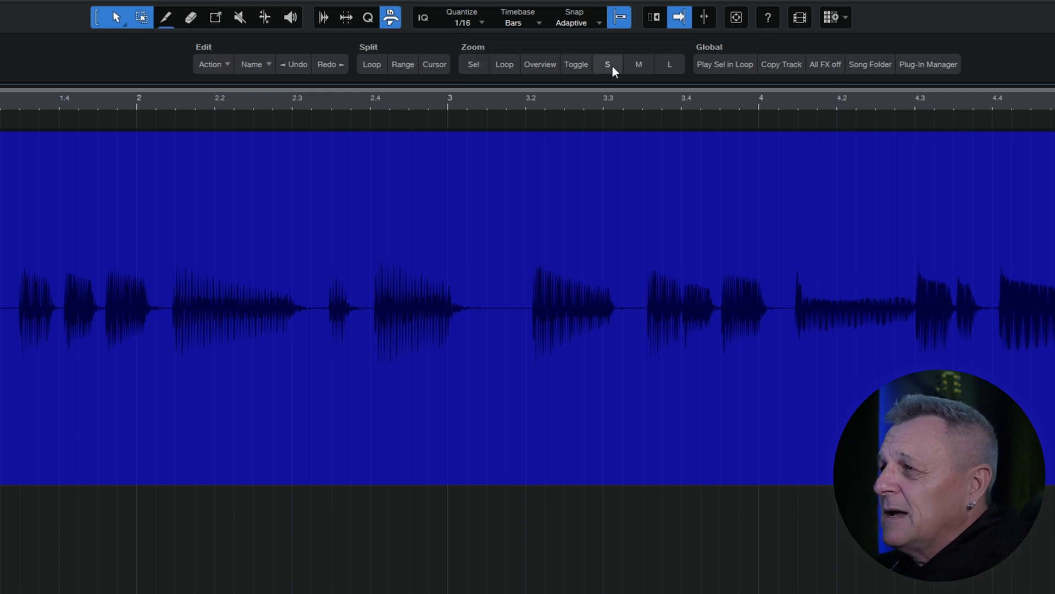
Step: Cycle the bass track through S, M and L height presets and the song overview, ending on large
left_click(607, 63)
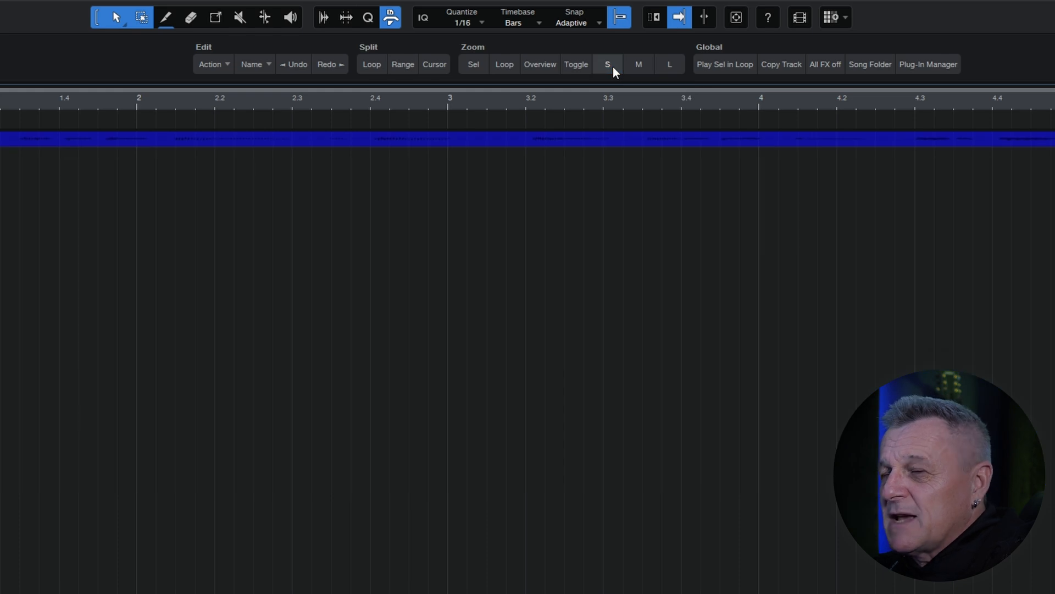
left_click(670, 64)
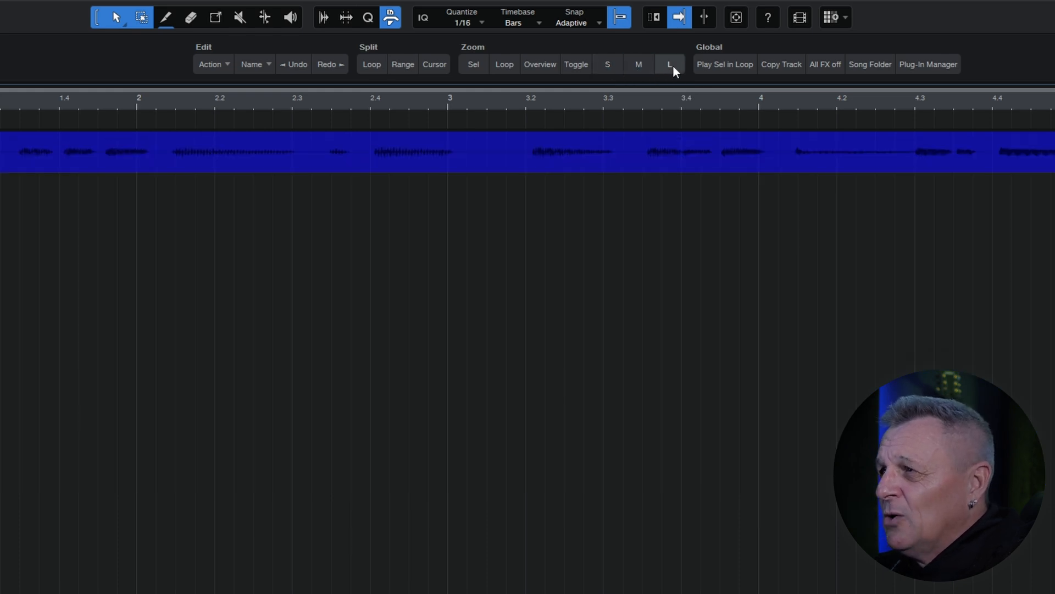
left_click(540, 64)
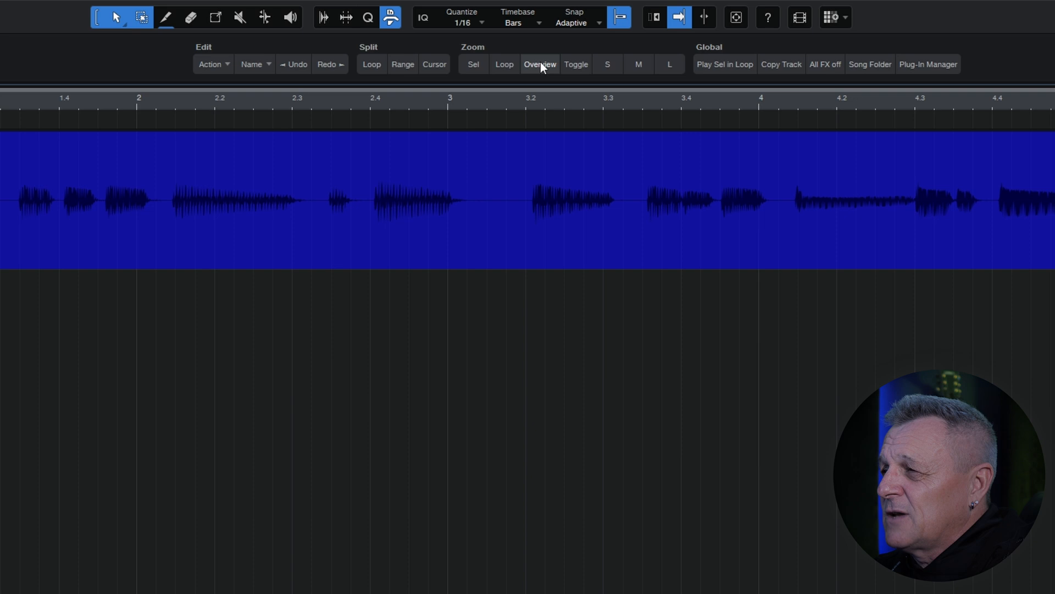
left_click(539, 64)
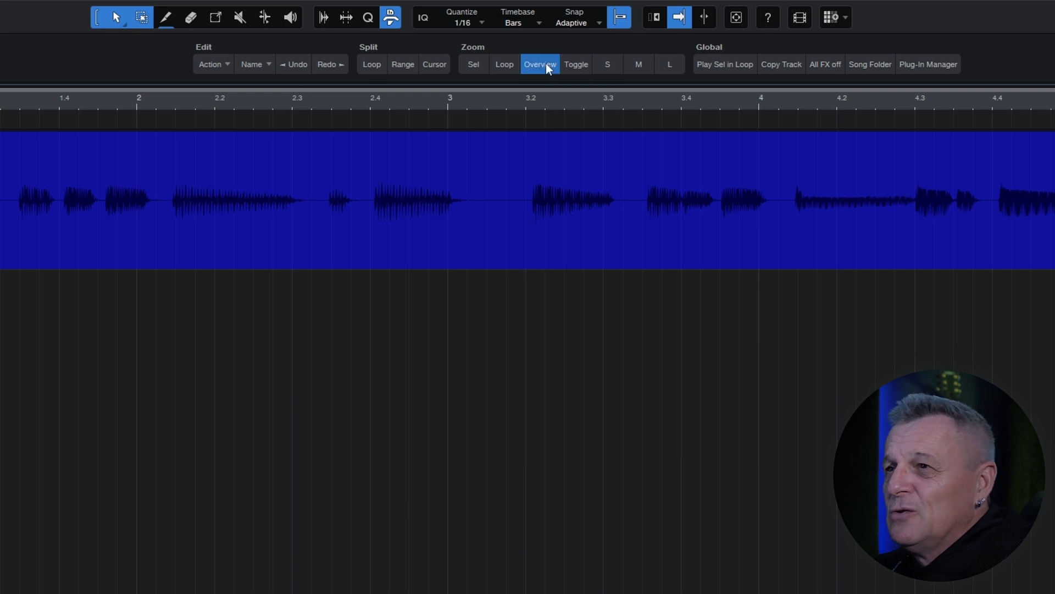
left_click(540, 63)
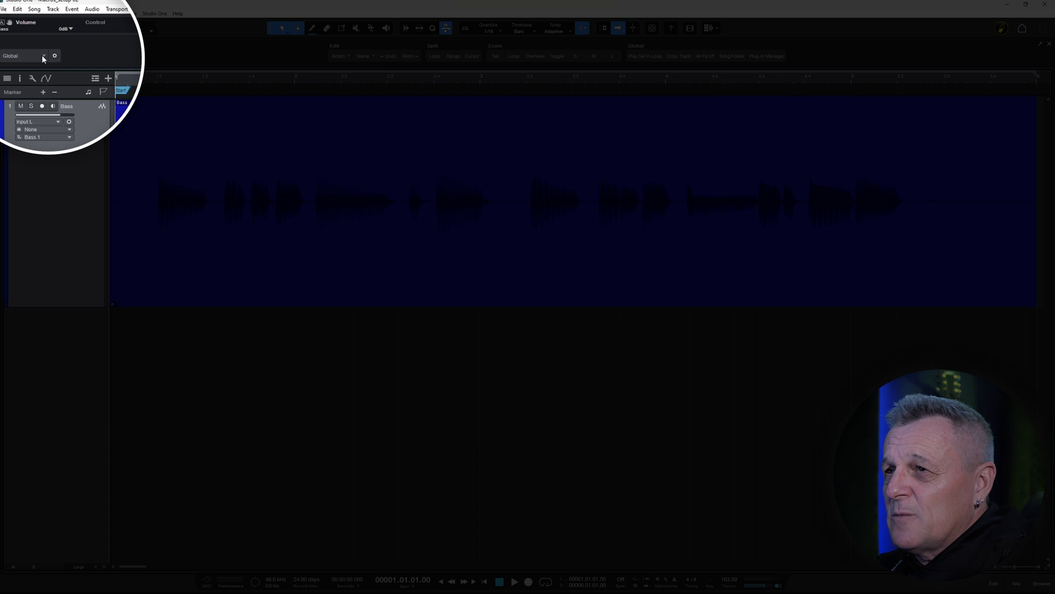
Step: Browse the Audio Editing, Music Editing and Music Creation macro pages, ending back on Global
left_click(26, 55)
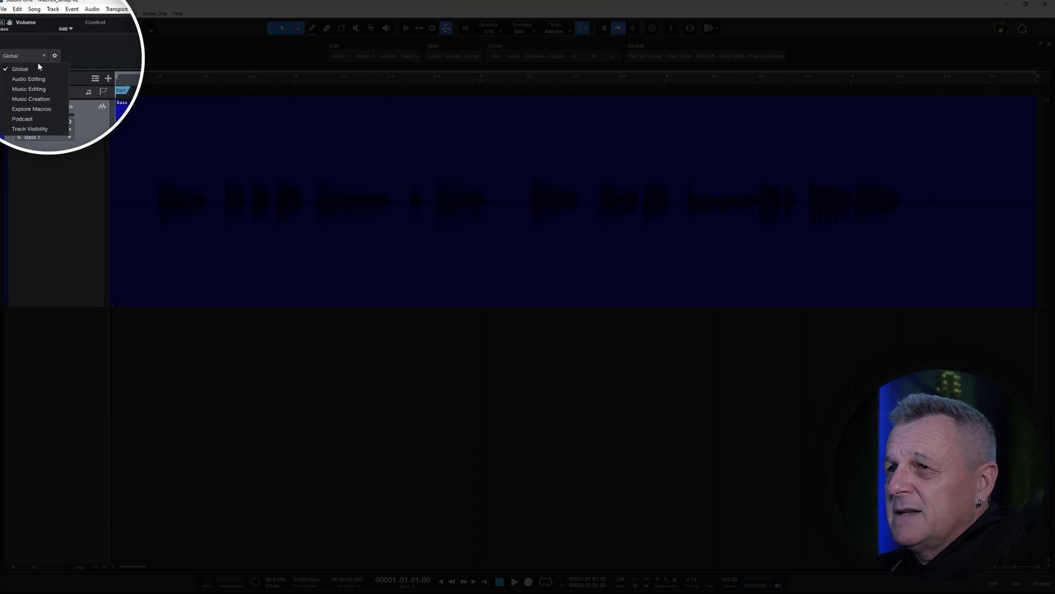
left_click(29, 79)
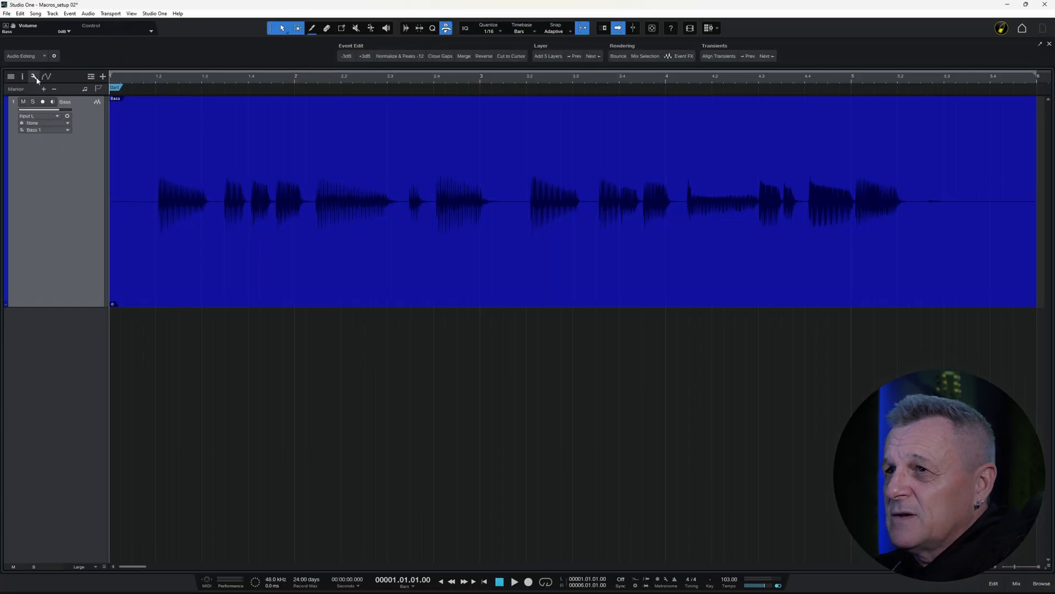
left_click(27, 55)
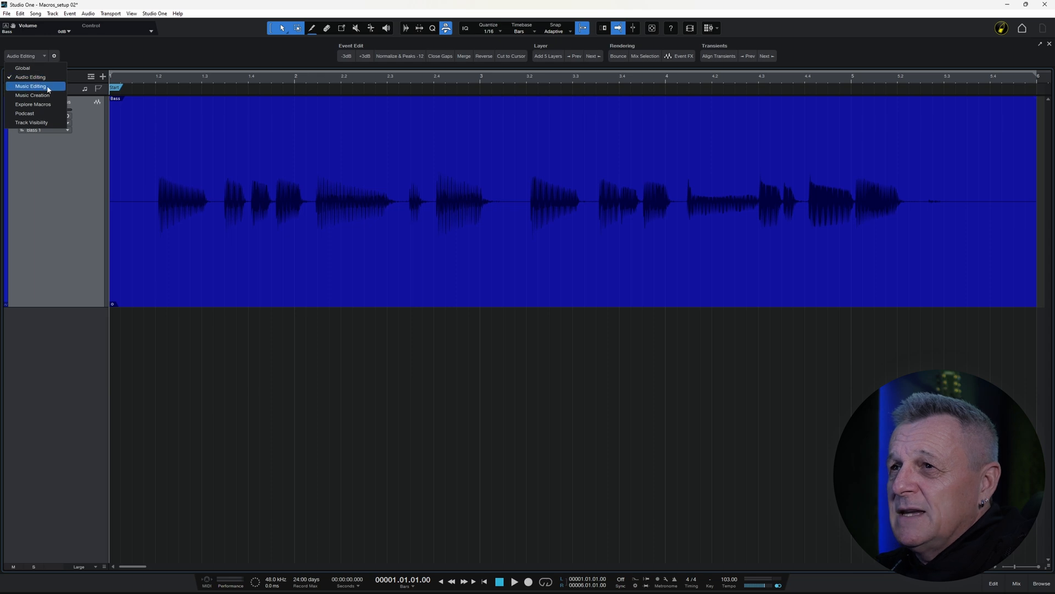
left_click(30, 86)
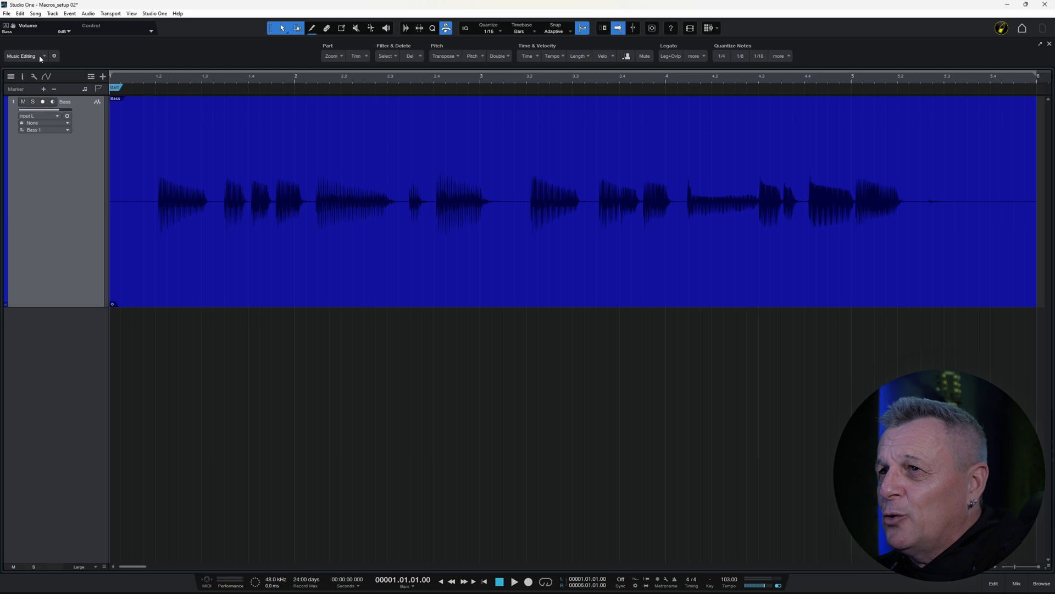
left_click(22, 55)
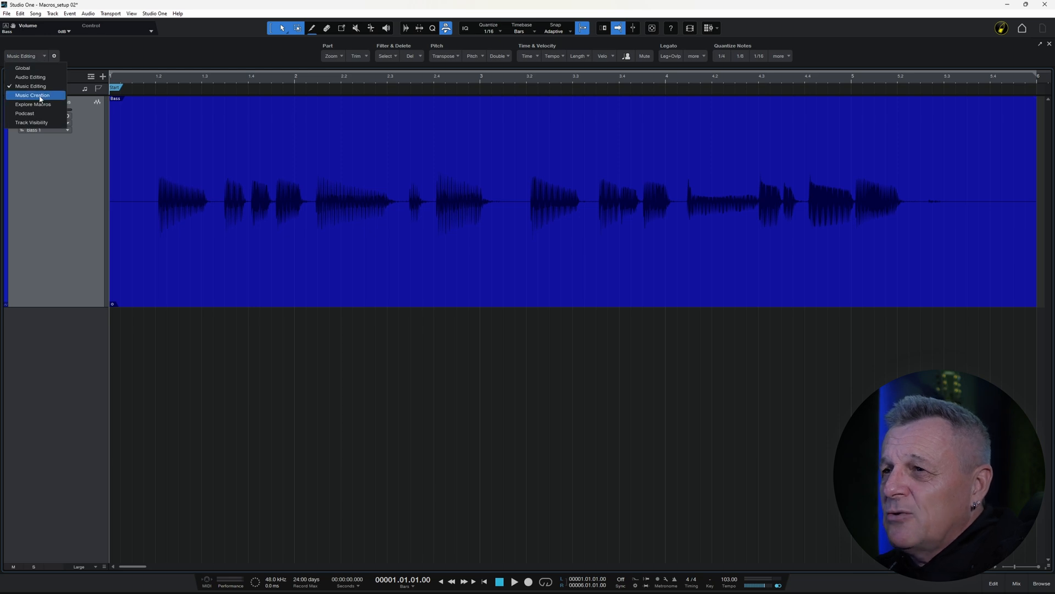
left_click(32, 95)
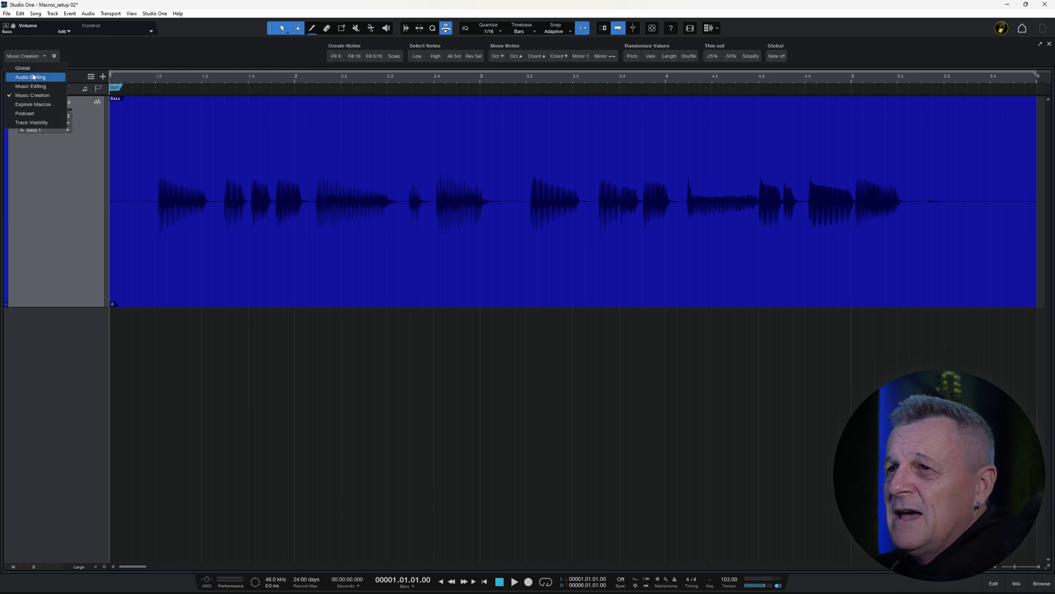
left_click(22, 67)
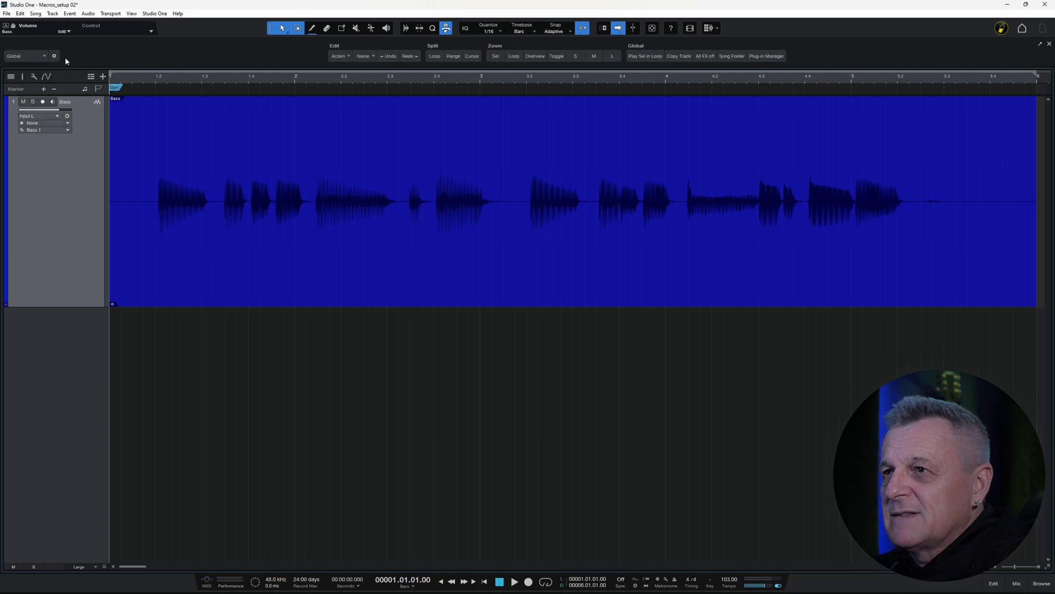
mouse_move(108, 52)
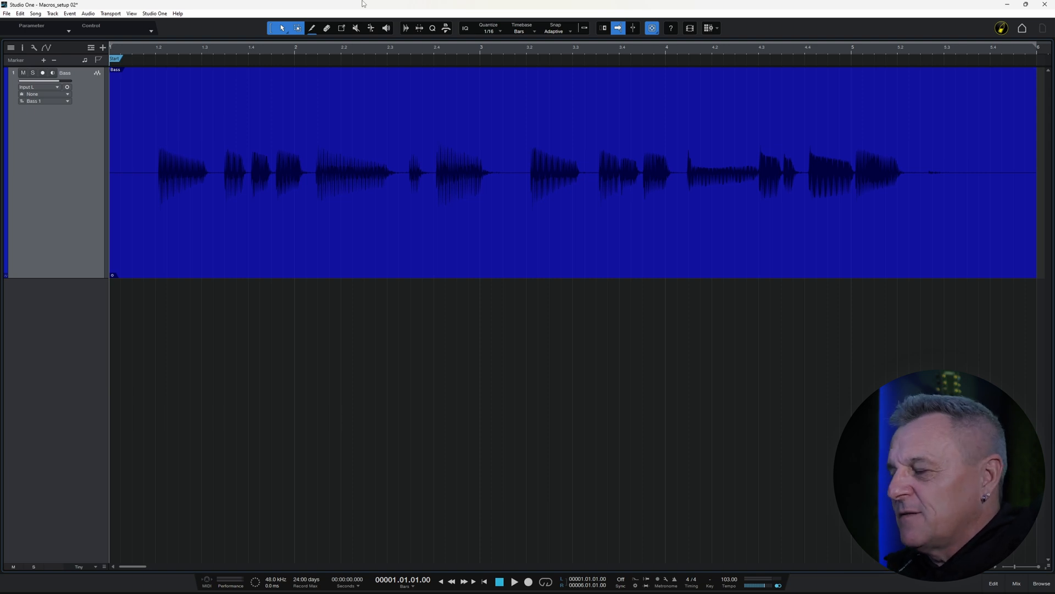
mouse_move(379, 19)
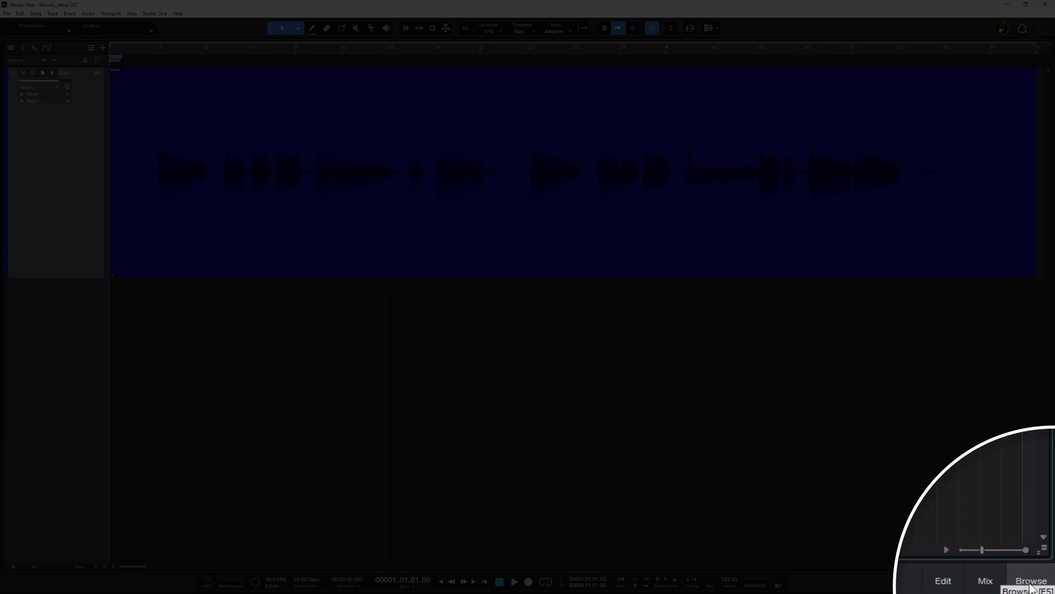
Step: Sign in to Exchange from the browser's Cloud tab and scroll down the shared Macros collection
left_click(1030, 581)
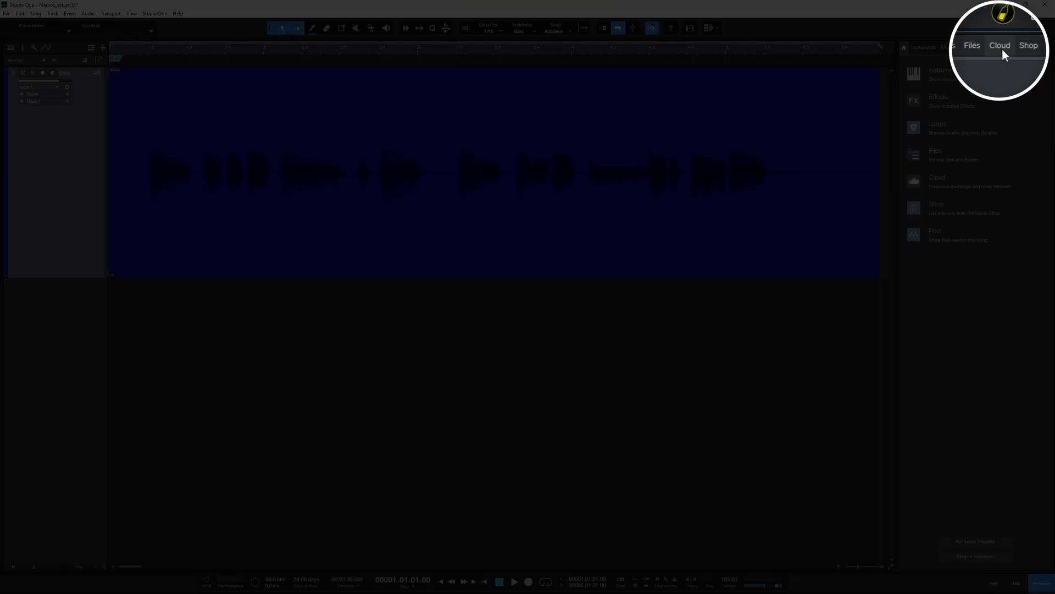
left_click(999, 47)
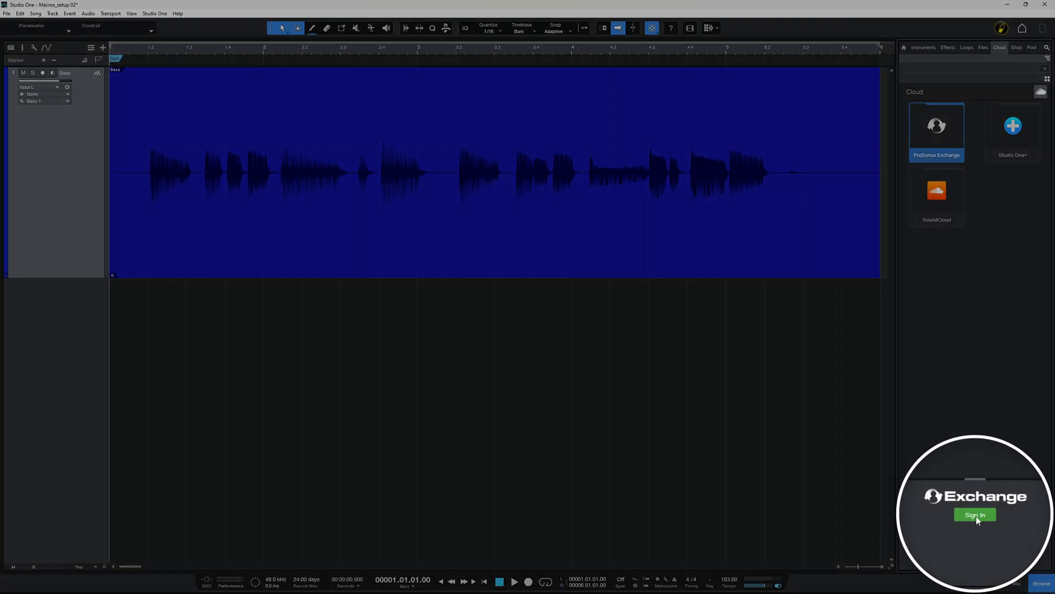
left_click(973, 514)
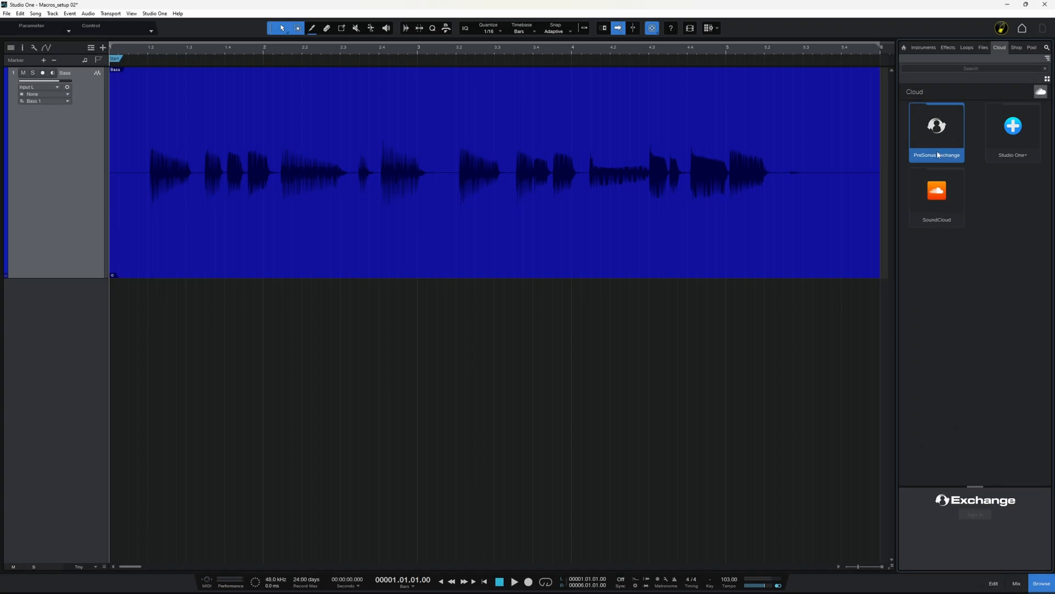
left_click(937, 127)
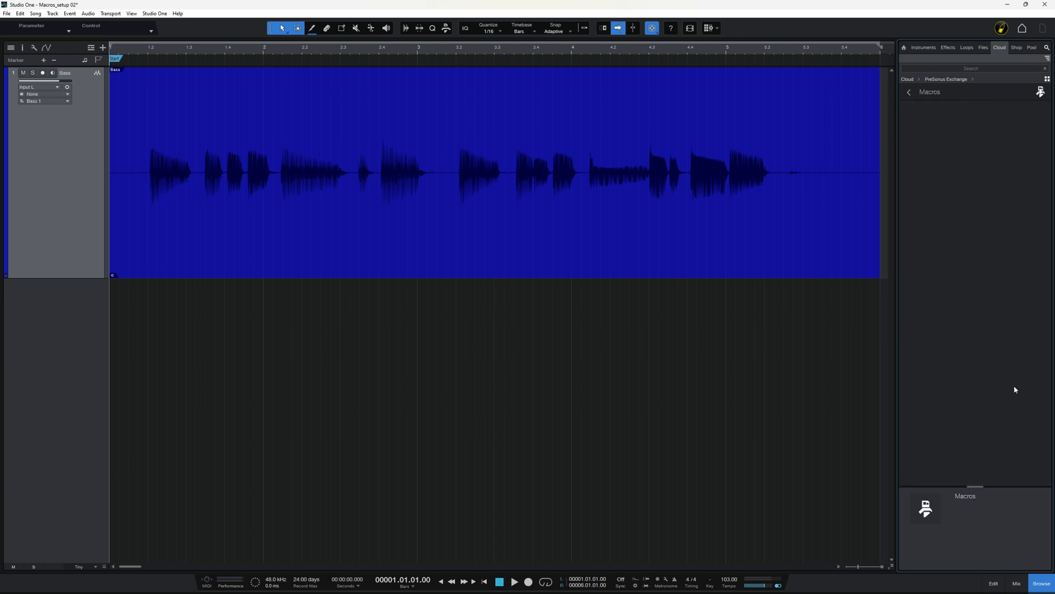
mouse_move(989, 220)
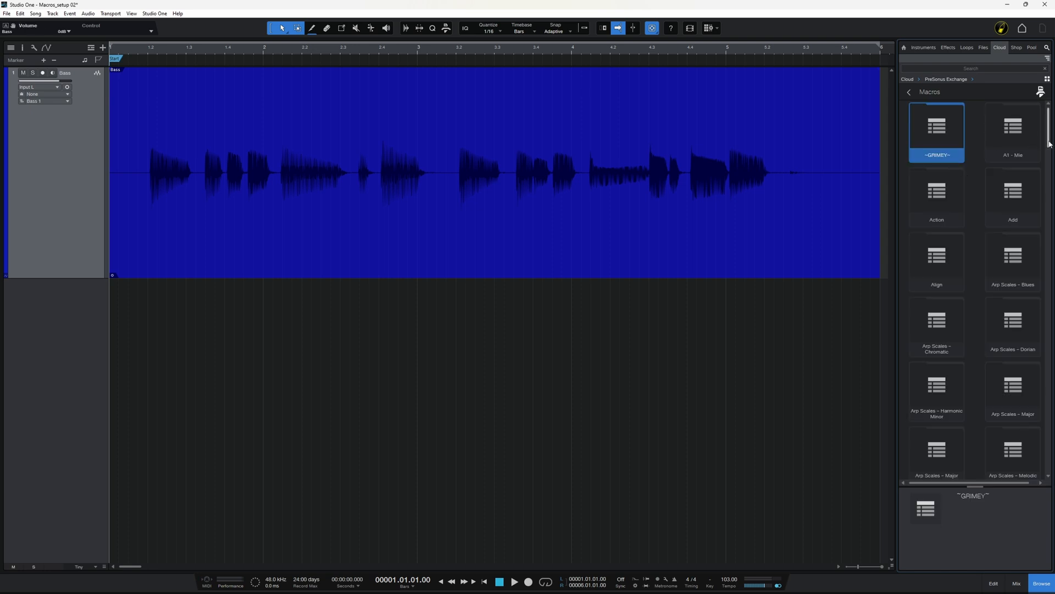
scroll("down", 3)
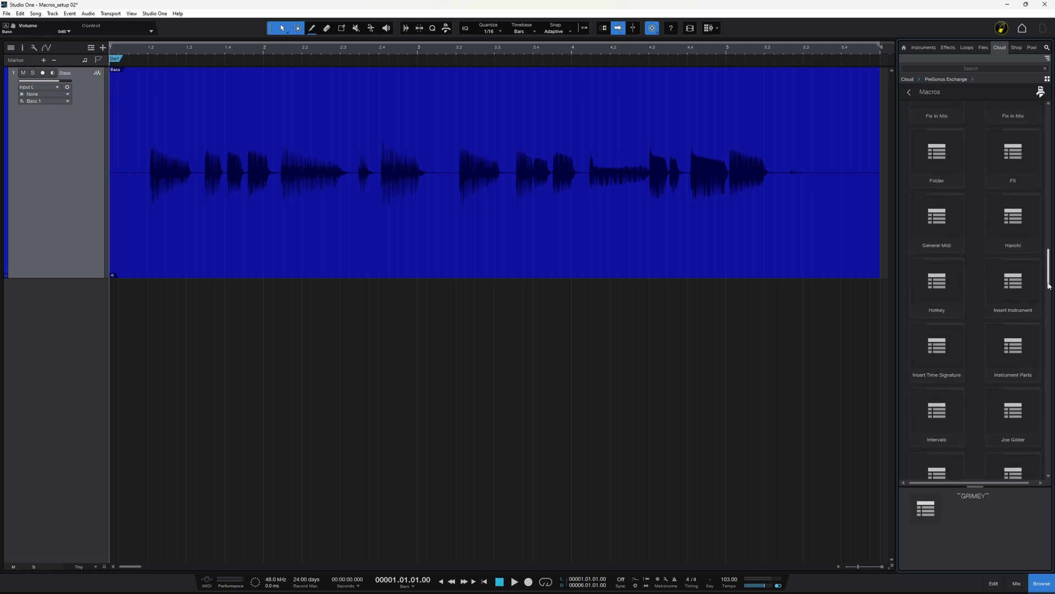
scroll("down", 3)
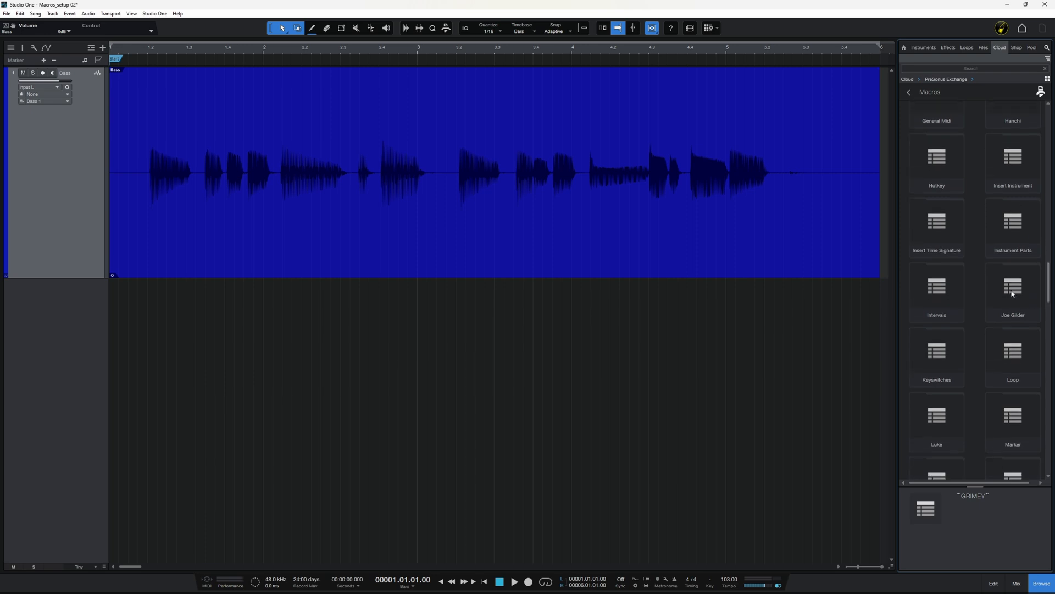
mouse_move(1008, 302)
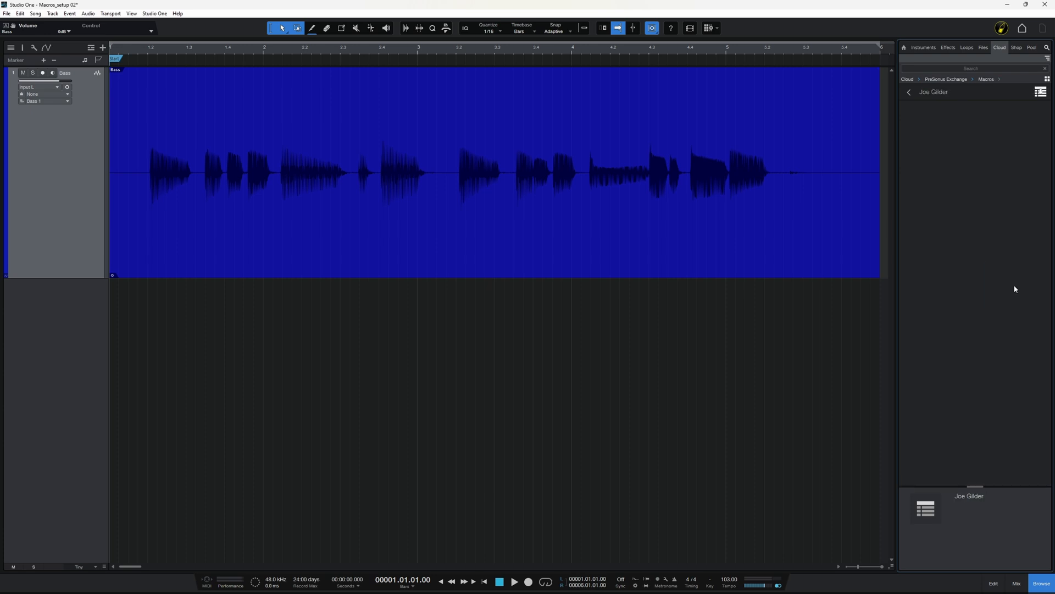
left_click(936, 128)
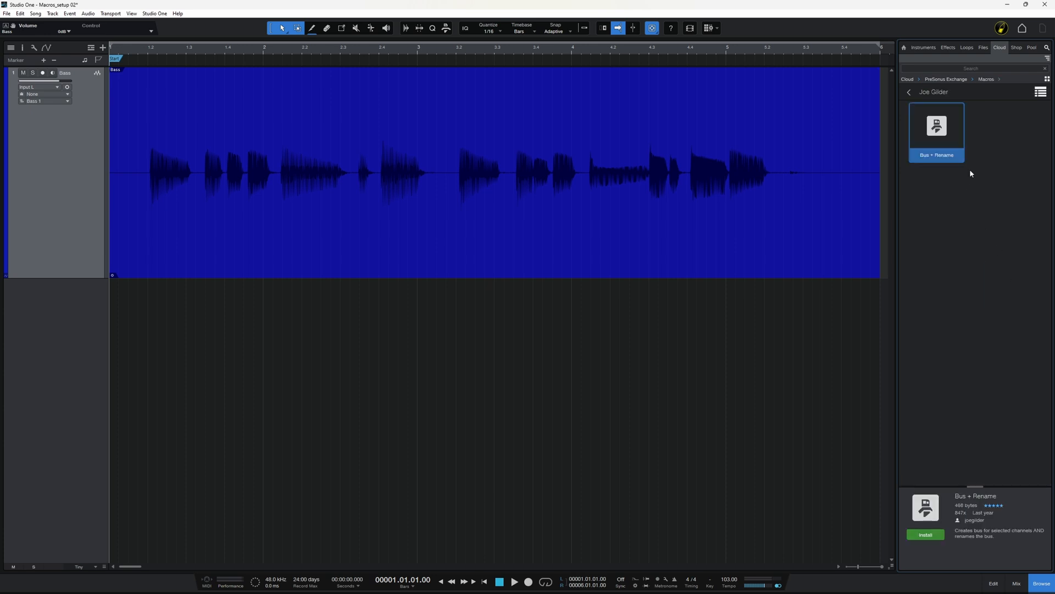
mouse_move(978, 196)
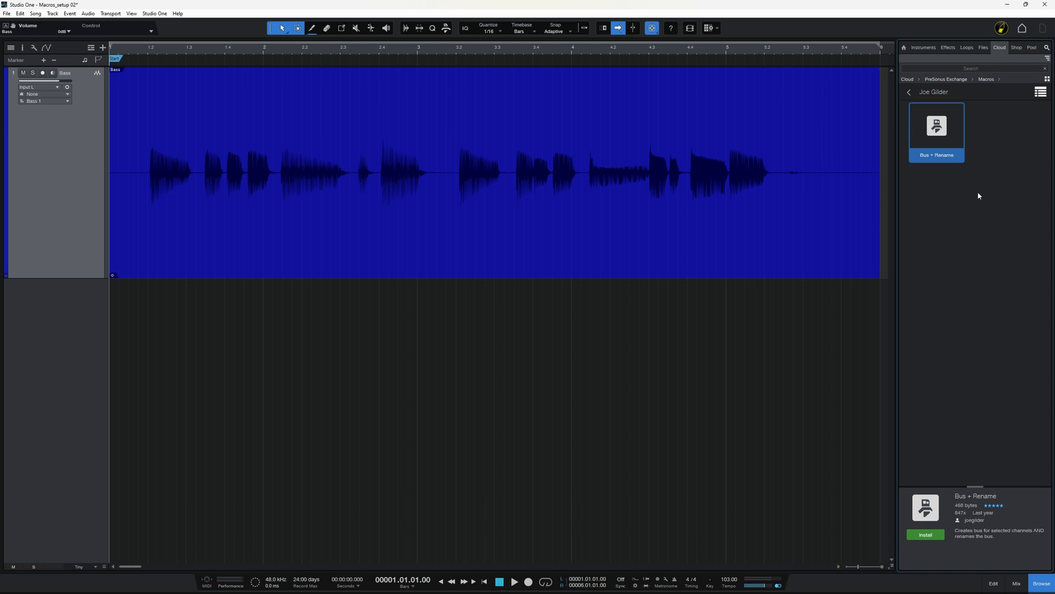
mouse_move(946, 168)
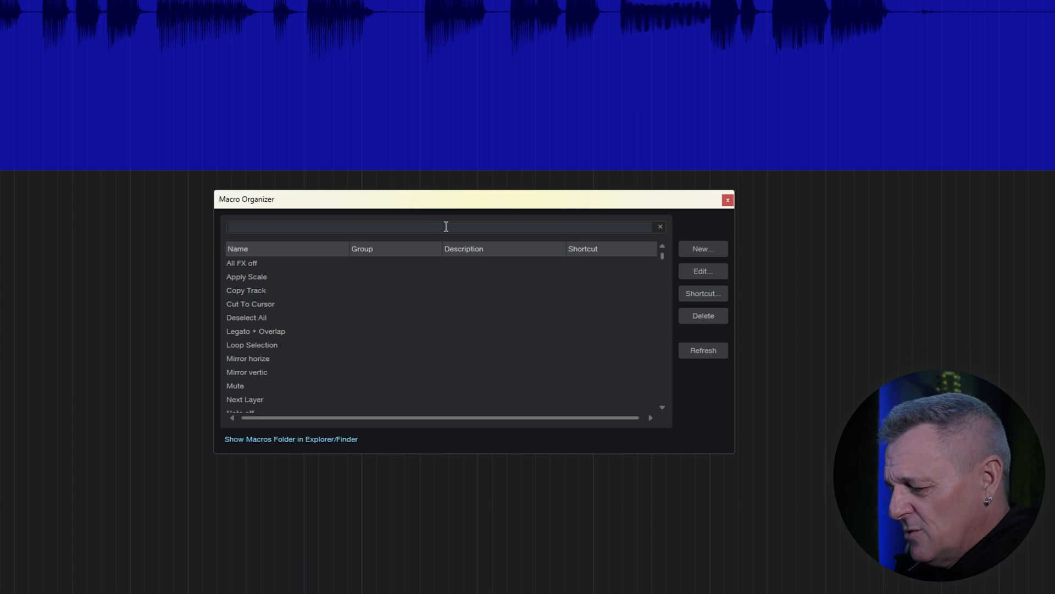
Step: Search the macro organizer for 'bus' and select the Bus + Rename macro
type("bus")
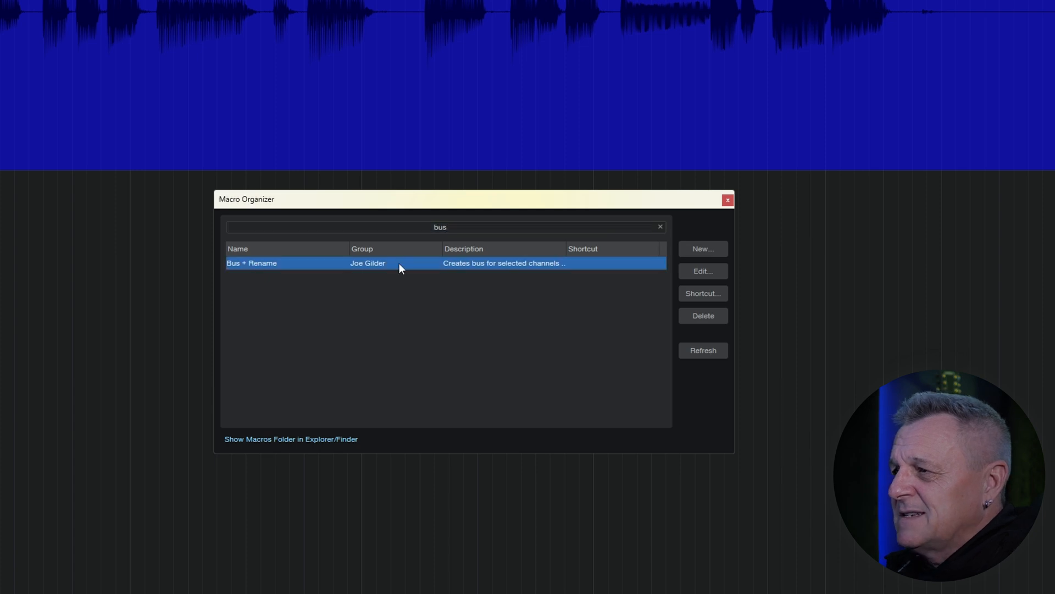
left_click(702, 293)
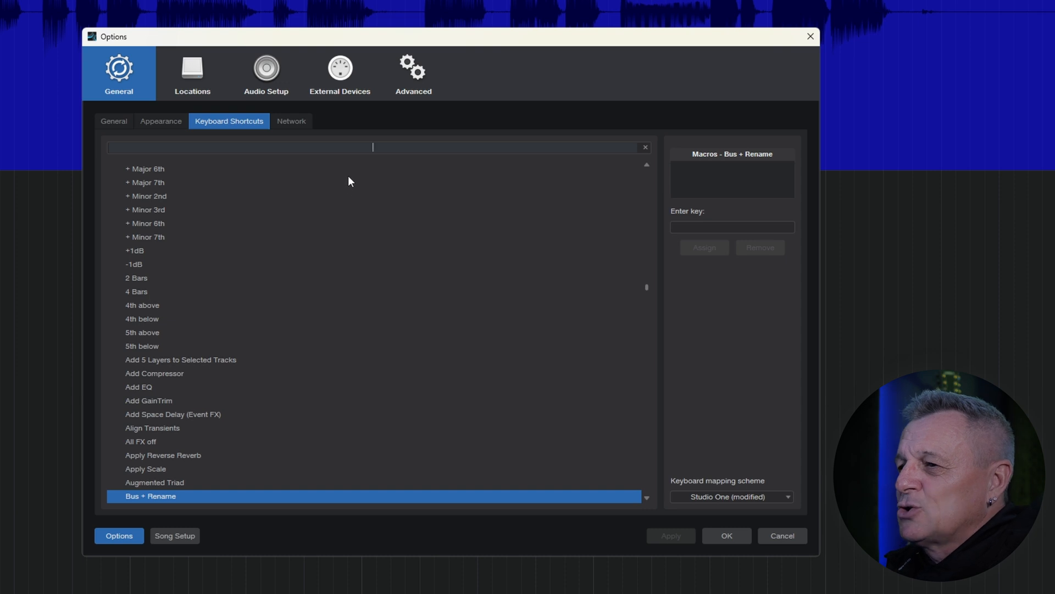
mouse_move(131, 505)
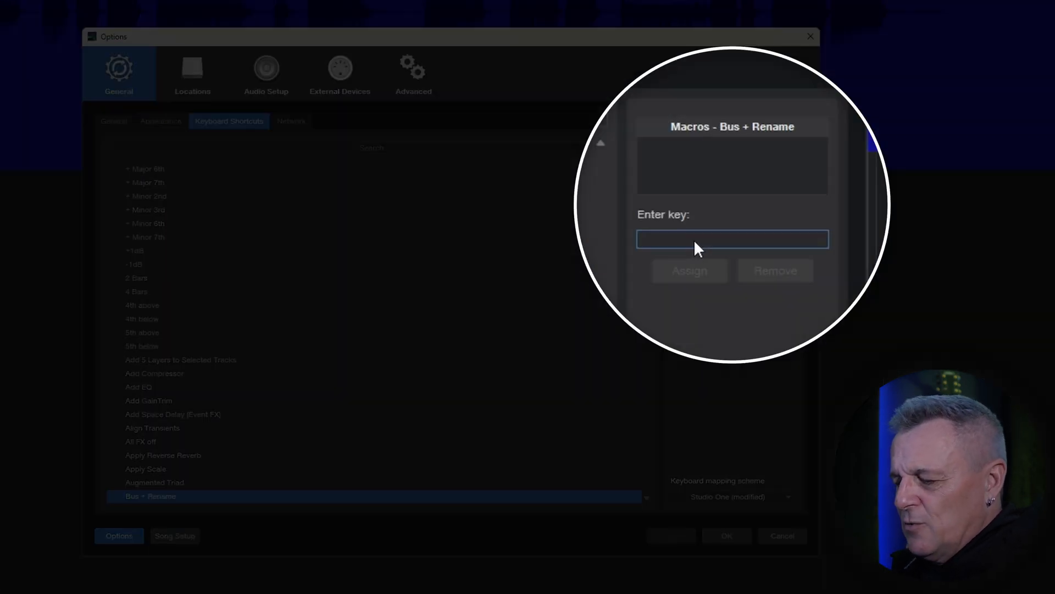
Step: Assign Ctrl+3 as the keyboard shortcut for Bus + Rename
key("ctrl+3")
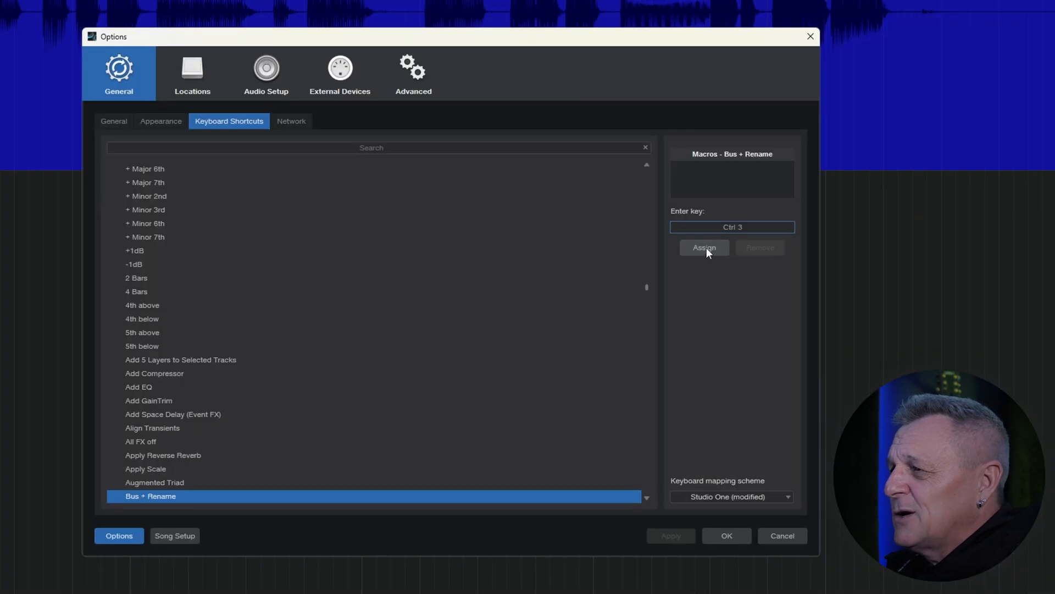
left_click(704, 247)
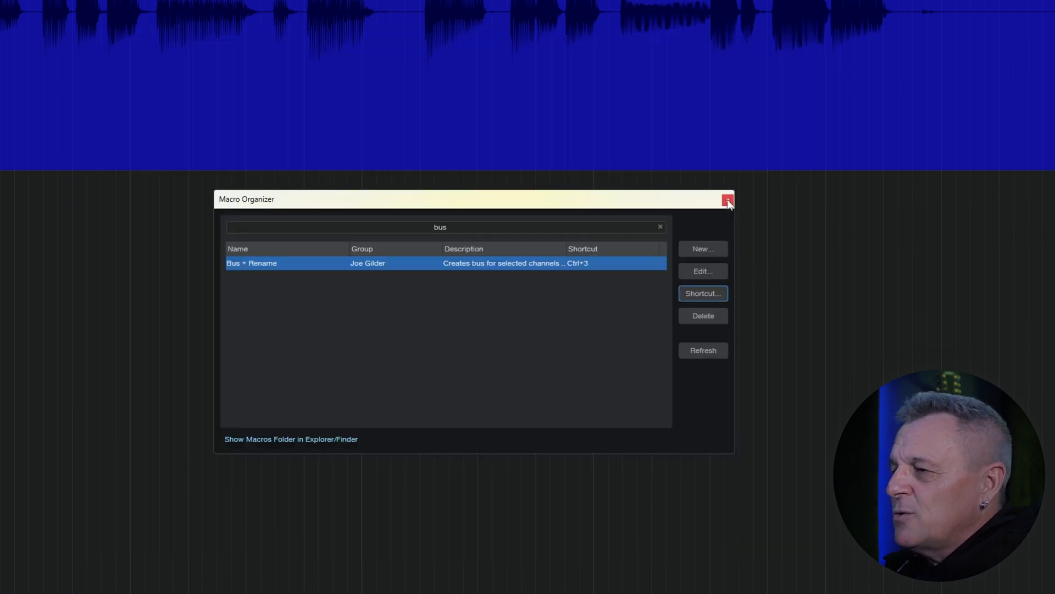
Step: Close the macro organizer and show the mixer below the arrangement
left_click(726, 200)
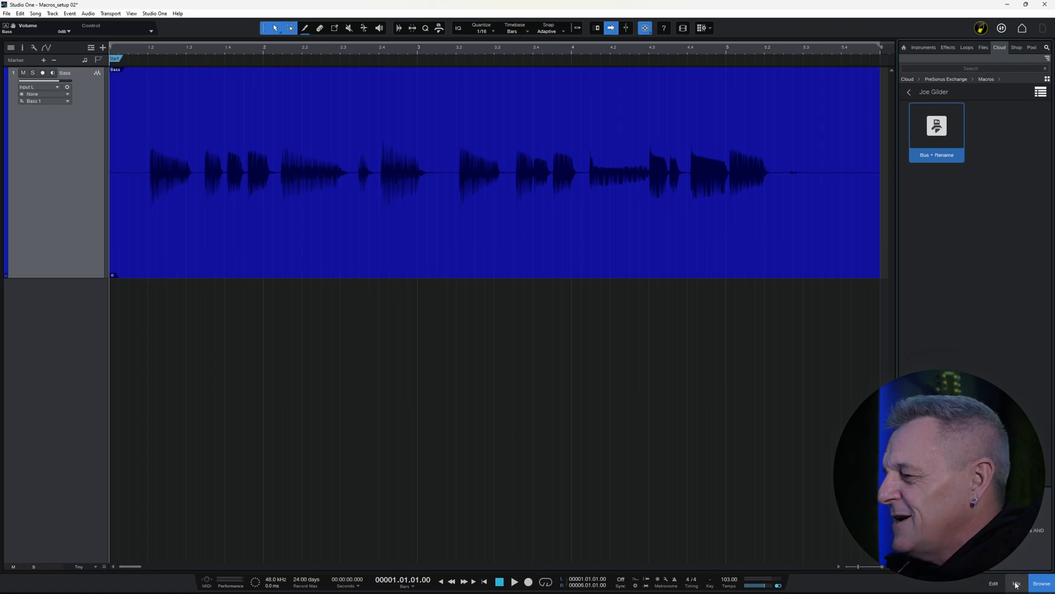
left_click(1016, 583)
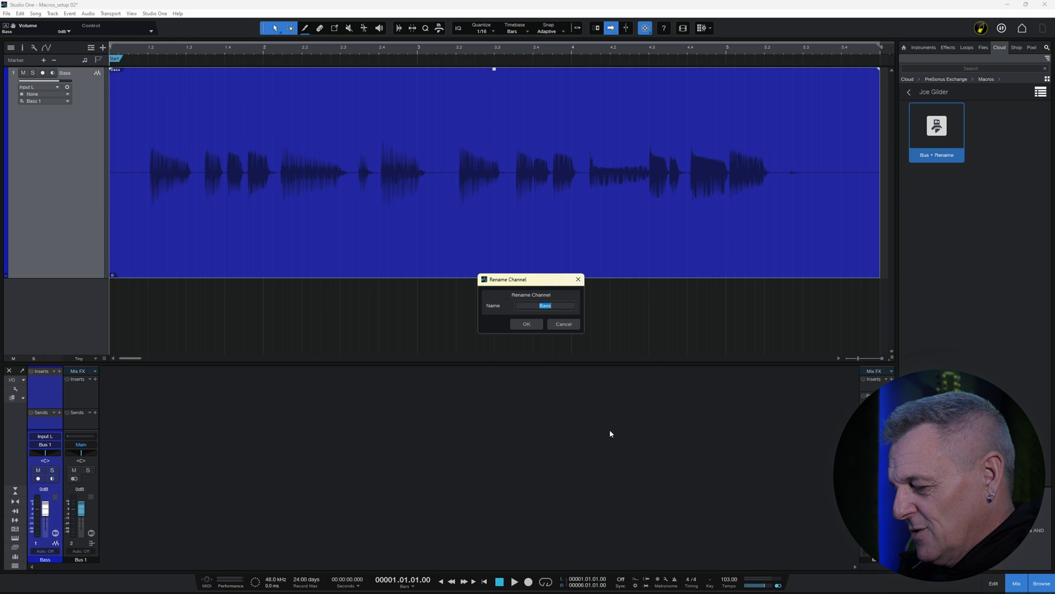
Step: Rename the Bass channel to Mike, making its new bus Mike 1
type("Mike")
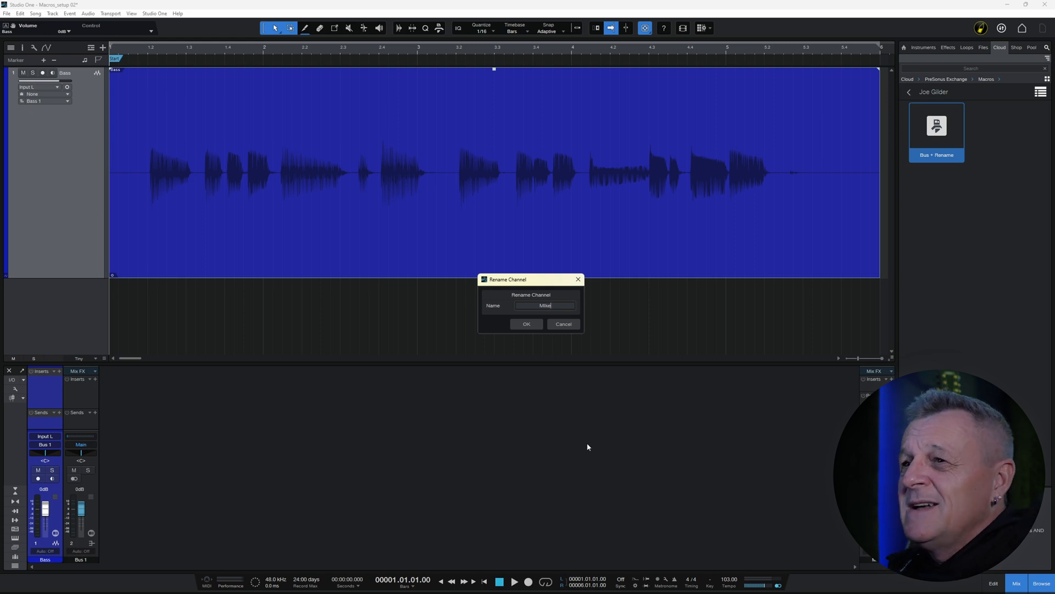
mouse_move(76, 378)
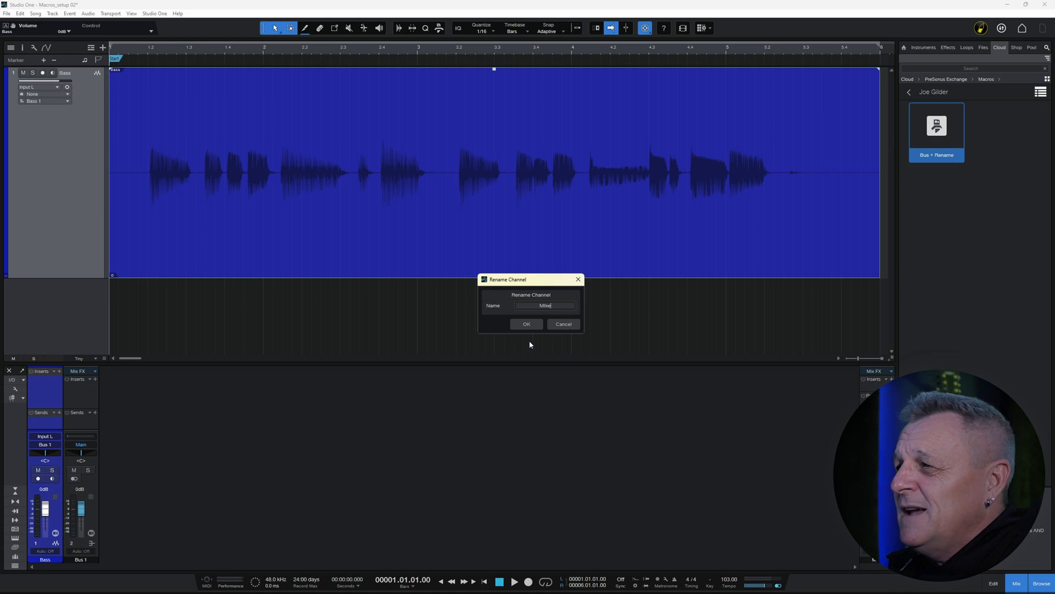
left_click(526, 323)
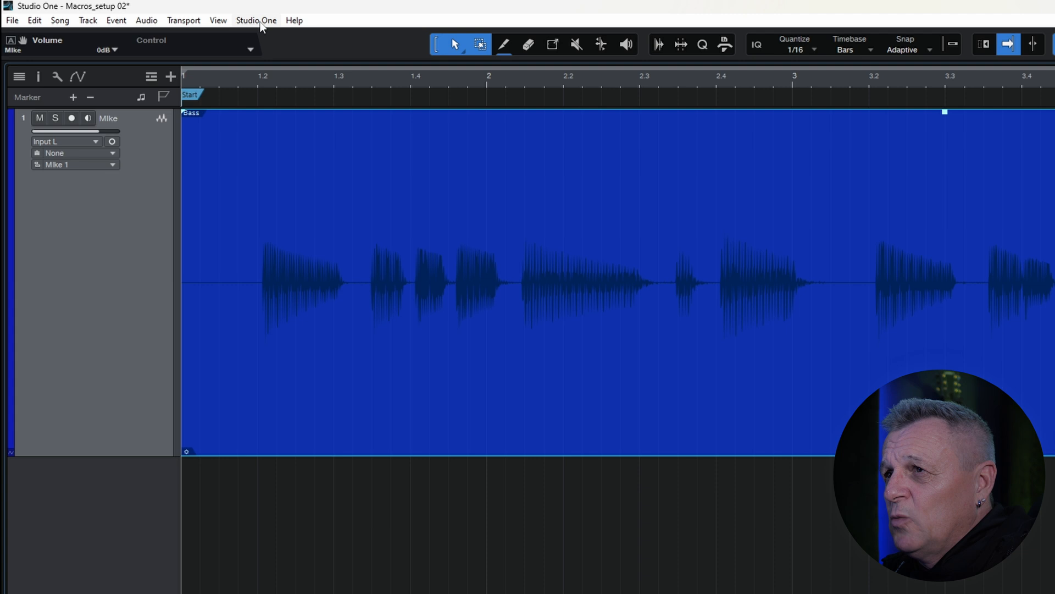
Step: Reach the Macro Organizer entry from the Studio One menu
left_click(257, 19)
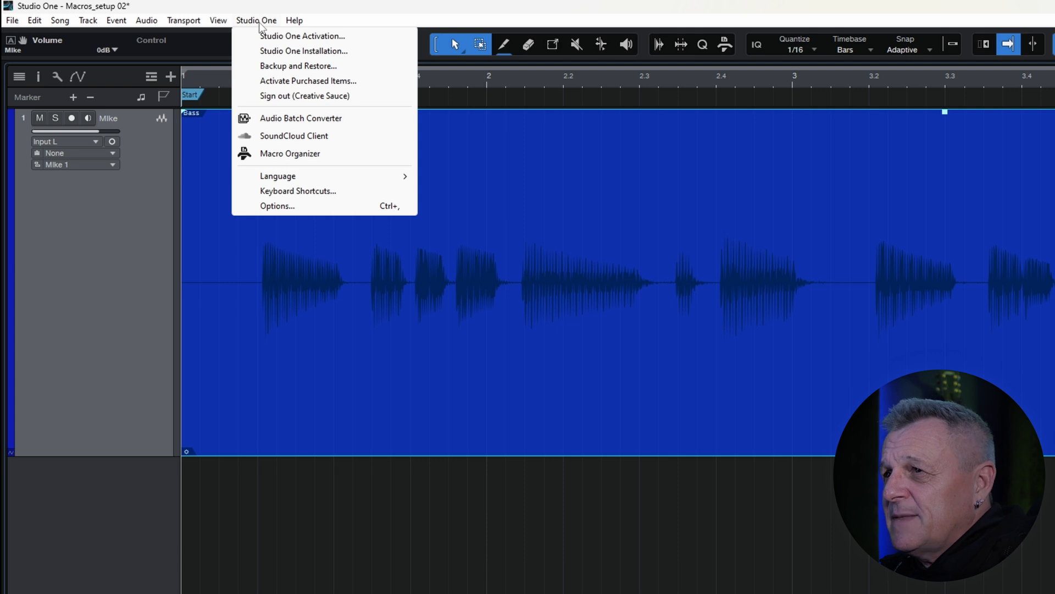
mouse_move(304, 157)
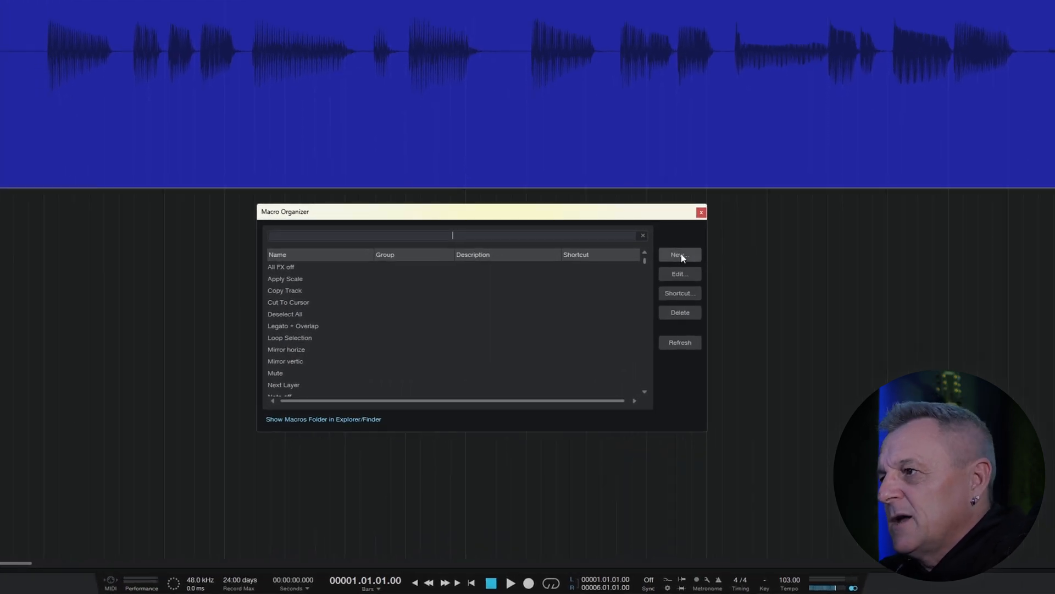
Step: Create a new macro titled 'Fade In to Now' and move to its Description field
left_click(679, 253)
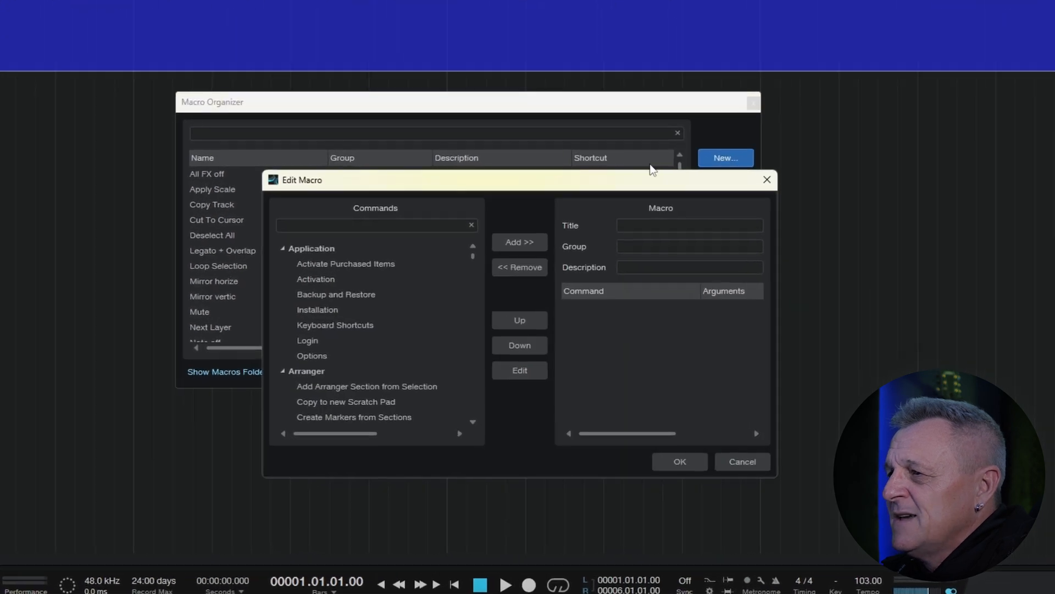
mouse_move(557, 185)
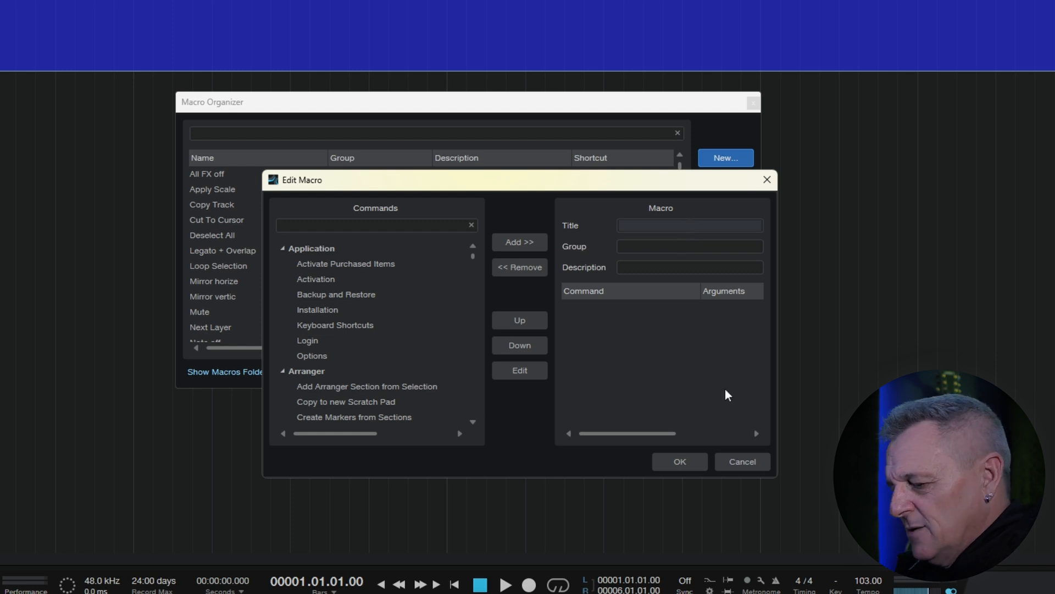
type("FAde")
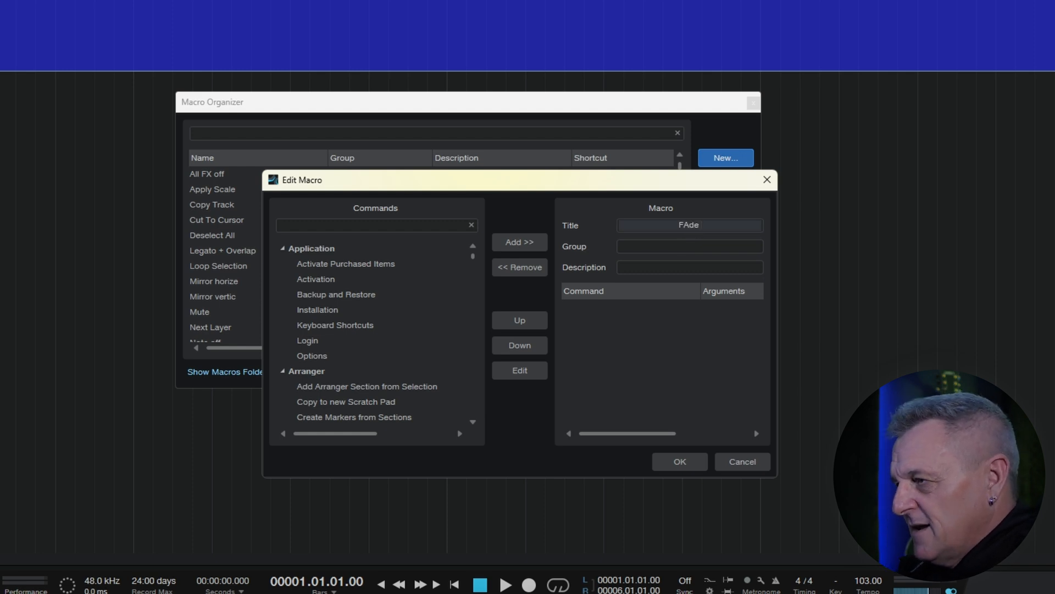
type("Fade In to")
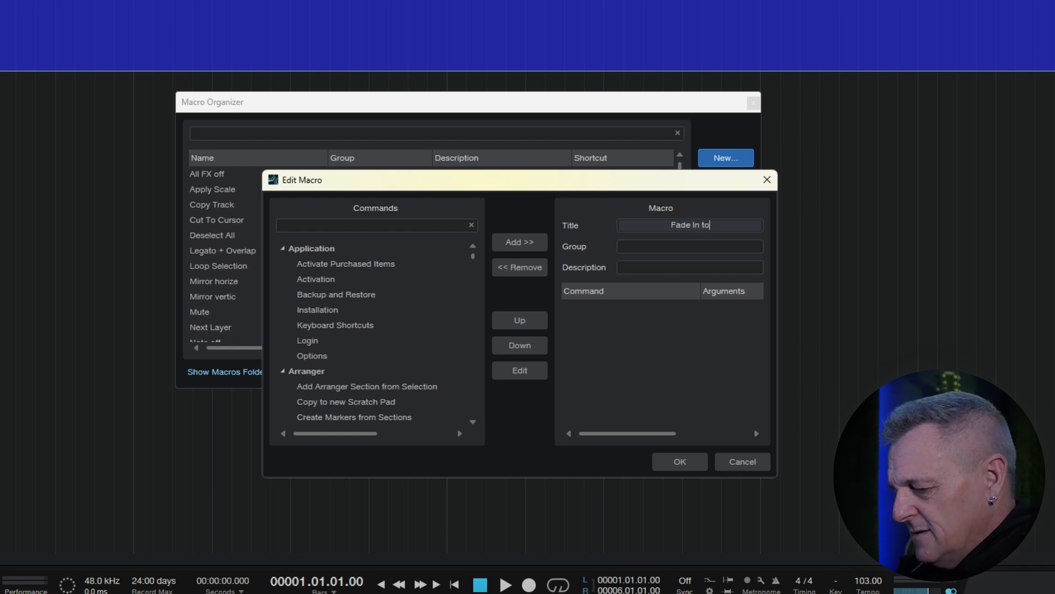
type("Now")
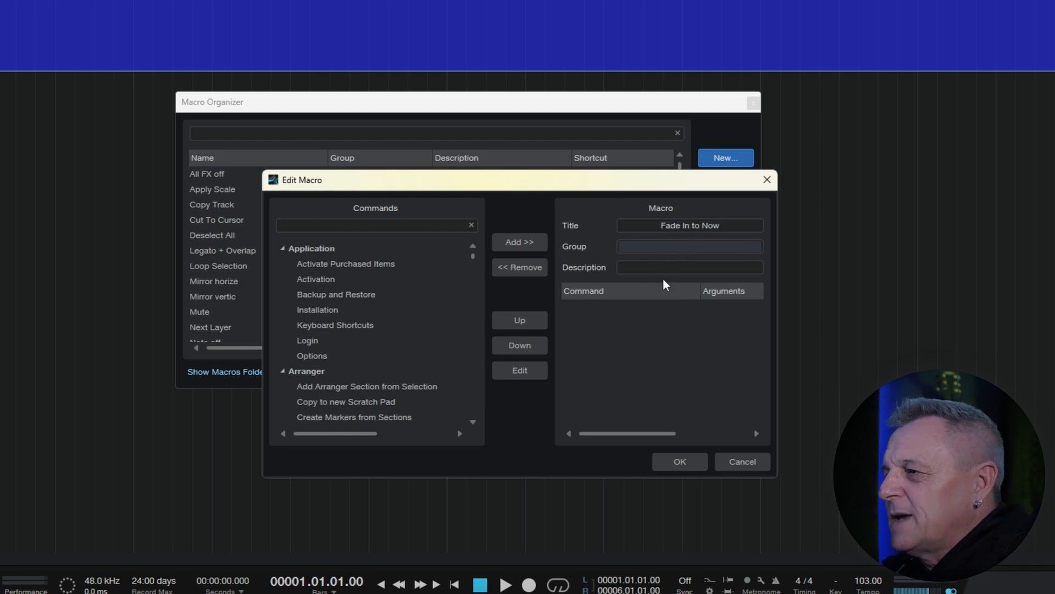
left_click(688, 267)
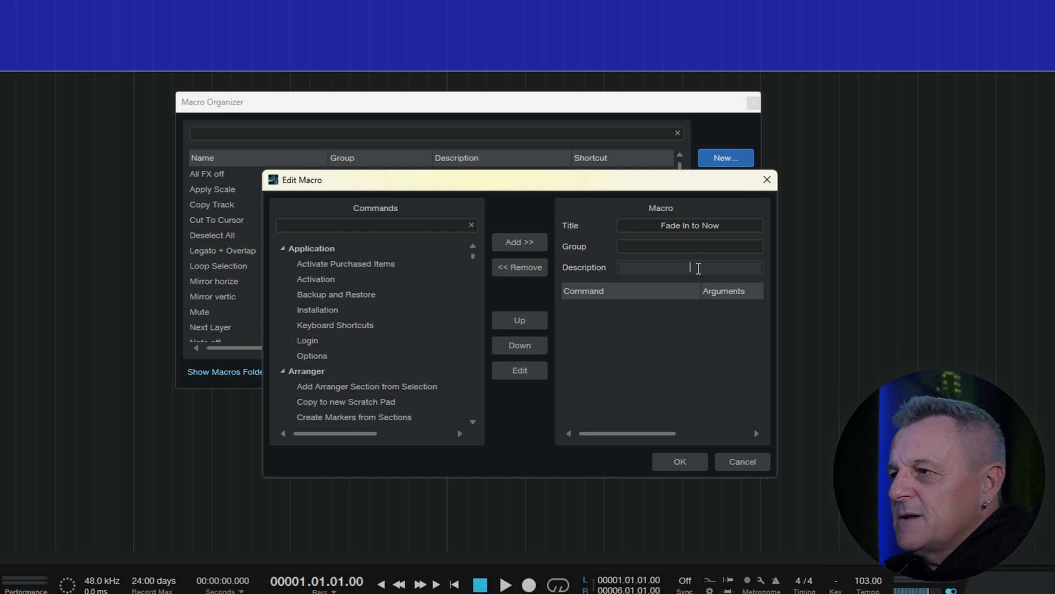
mouse_move(375, 233)
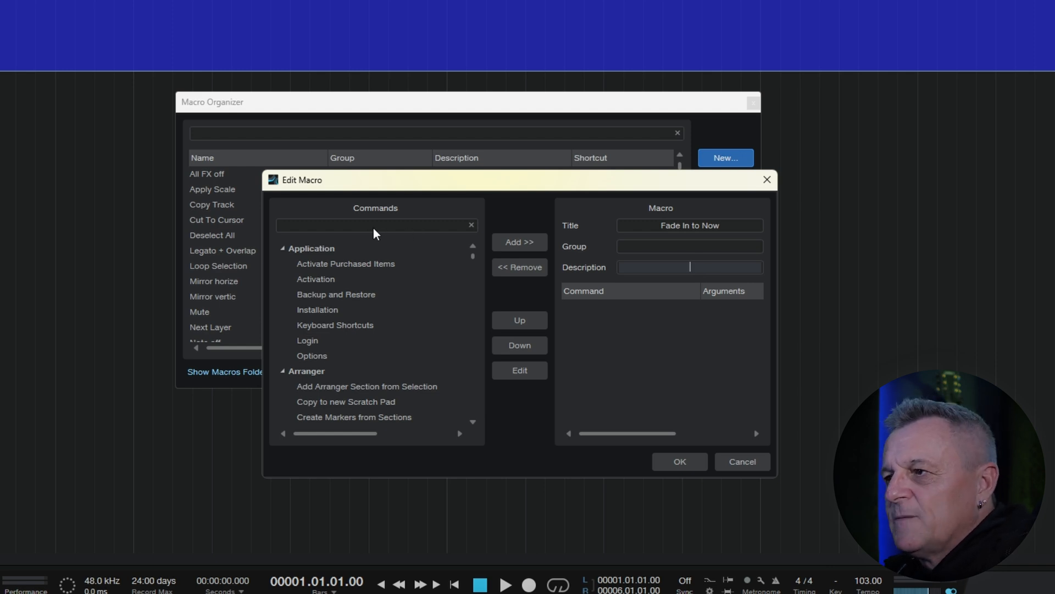
Step: Find 'locate' in Commands and add Locate Mouse Cursor to the macro
left_click(370, 224)
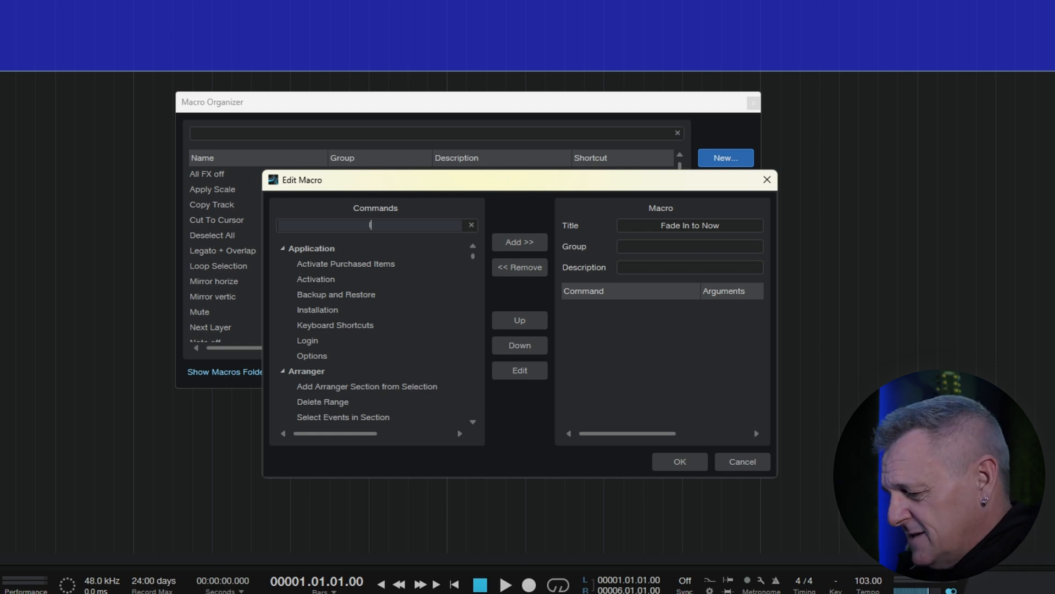
type("locate mou")
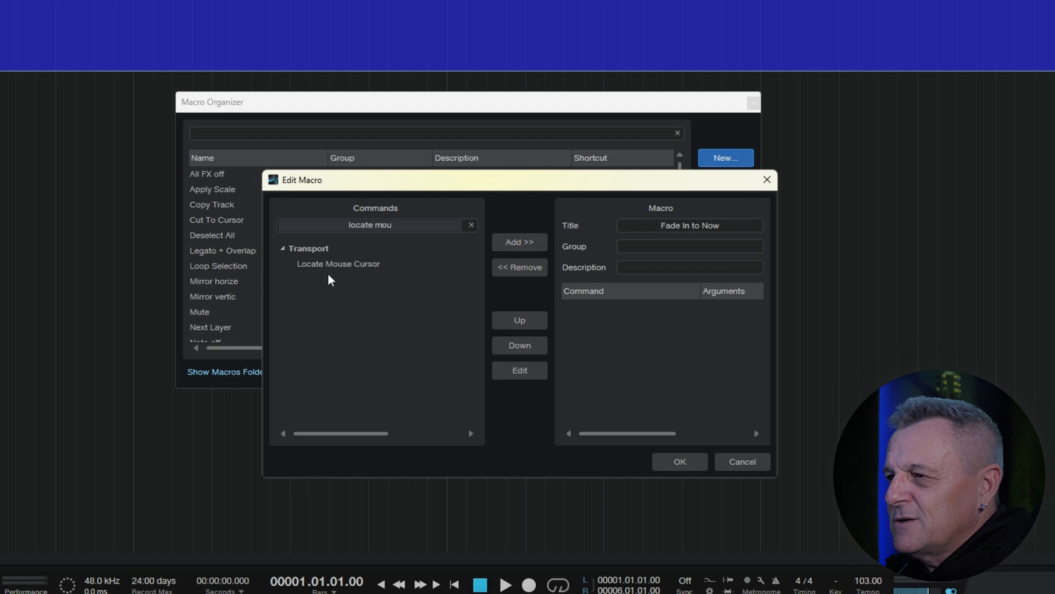
left_click(338, 263)
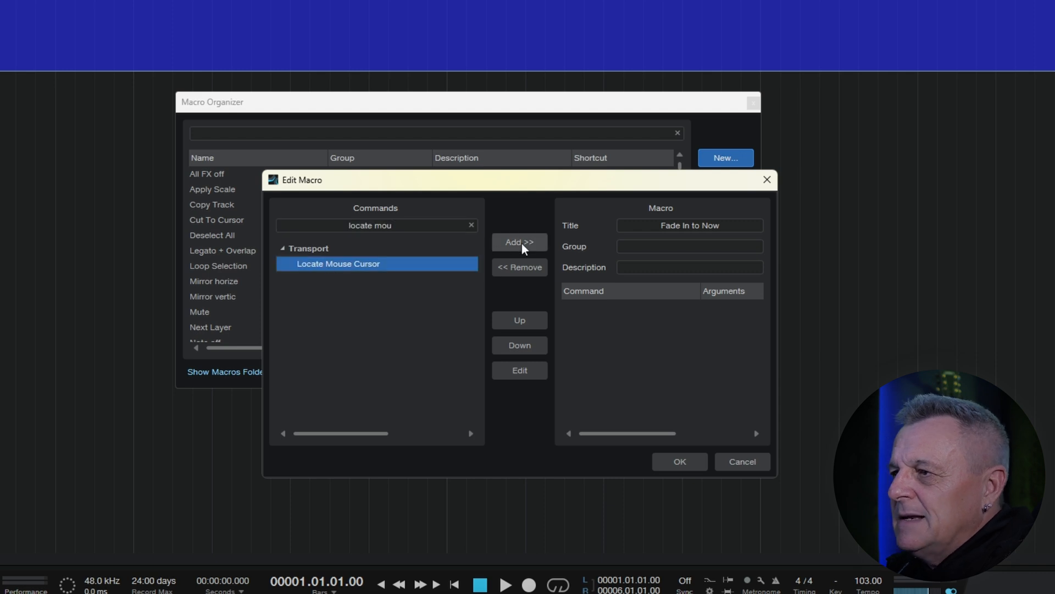
left_click(519, 241)
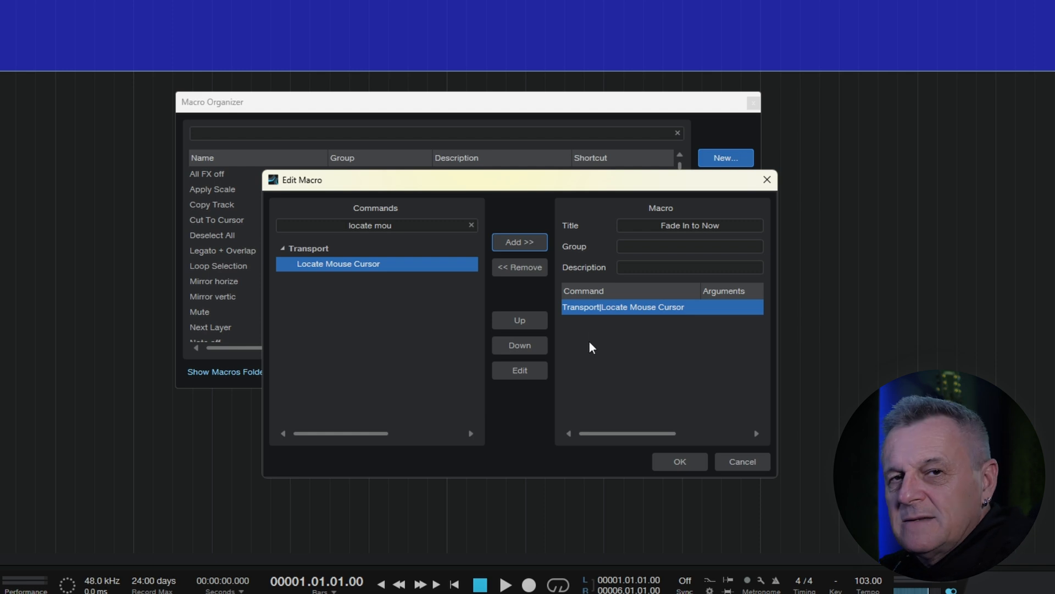
mouse_move(626, 354)
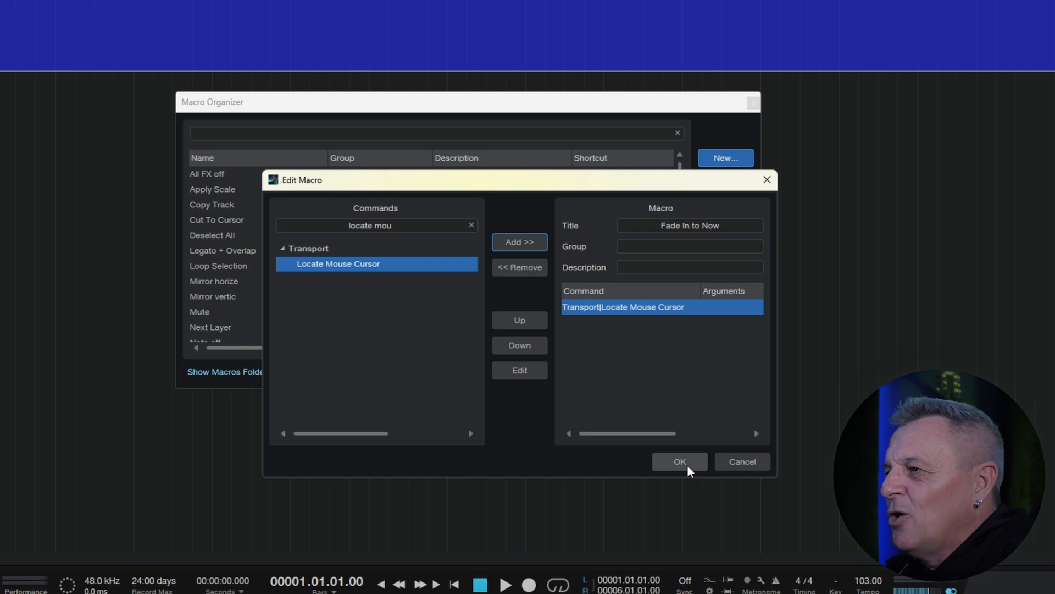
Step: Save the Fade In to Now macro and select it in the macro list
left_click(679, 461)
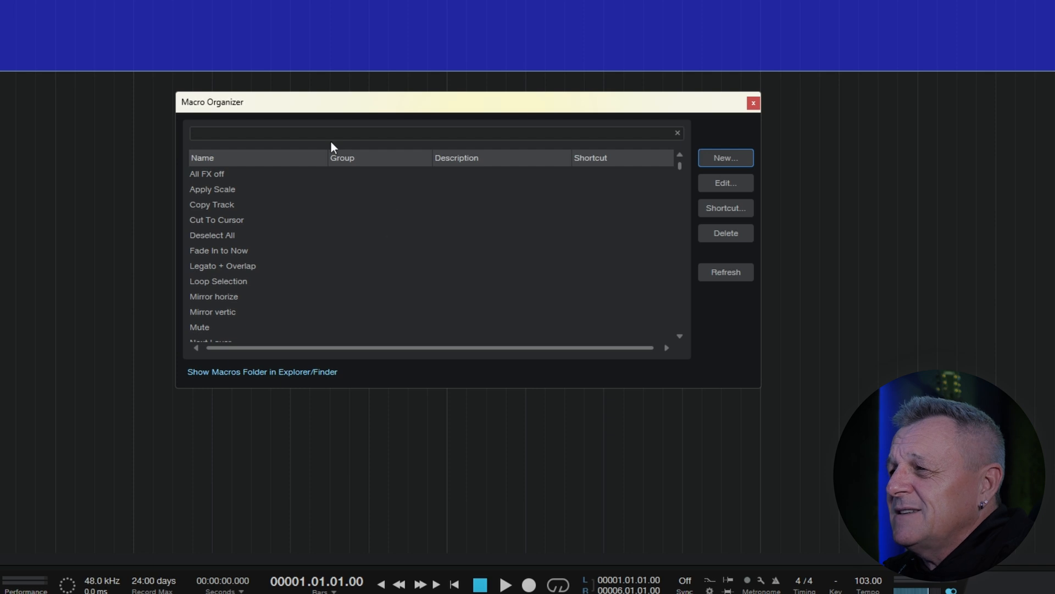
mouse_move(217, 256)
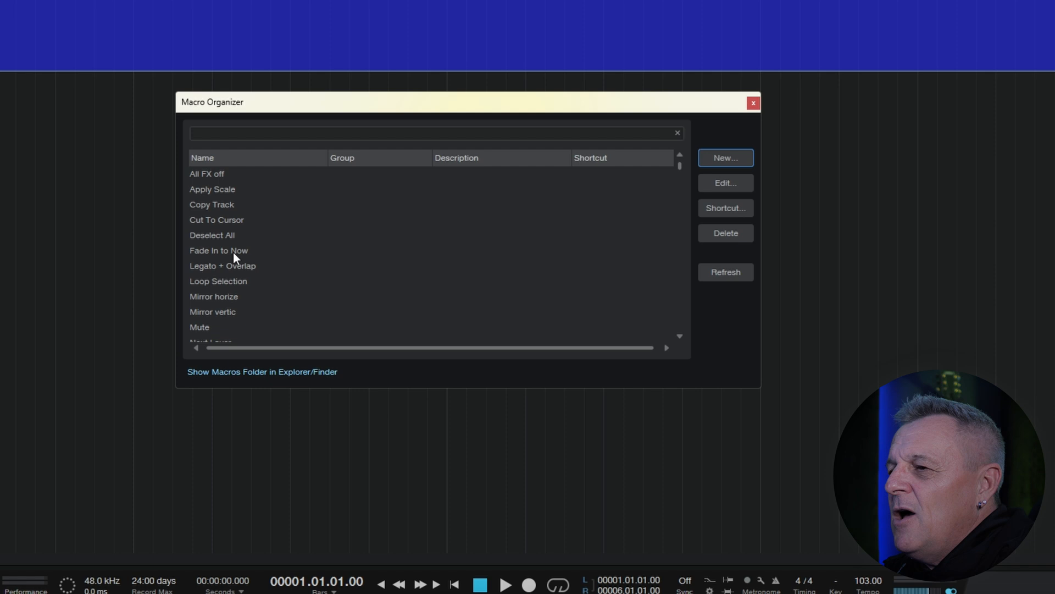
left_click(217, 249)
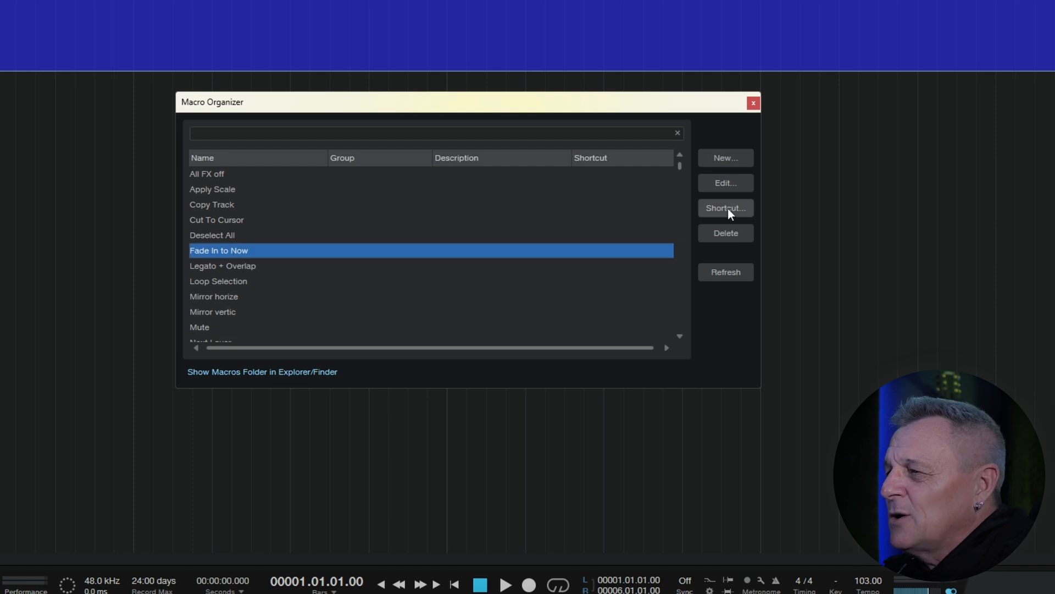
Step: Assign a Ctrl shortcut to Macros - Fade In to Now, then reopen the macro for editing
left_click(726, 207)
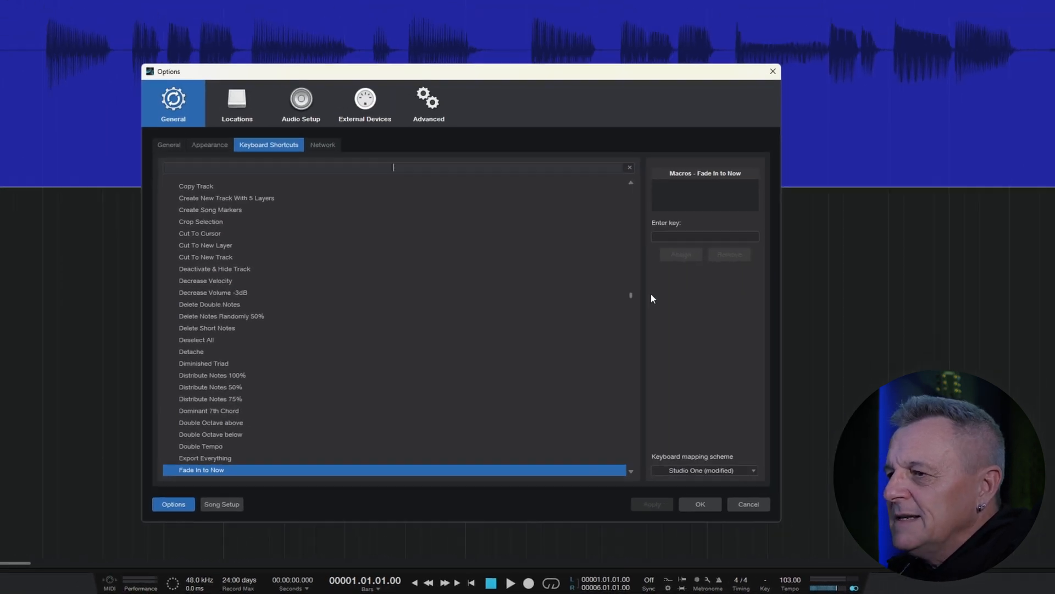
left_click(704, 236)
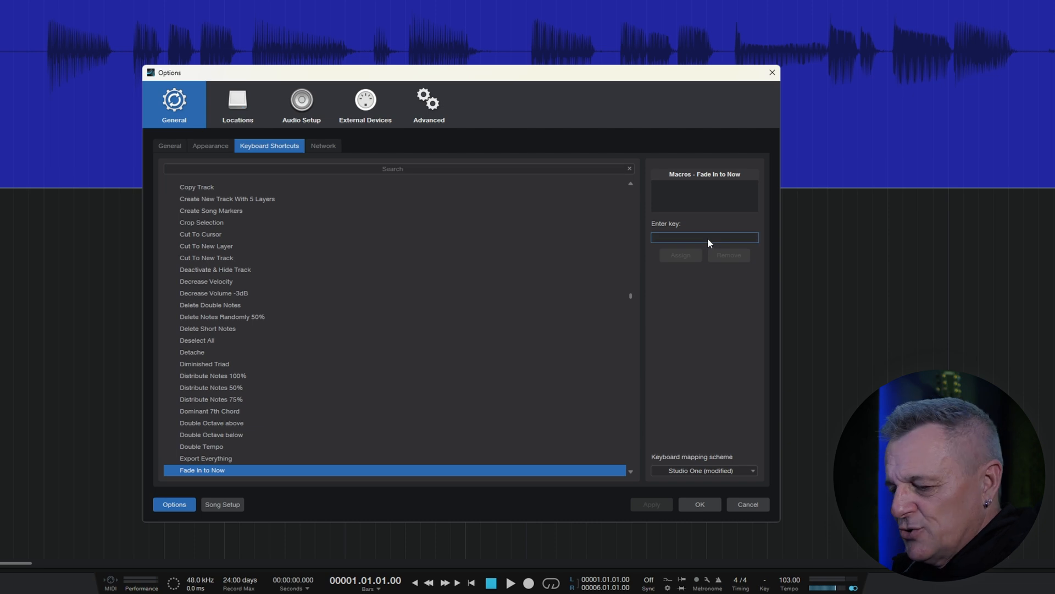
mouse_move(748, 309)
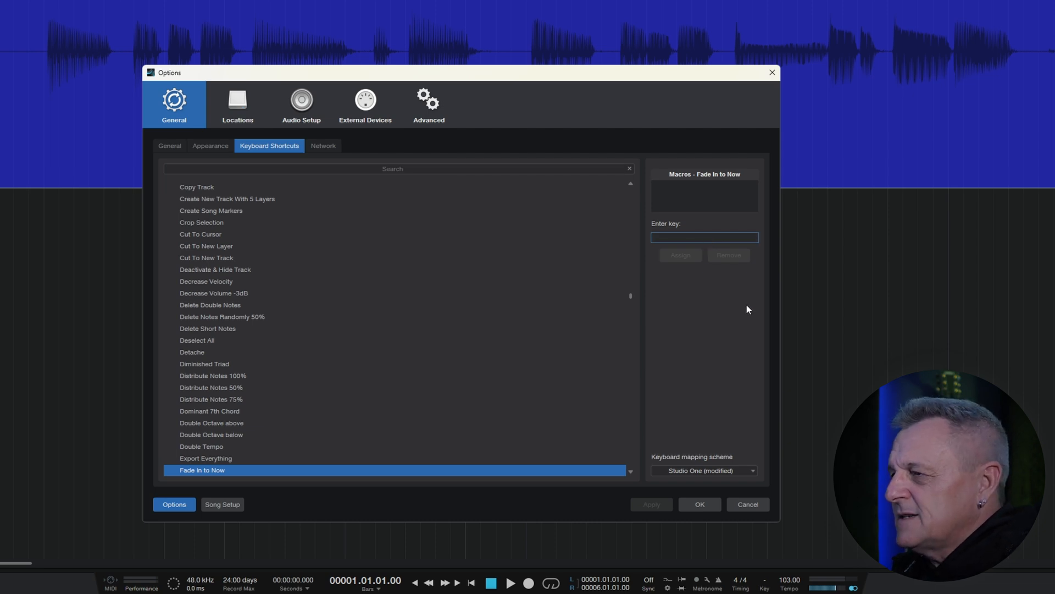
type("Ctrl 1")
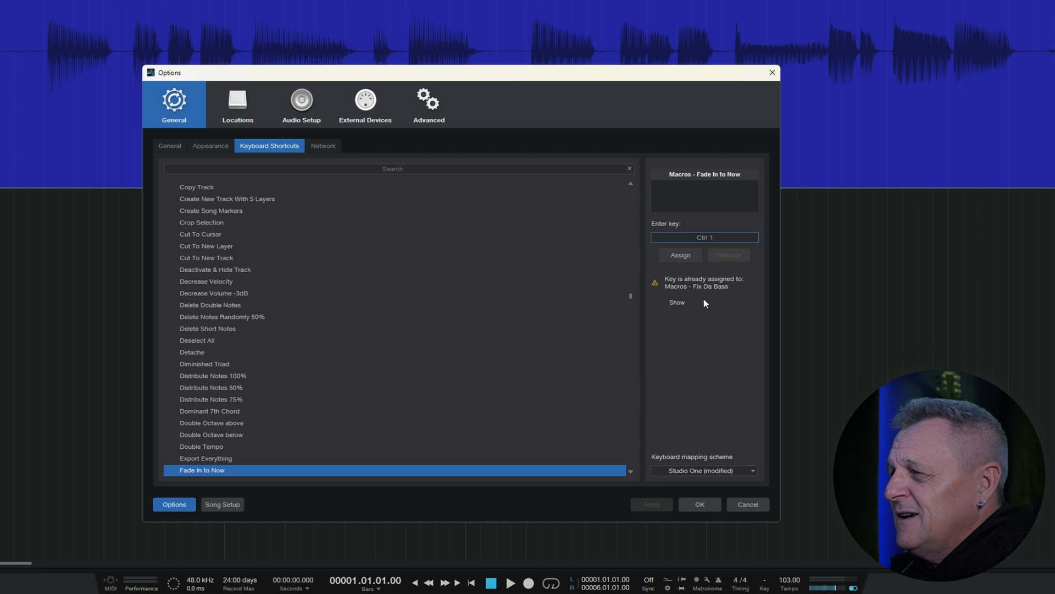
mouse_move(715, 277)
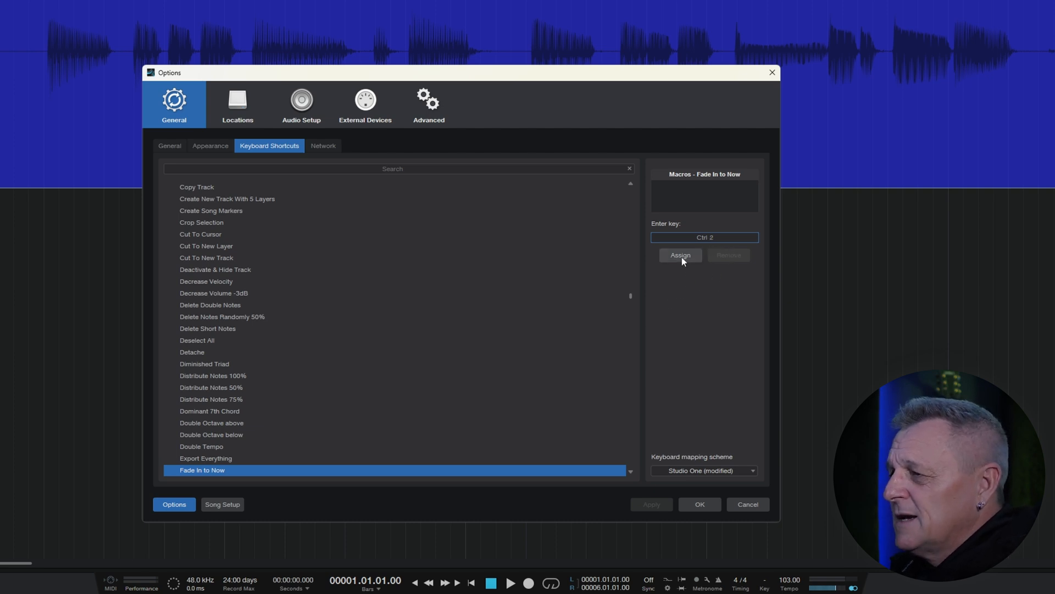
left_click(679, 255)
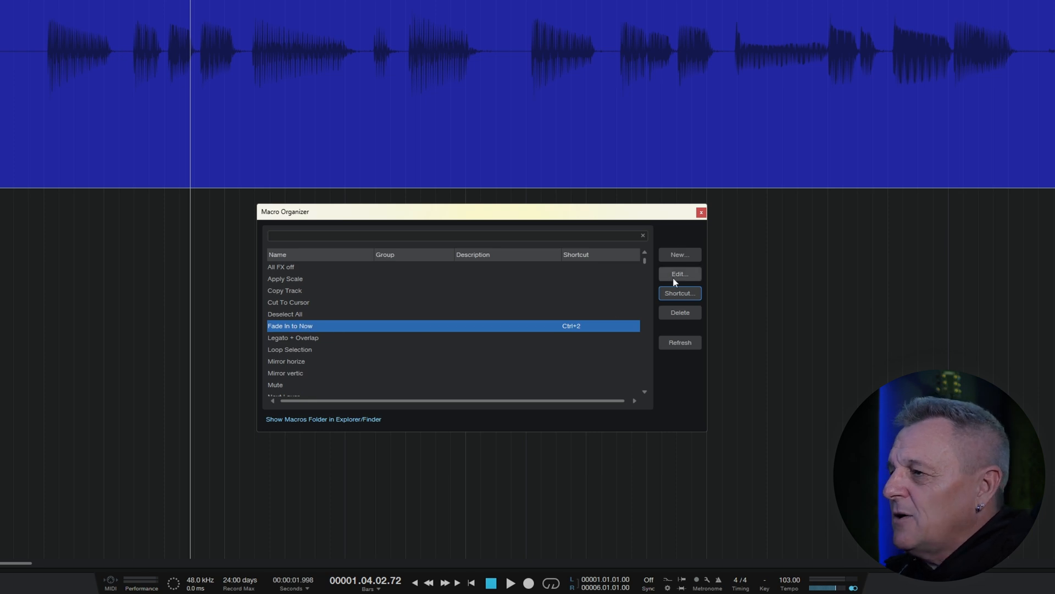
left_click(679, 274)
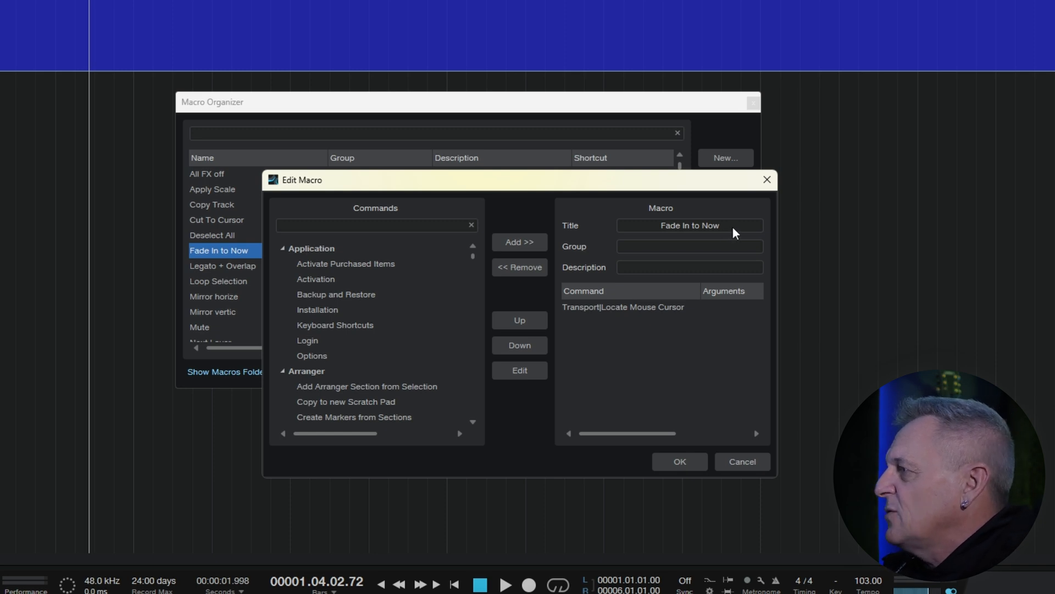
mouse_move(373, 230)
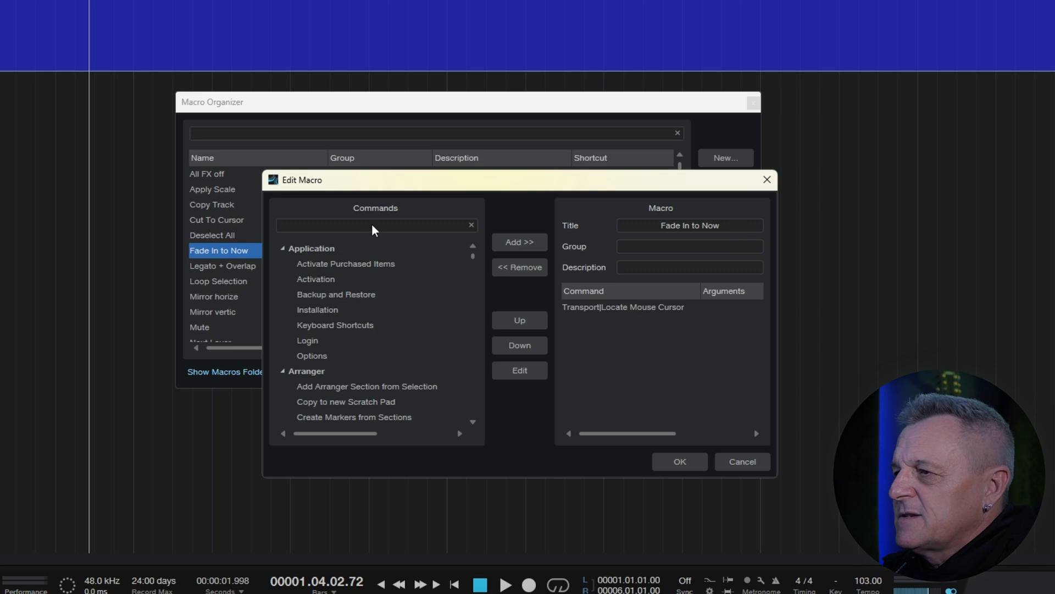
Step: Add Audio > Fade In to Cursor after Locate Mouse Cursor, then search for 'des'
type("fade in")
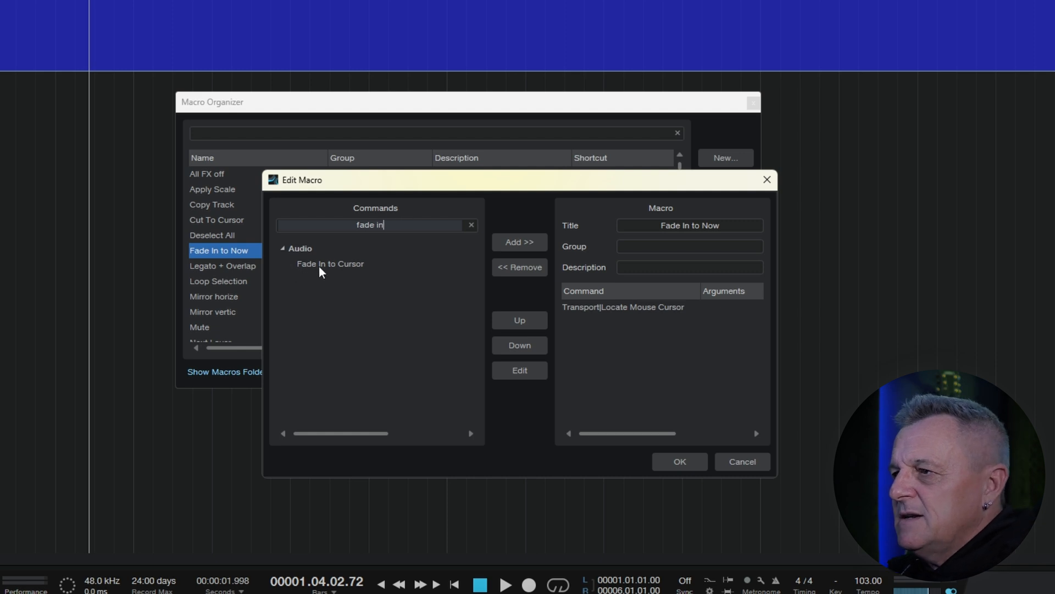
left_click(330, 263)
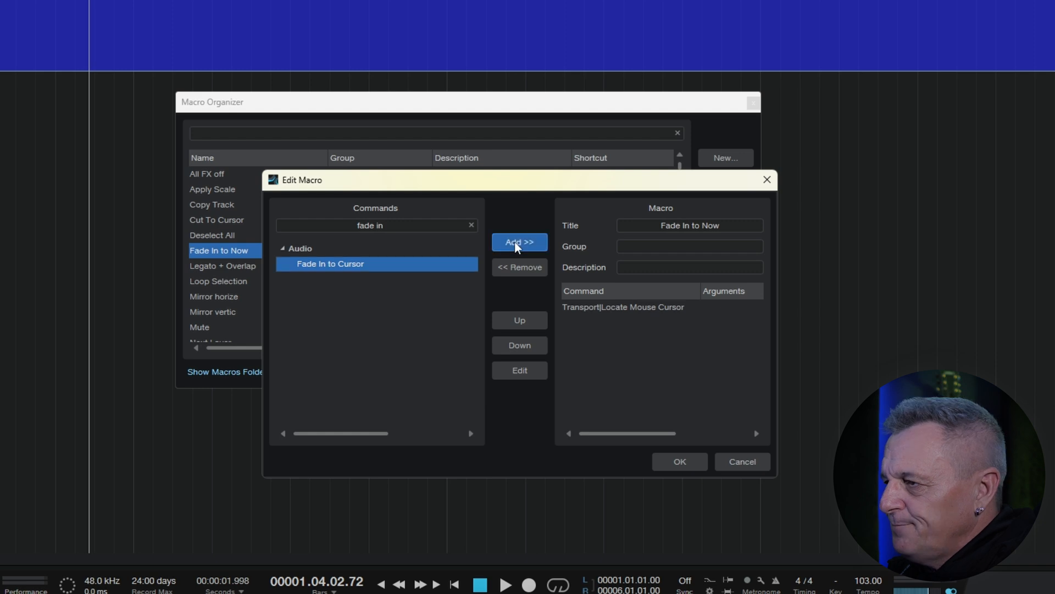
left_click(519, 241)
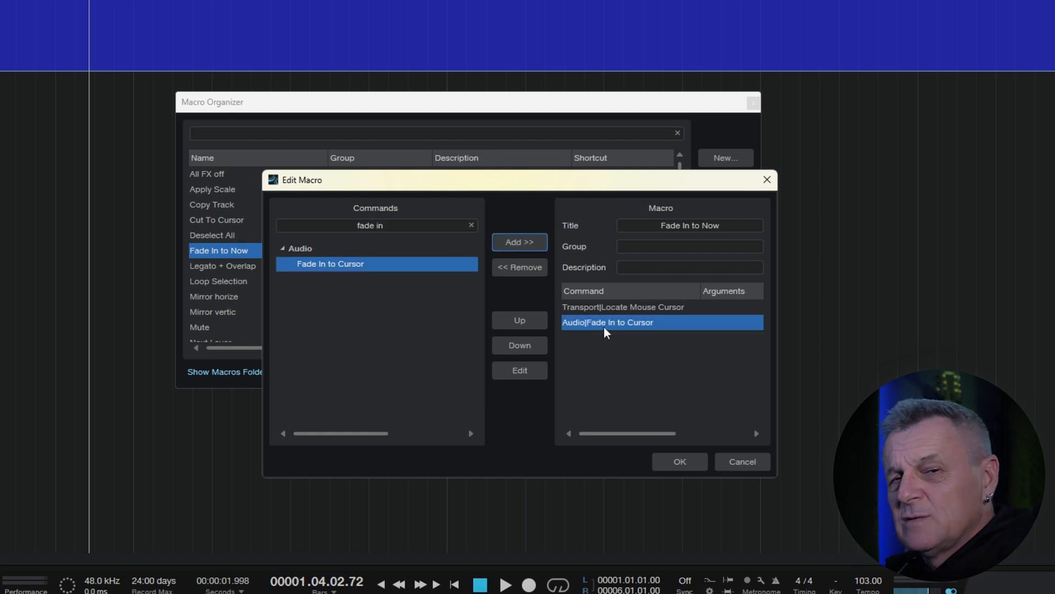
mouse_move(617, 356)
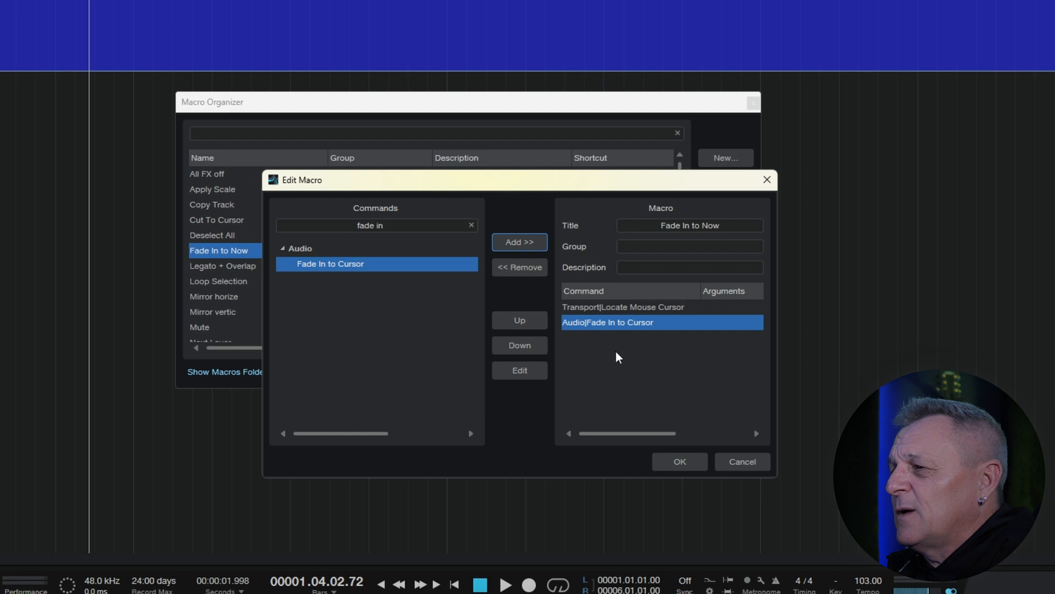
mouse_move(633, 347)
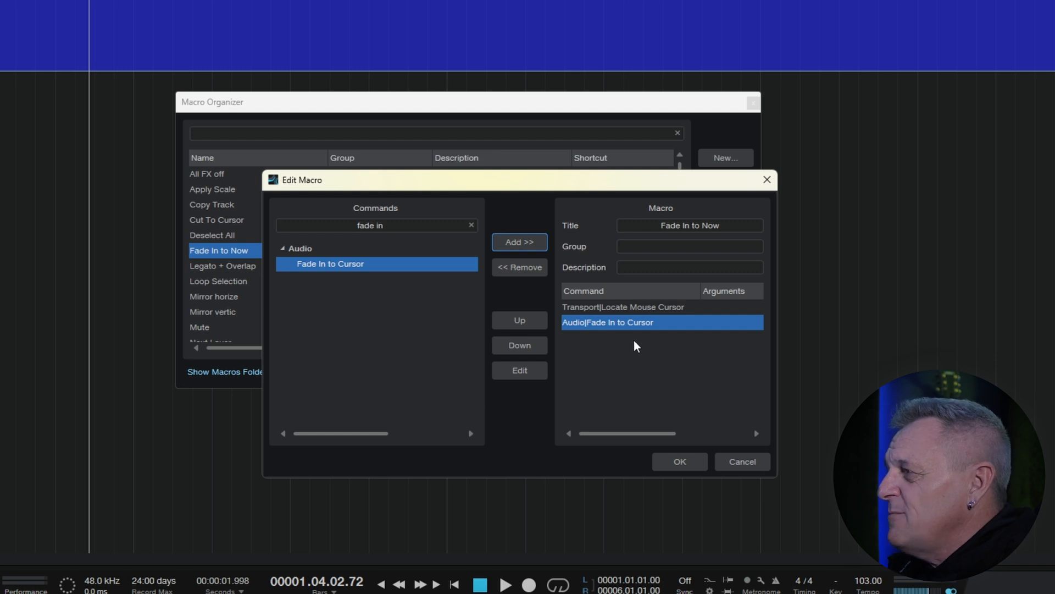
mouse_move(629, 376)
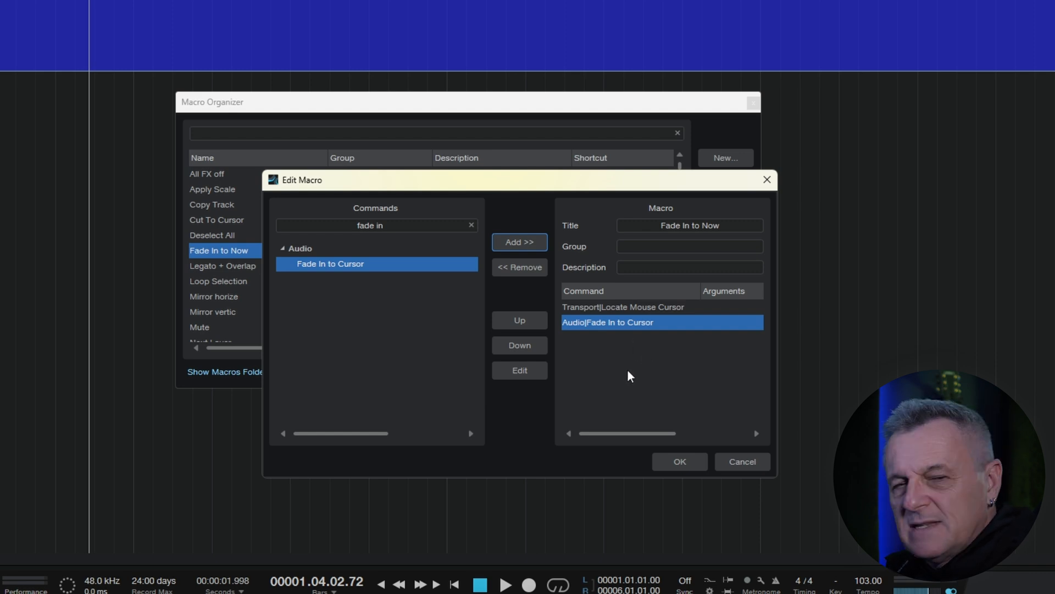
mouse_move(628, 329)
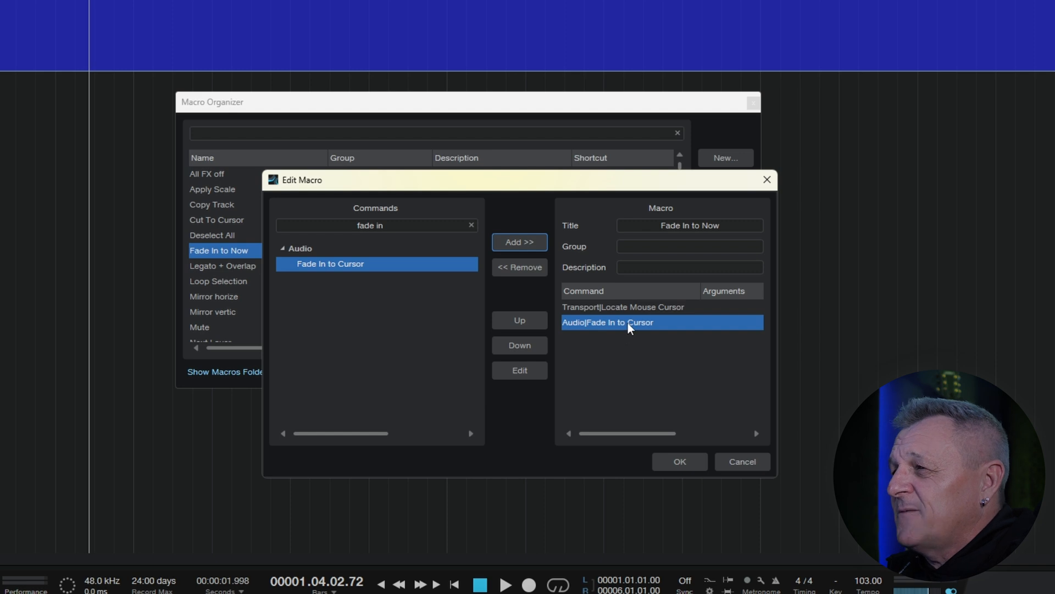
mouse_move(387, 232)
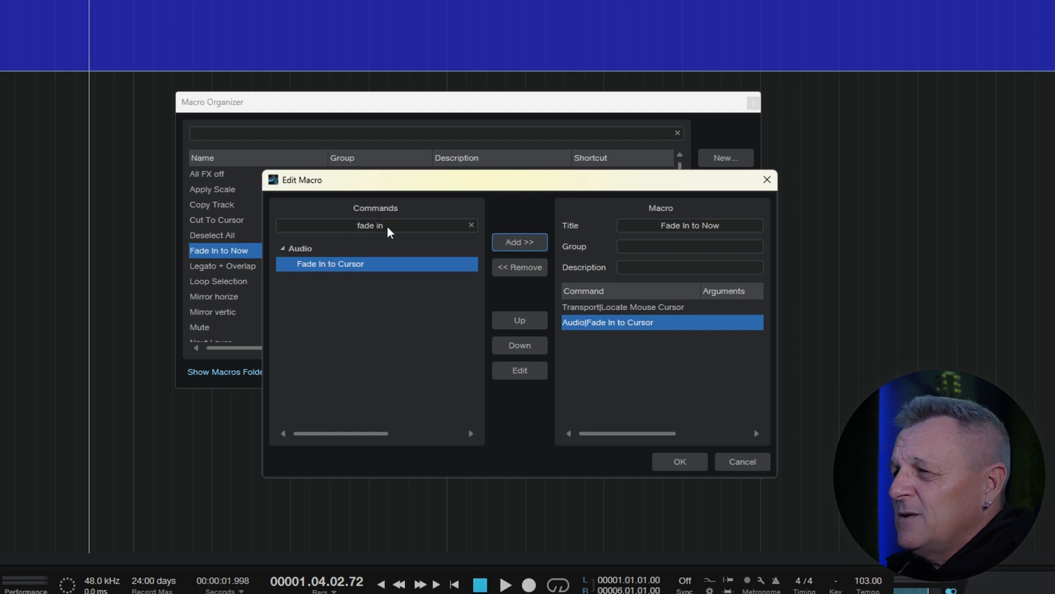
type("desele")
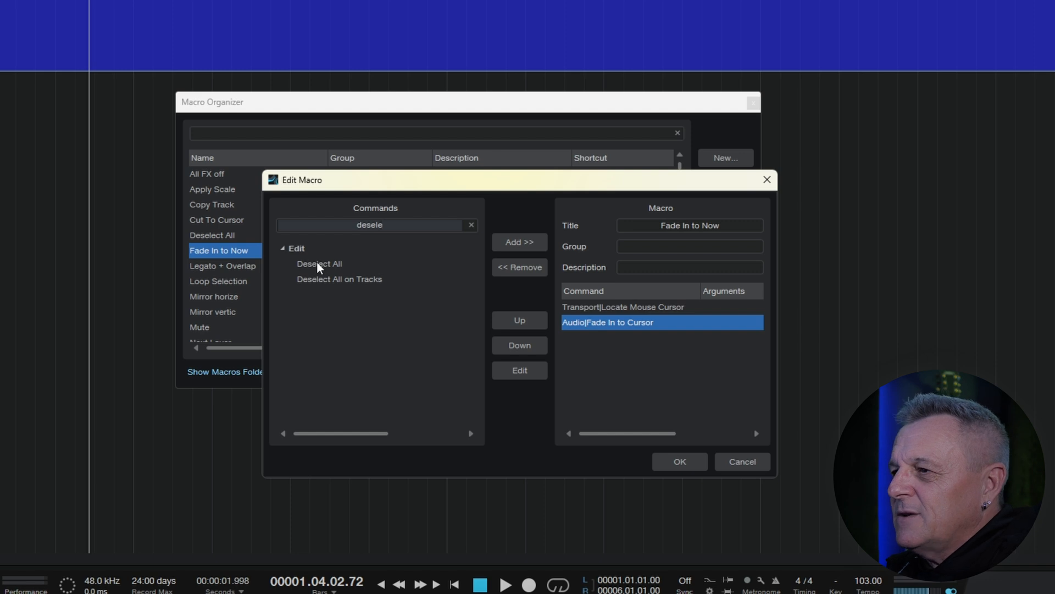
Step: Add Edit > Deselect All as the last command and save the macro
left_click(319, 263)
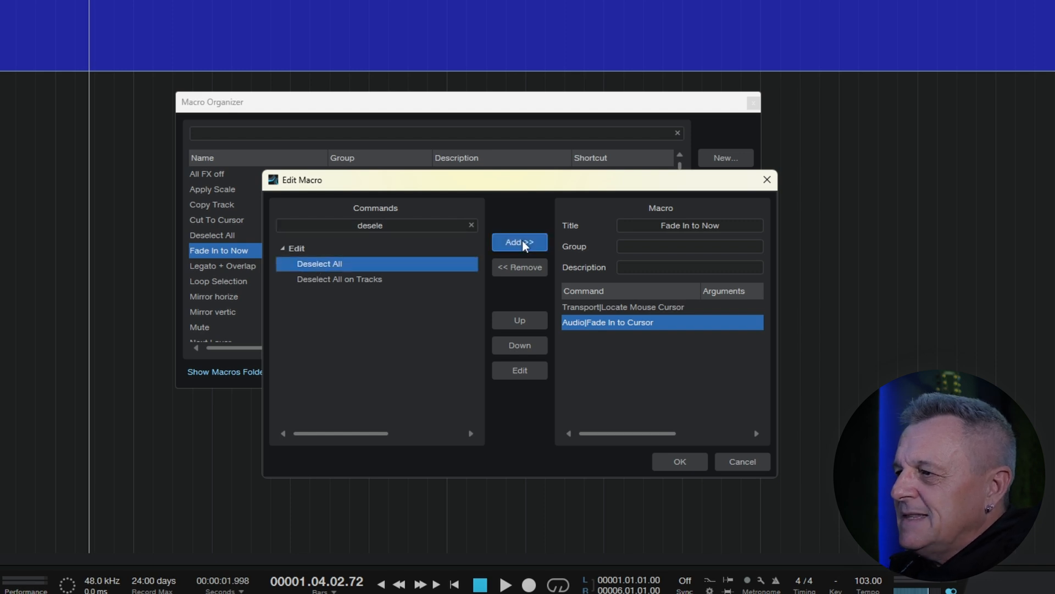
left_click(519, 242)
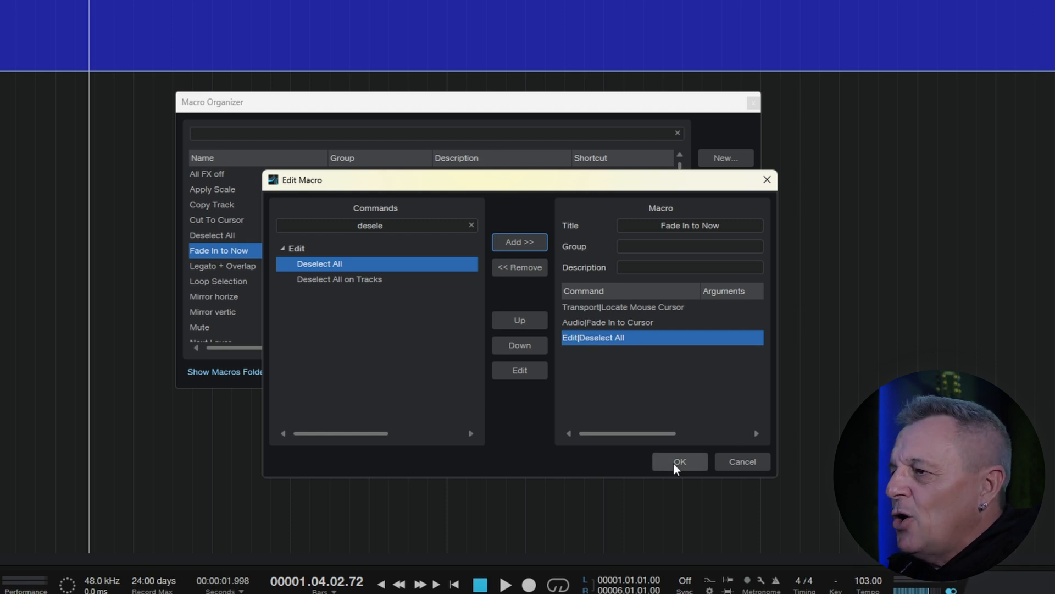
left_click(679, 460)
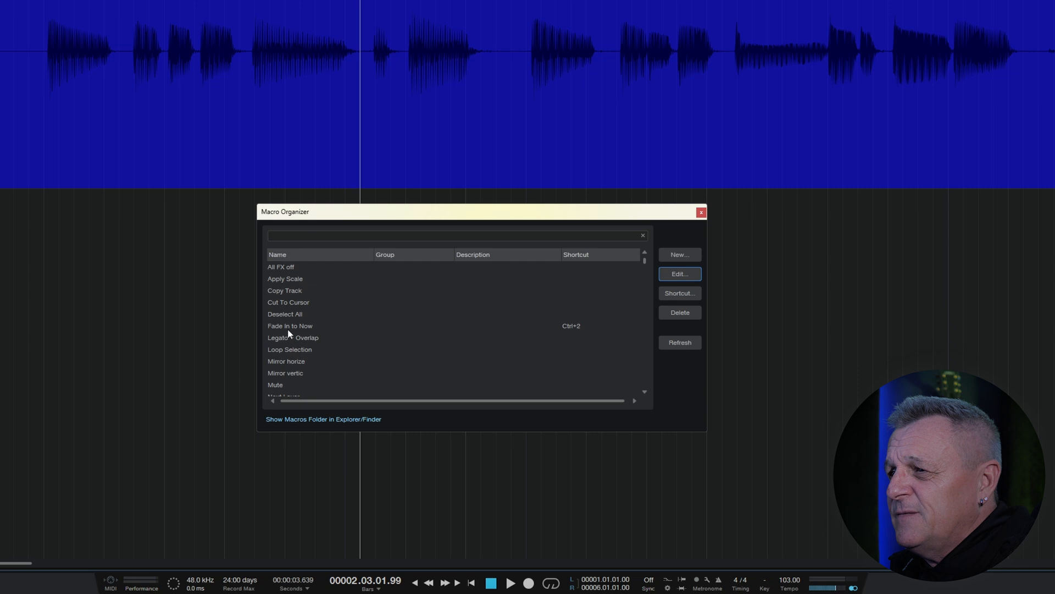
Step: Reopen Fade In to Now for editing and add Audio > Normalize Audio via a 'Norm' search
left_click(290, 326)
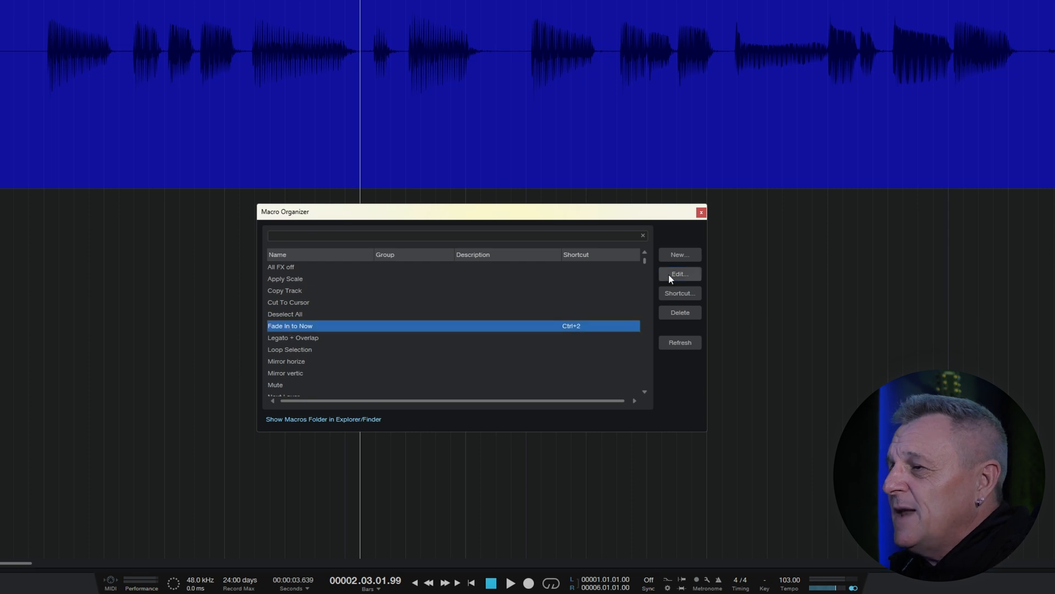
left_click(679, 273)
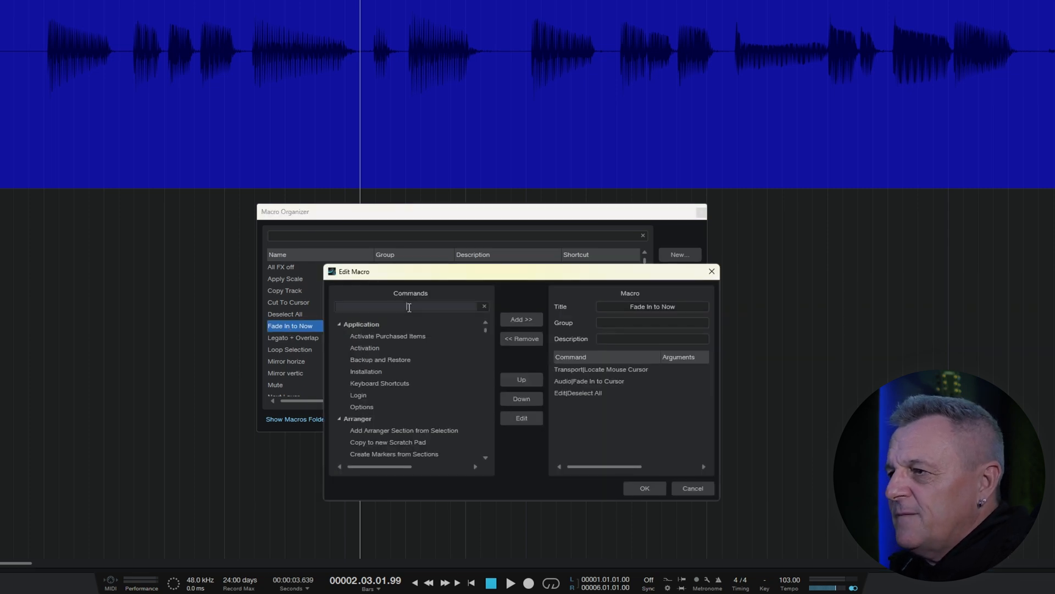
type("Nor")
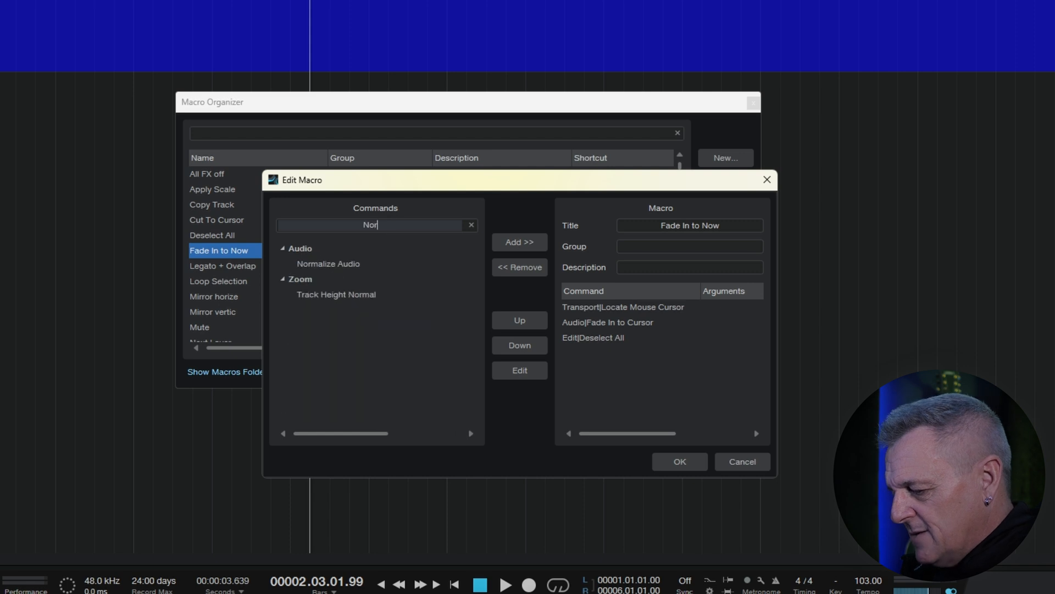
type("m")
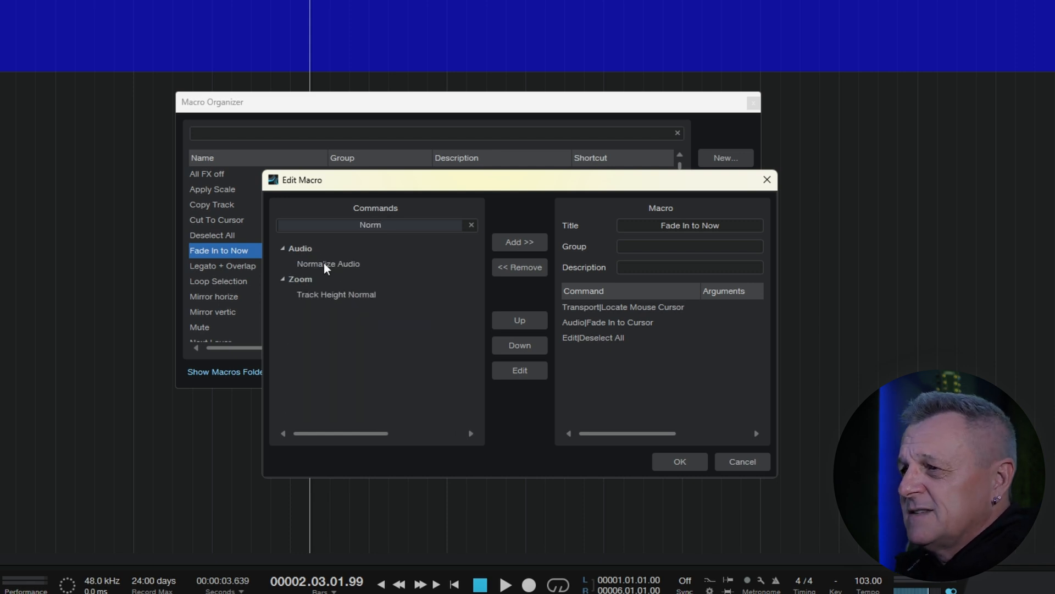
left_click(328, 263)
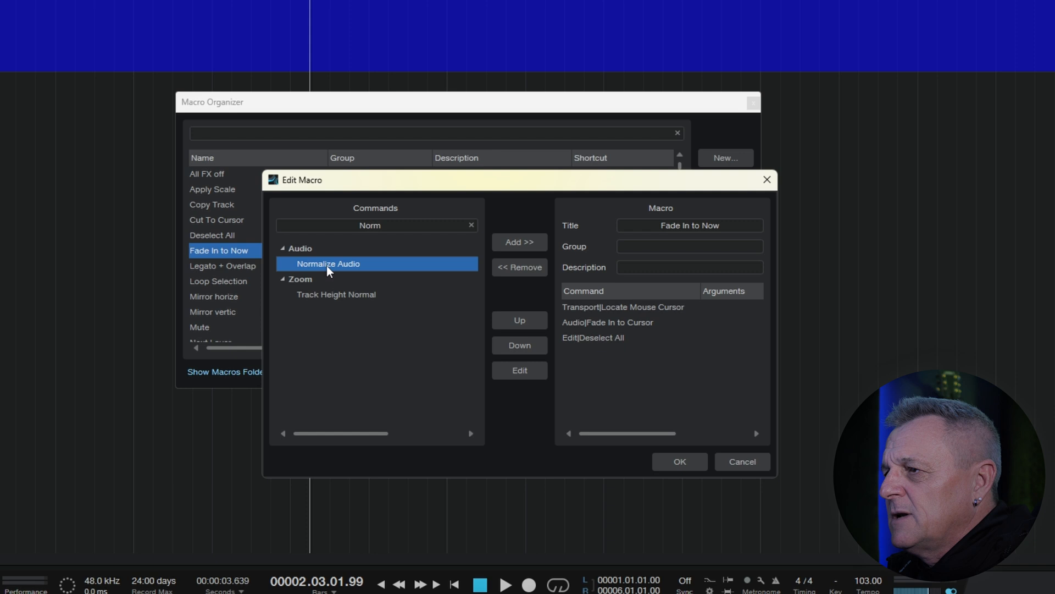
left_click(519, 242)
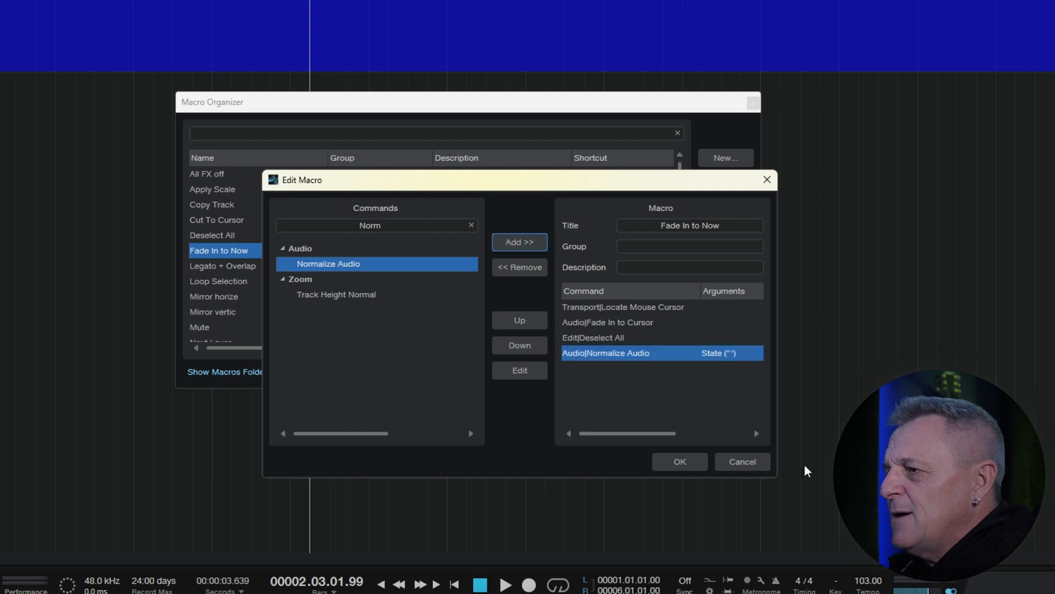
mouse_move(721, 370)
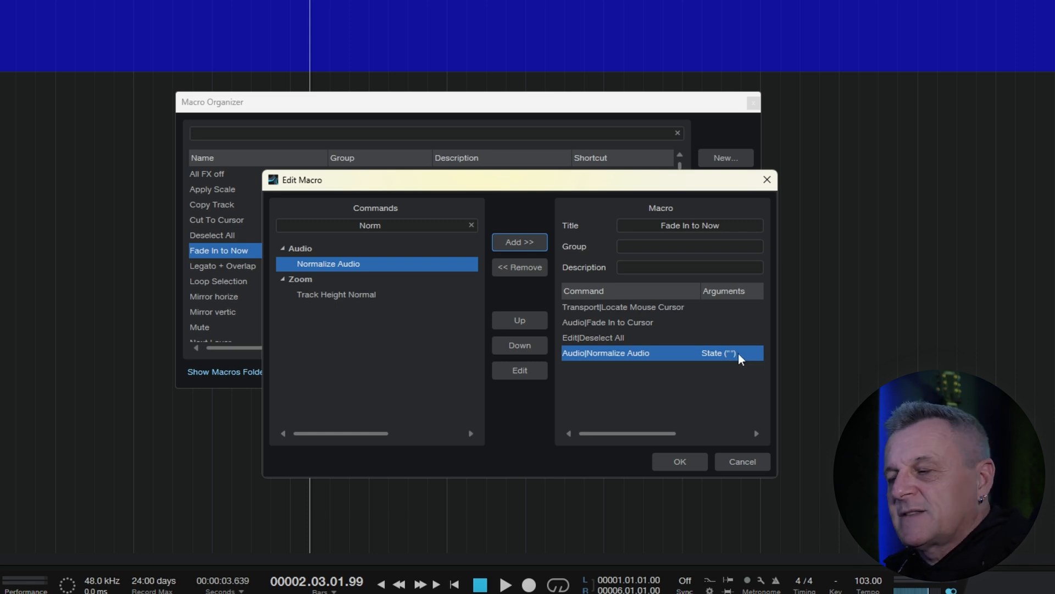
Step: Set the Normalize Audio step's State argument to -3
double_click(659, 352)
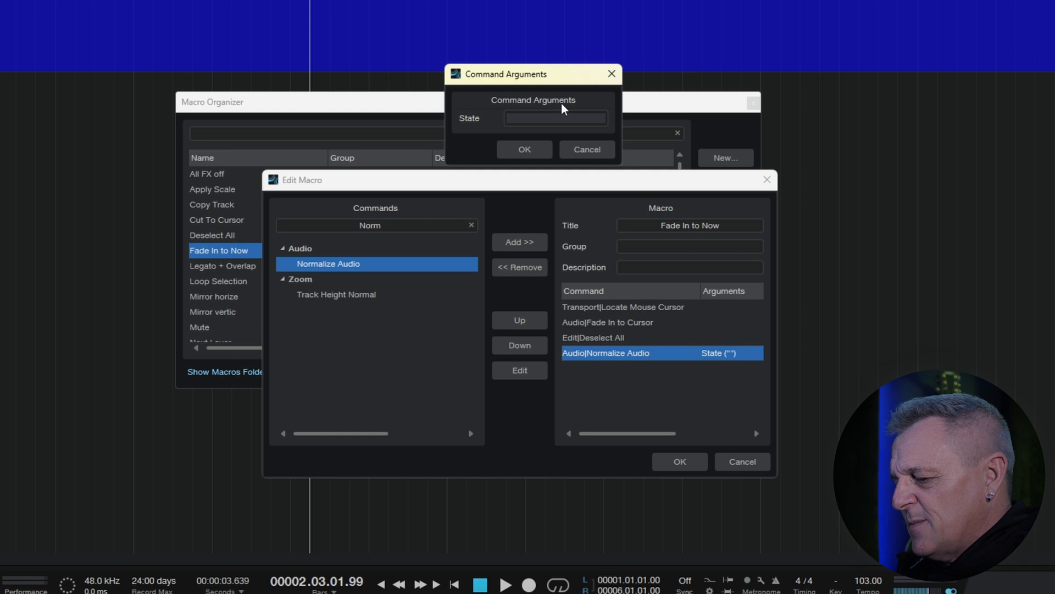
type("-3")
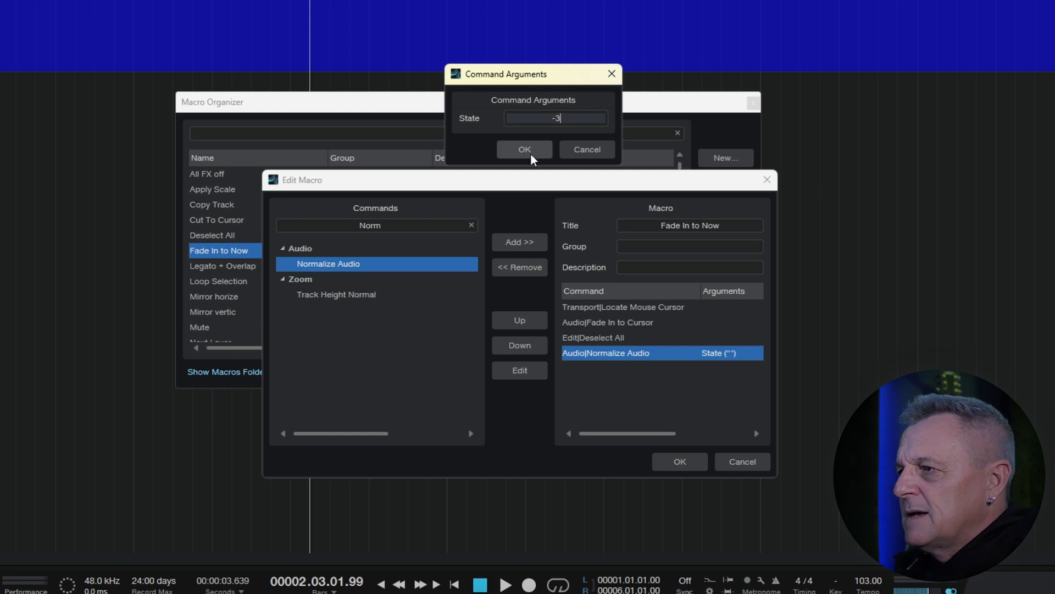
left_click(525, 149)
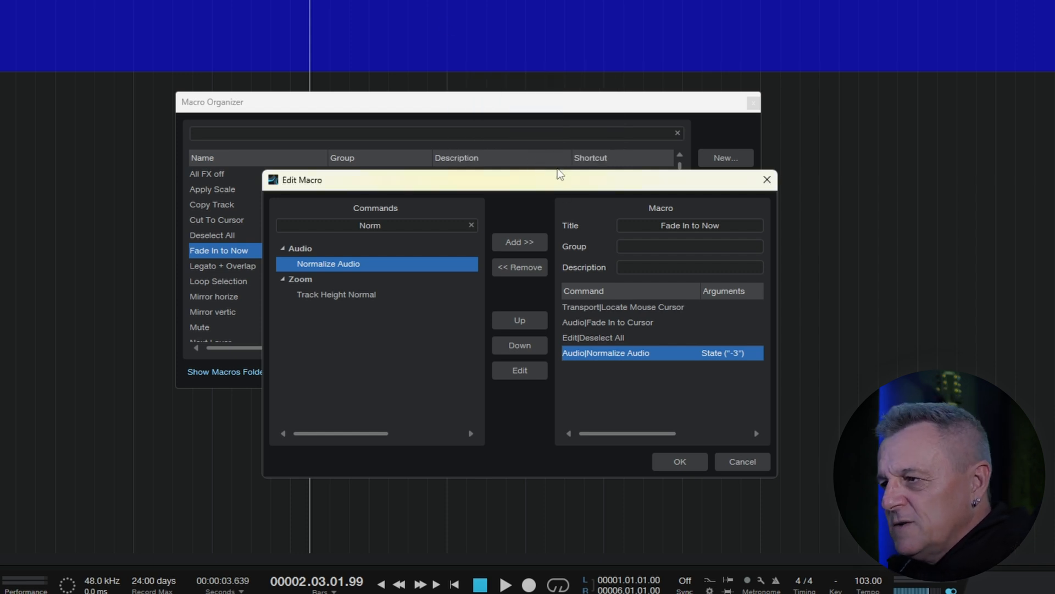
mouse_move(598, 348)
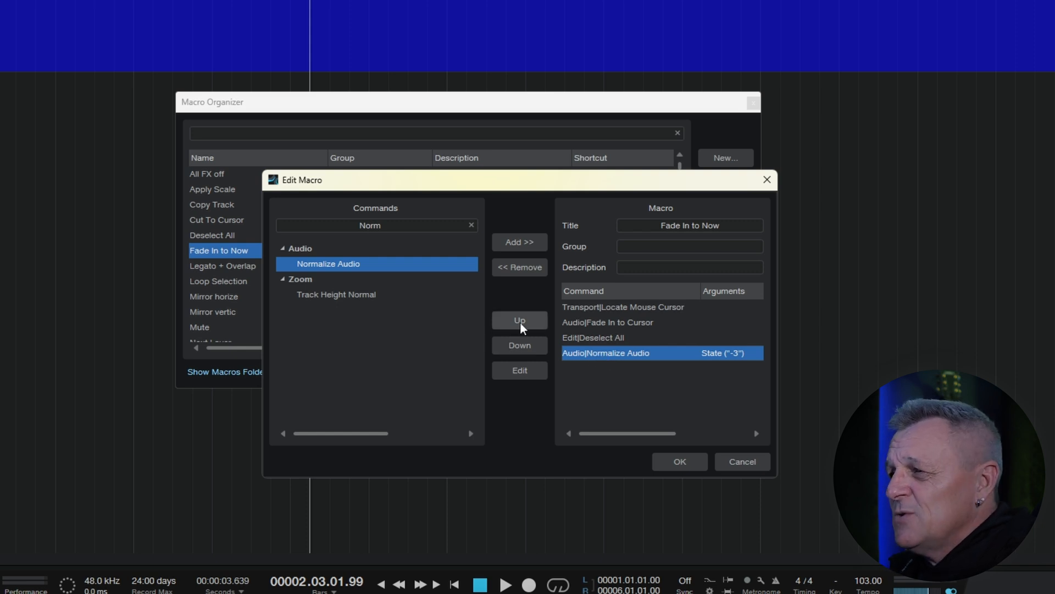
Step: Move Normalize Audio up to the first command and save the macro
left_click(519, 320)
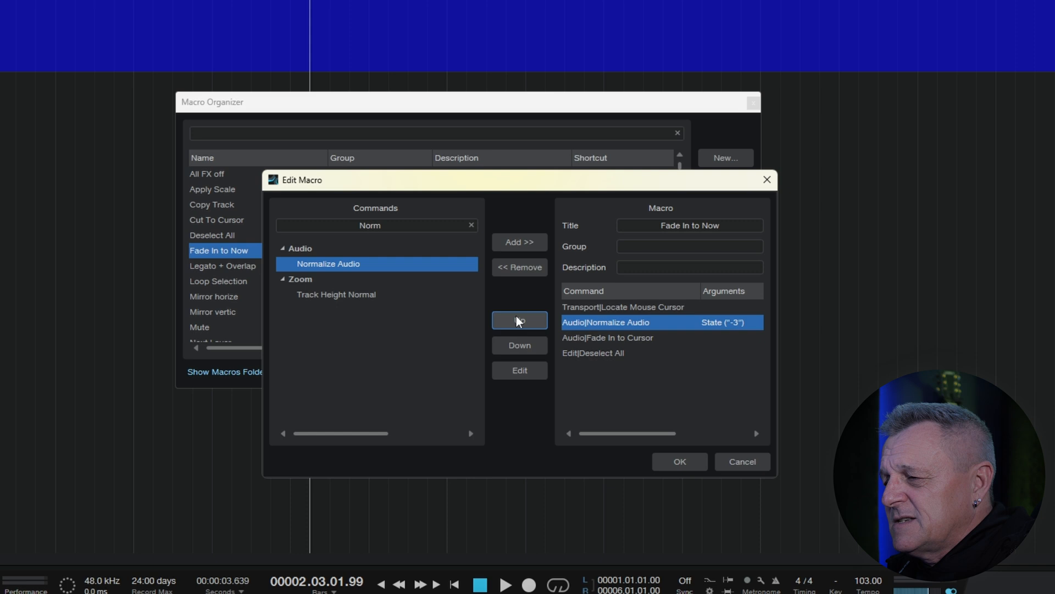
left_click(518, 320)
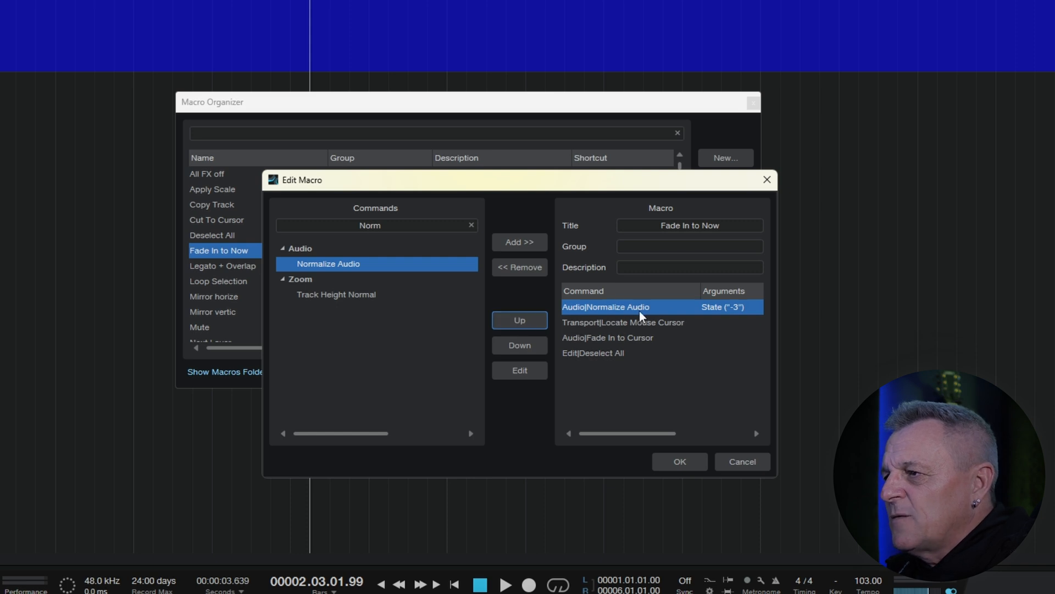
left_click(678, 461)
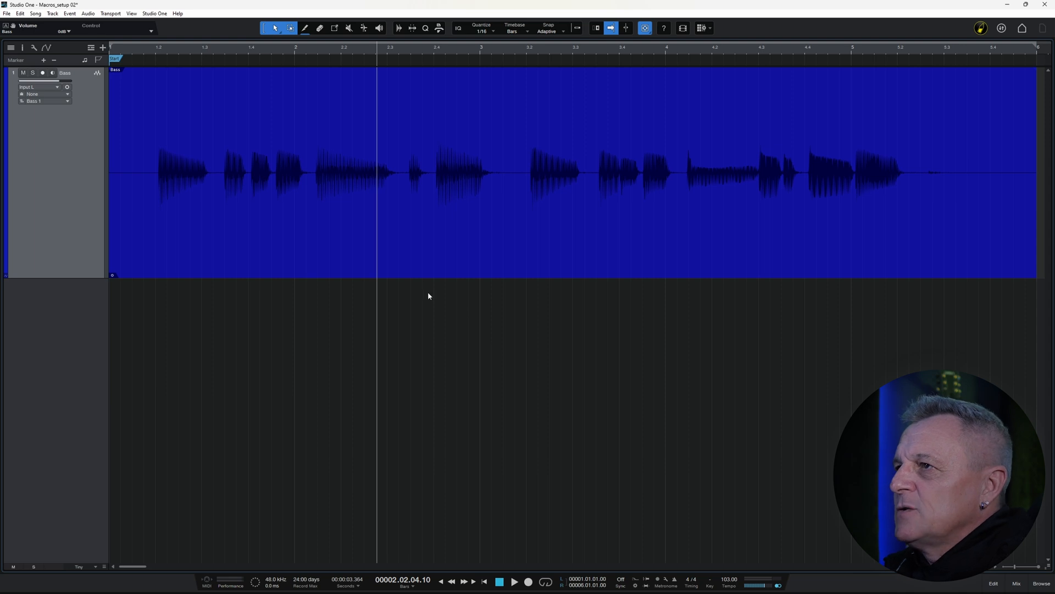
mouse_move(439, 29)
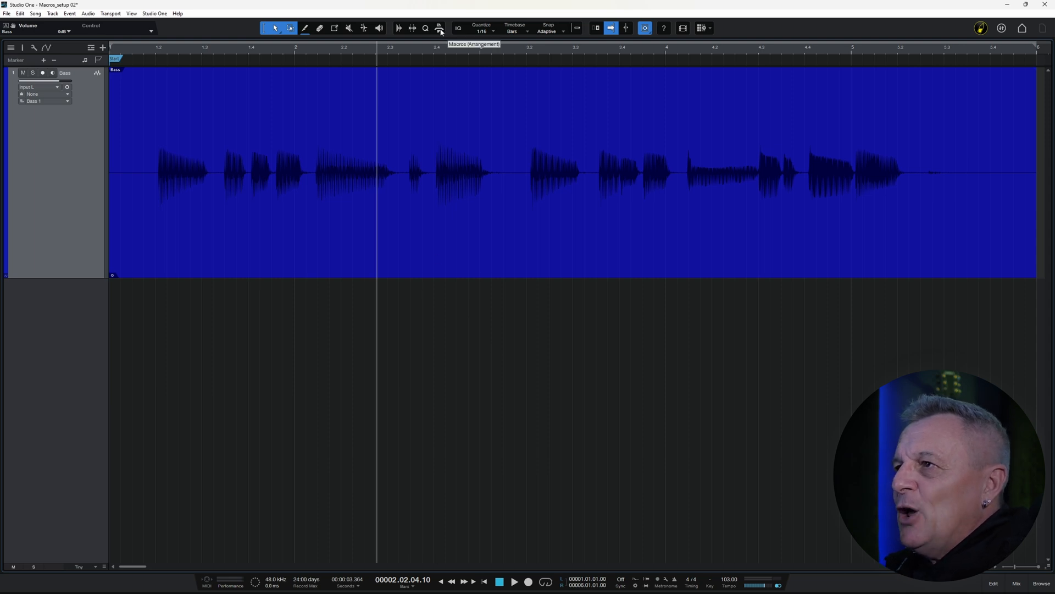
Step: Show the Macro Toolbar above the arrangement via the Macros (Arrangement) toggle
left_click(440, 27)
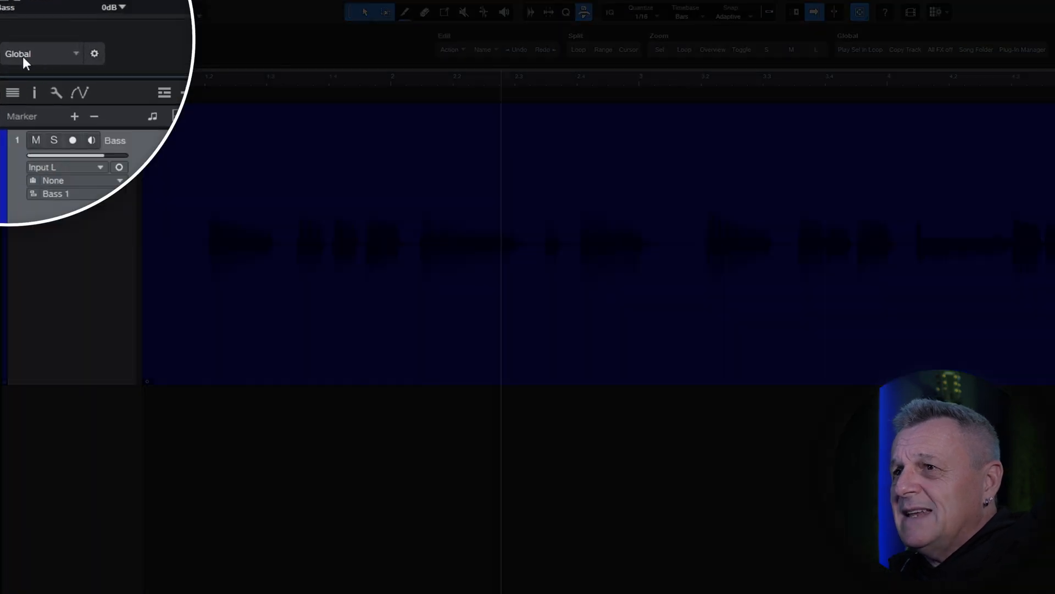
mouse_move(94, 54)
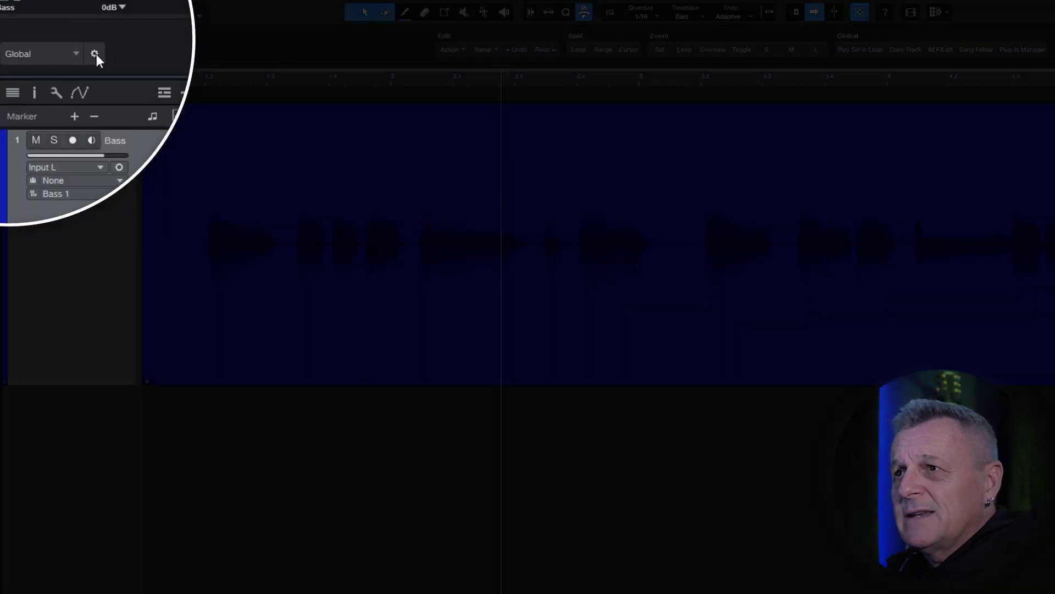
Step: Create a new empty macro page and start renaming it 'Studio One Revealed'
left_click(70, 50)
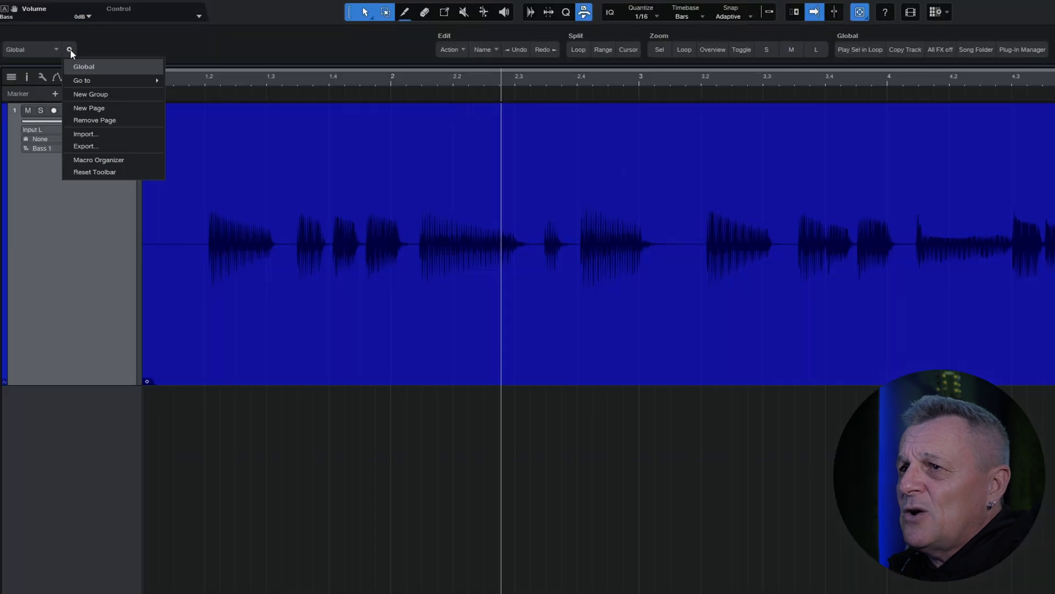
mouse_move(99, 94)
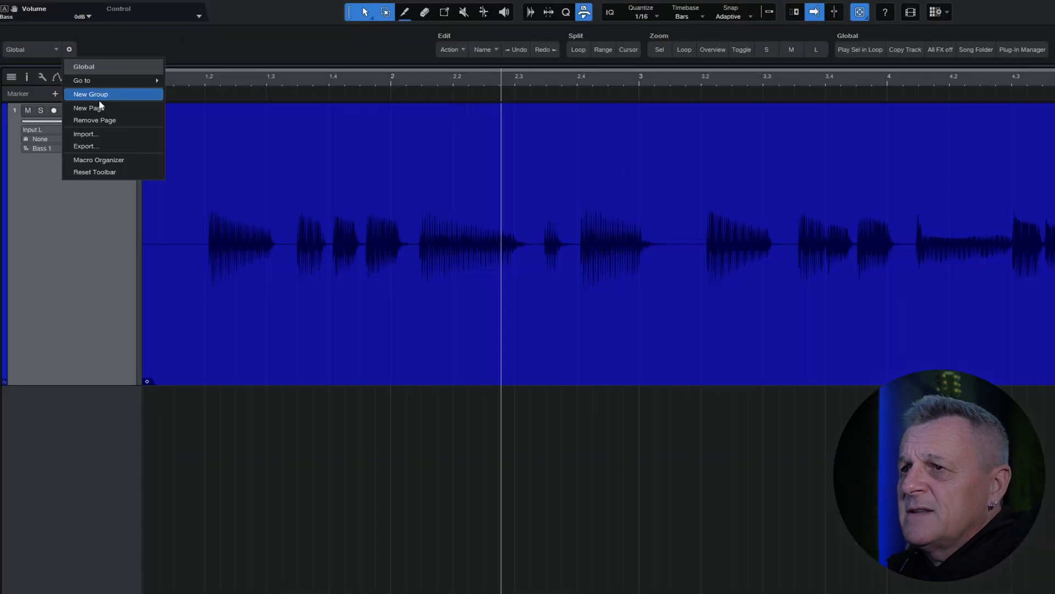
left_click(88, 108)
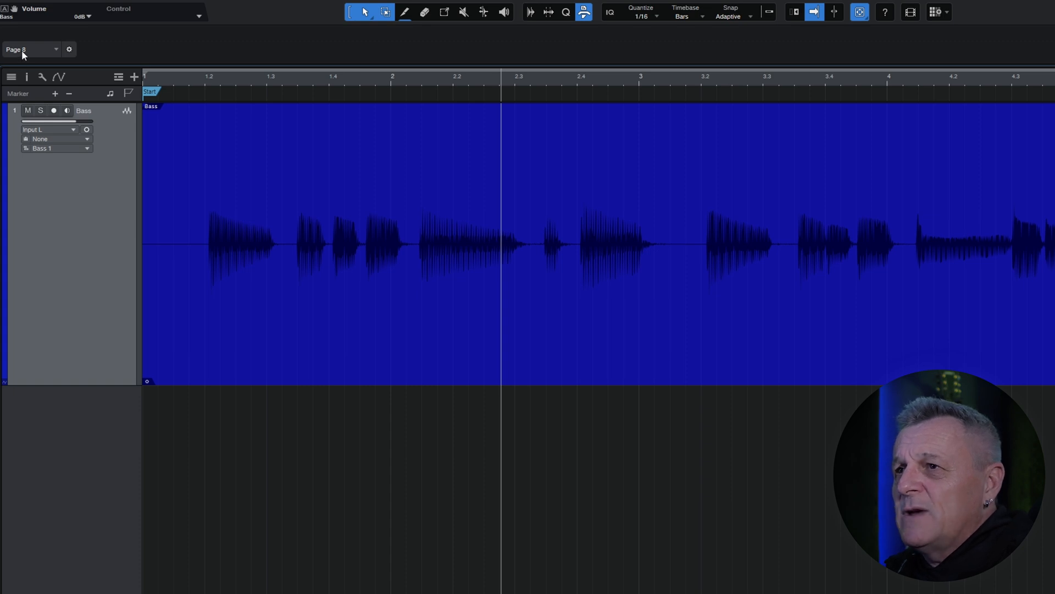
left_click(31, 50)
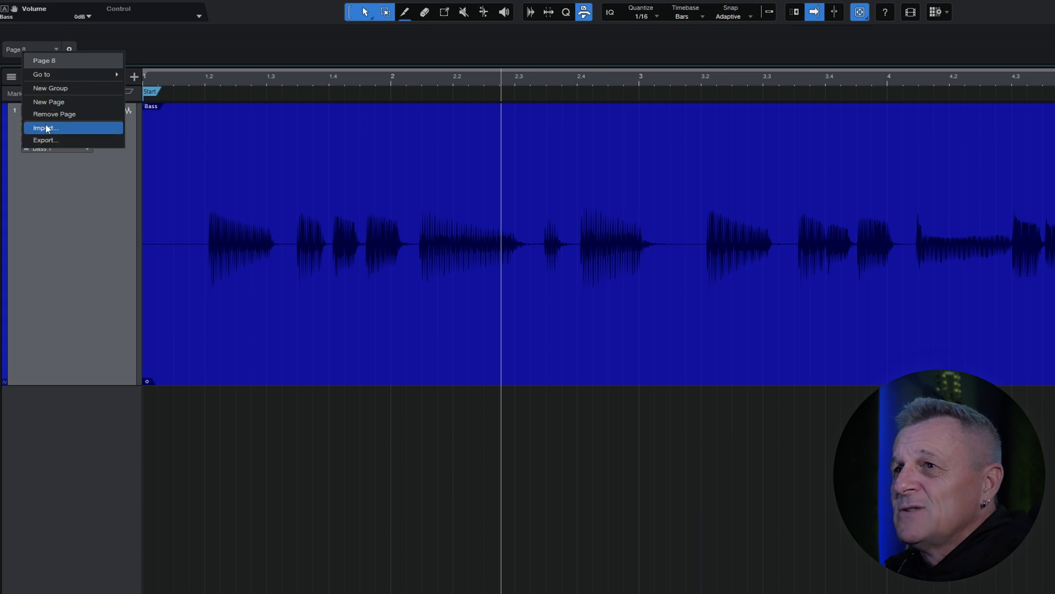
mouse_move(46, 67)
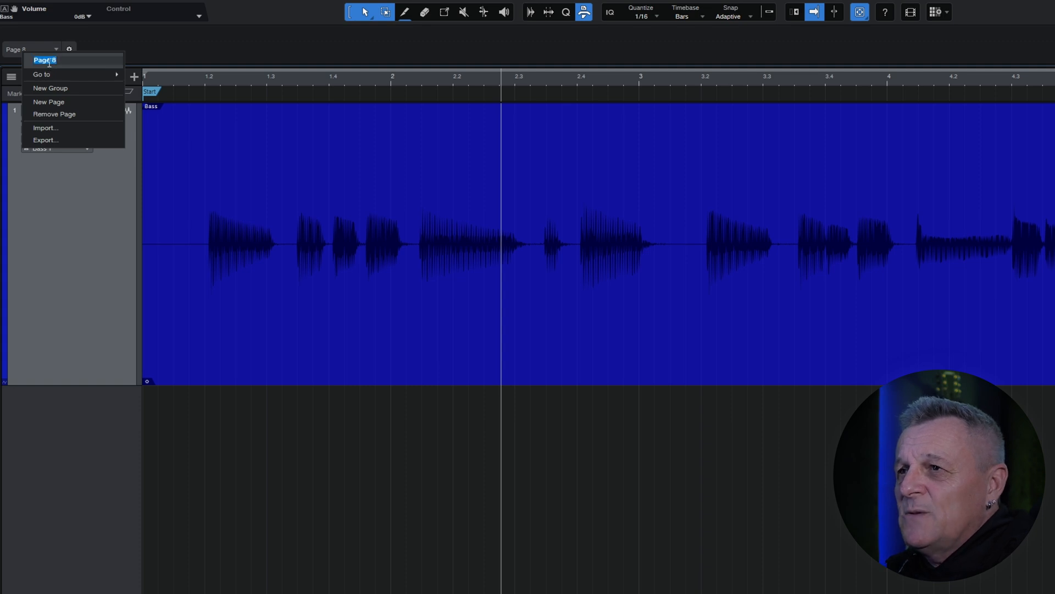
type("Studio One Revealed")
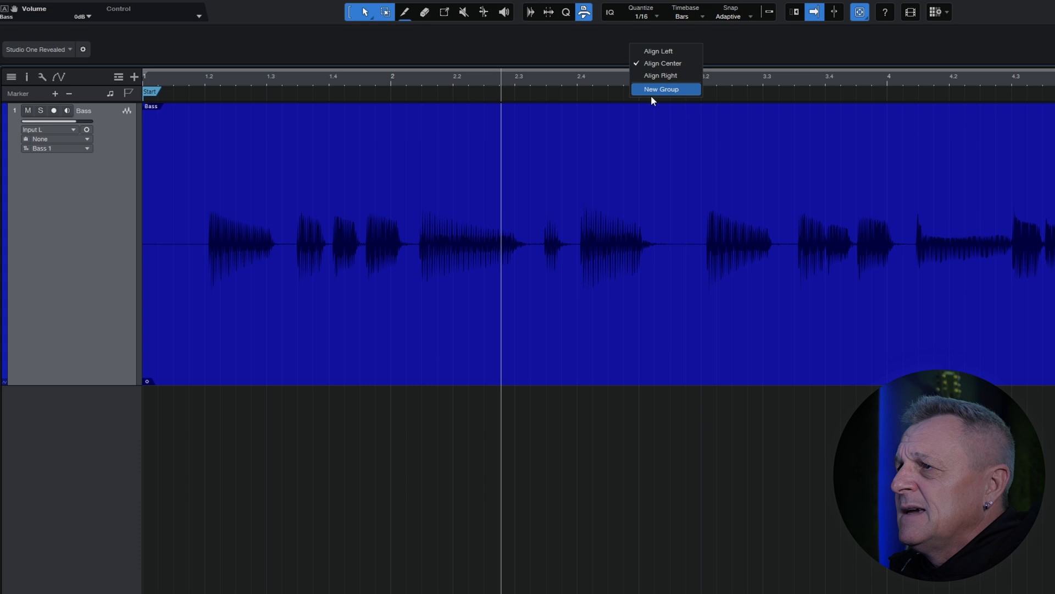
Step: Add a new group to the page and name it 'Magic'
left_click(661, 89)
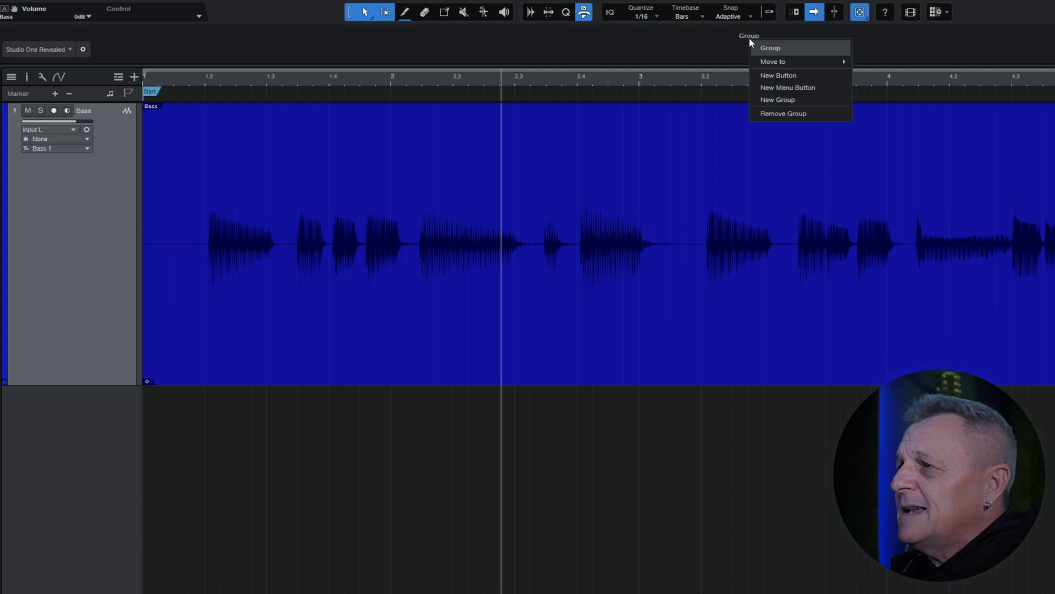
mouse_move(773, 56)
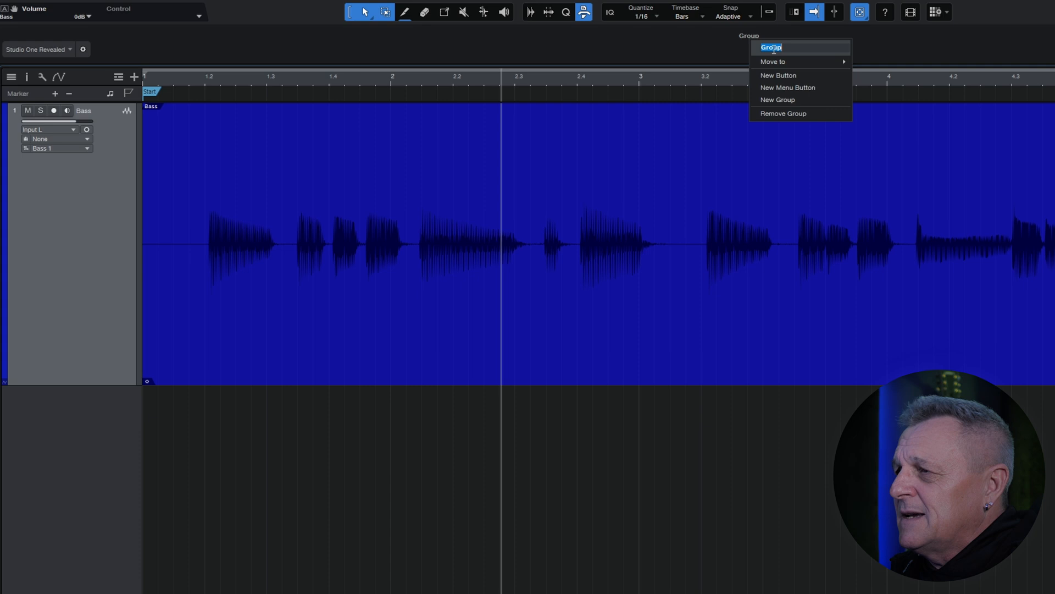
type("Magic")
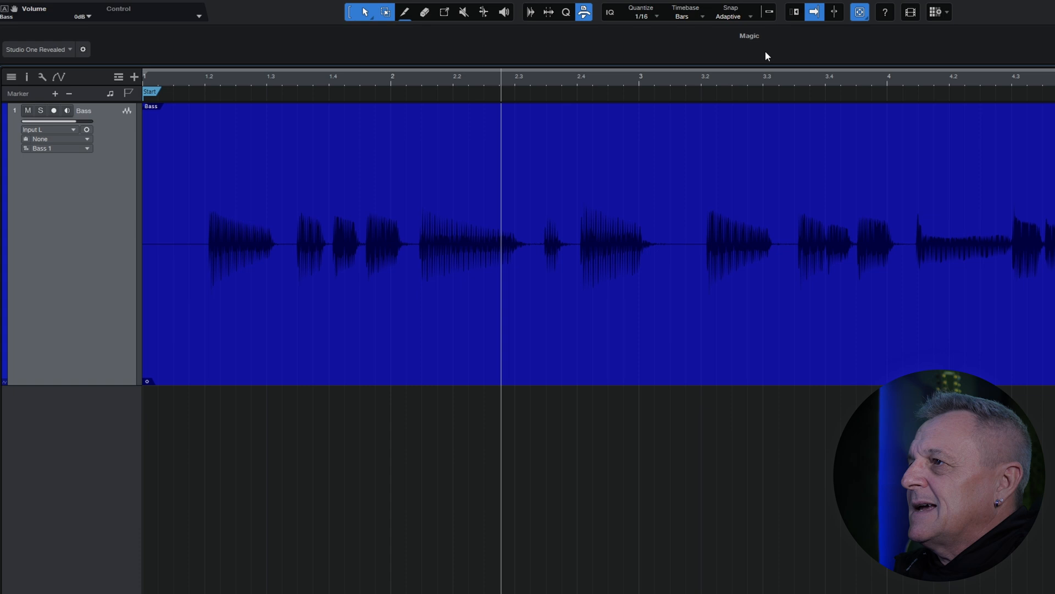
mouse_move(752, 56)
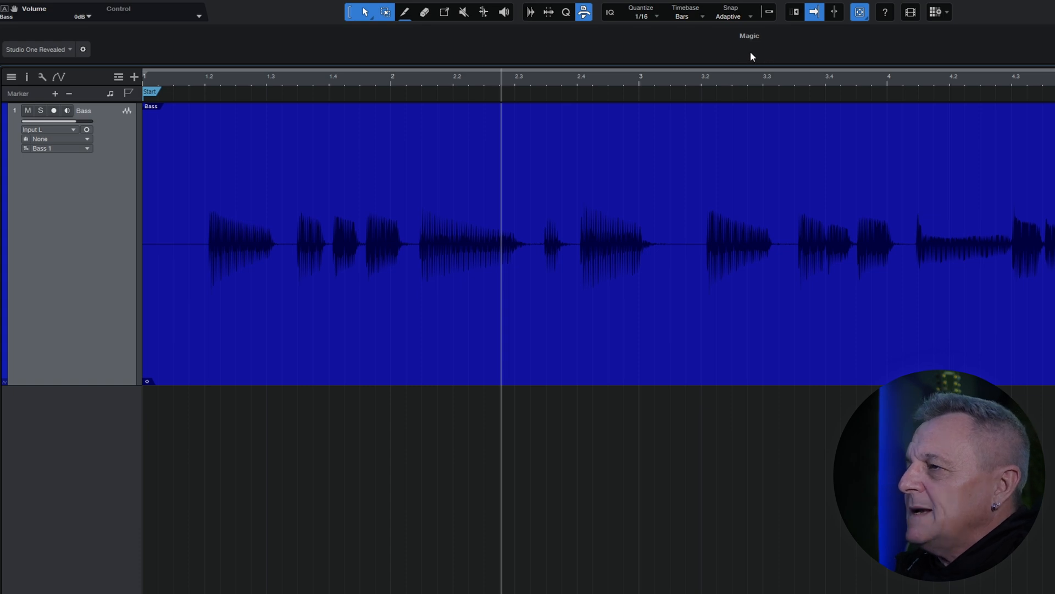
Step: Add a new button to the Magic group and name it 'Fade In'
right_click(749, 35)
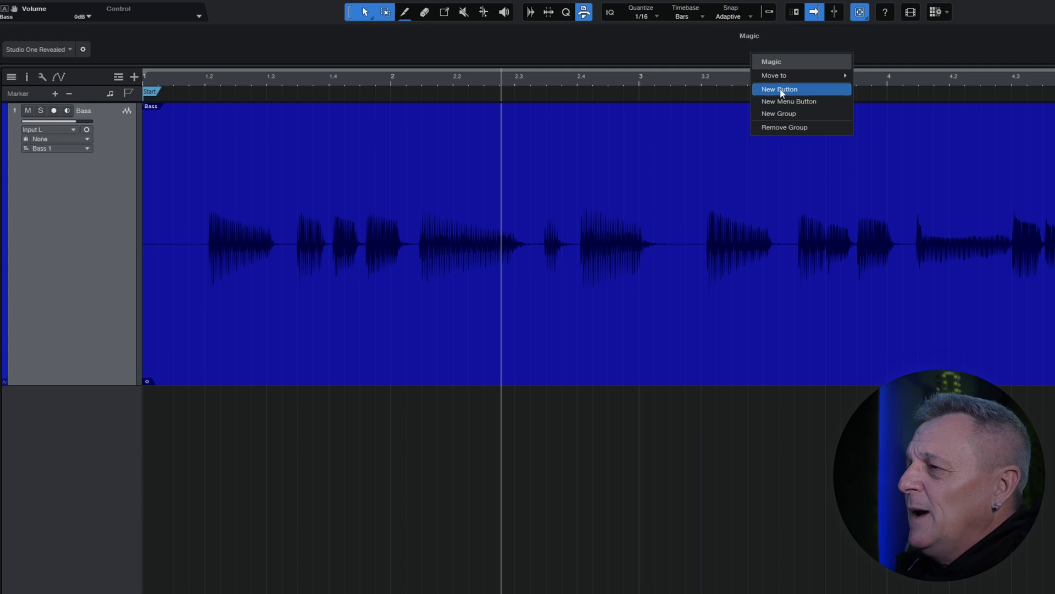
left_click(779, 89)
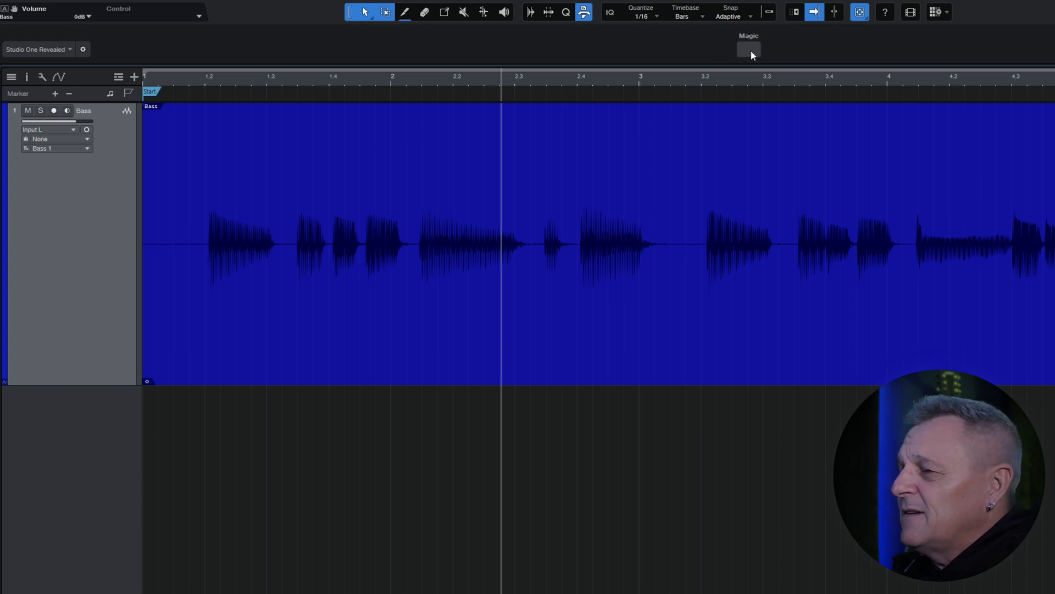
right_click(749, 48)
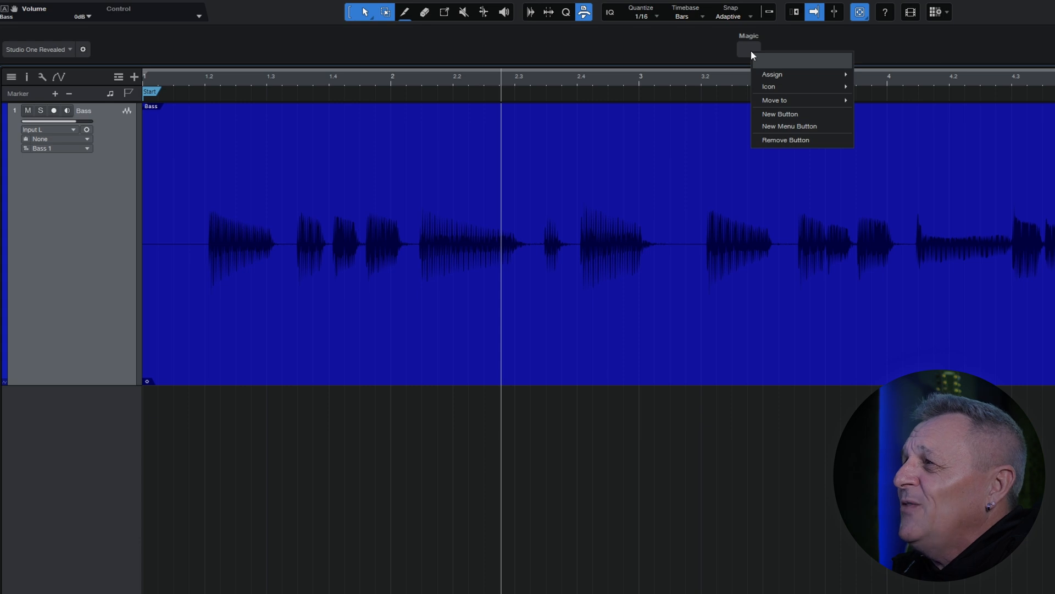
mouse_move(772, 74)
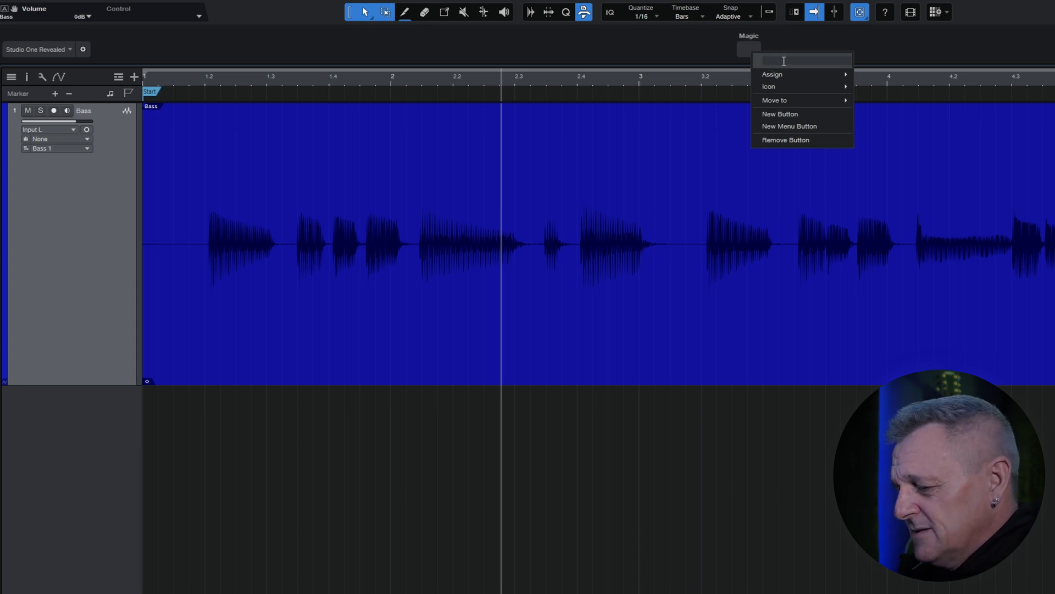
type("Fade In")
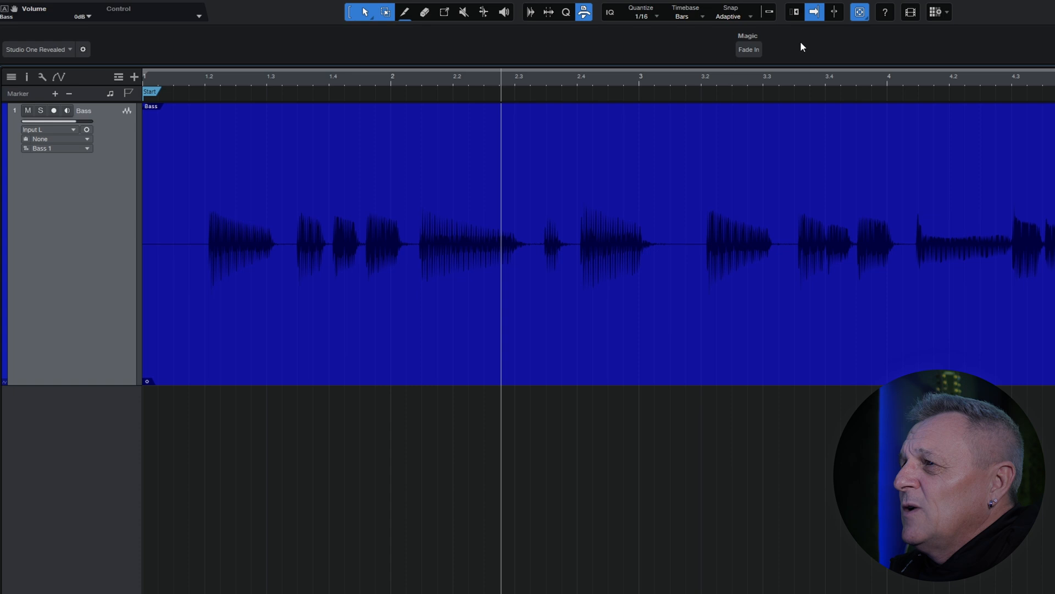
mouse_move(748, 60)
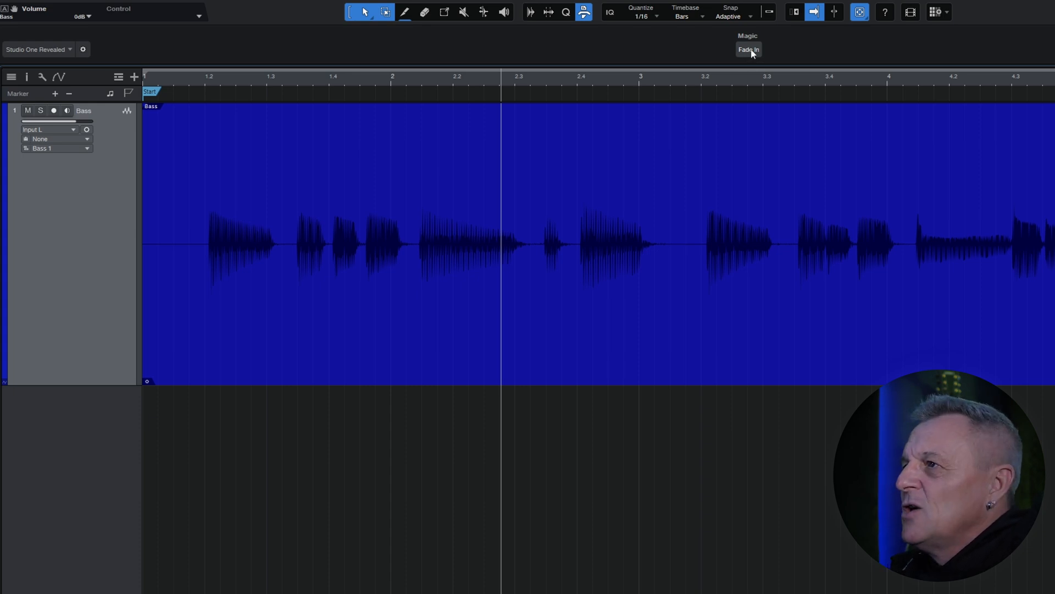
Step: Assign the 'Fade In to Now' macro to the Fade In button
right_click(747, 50)
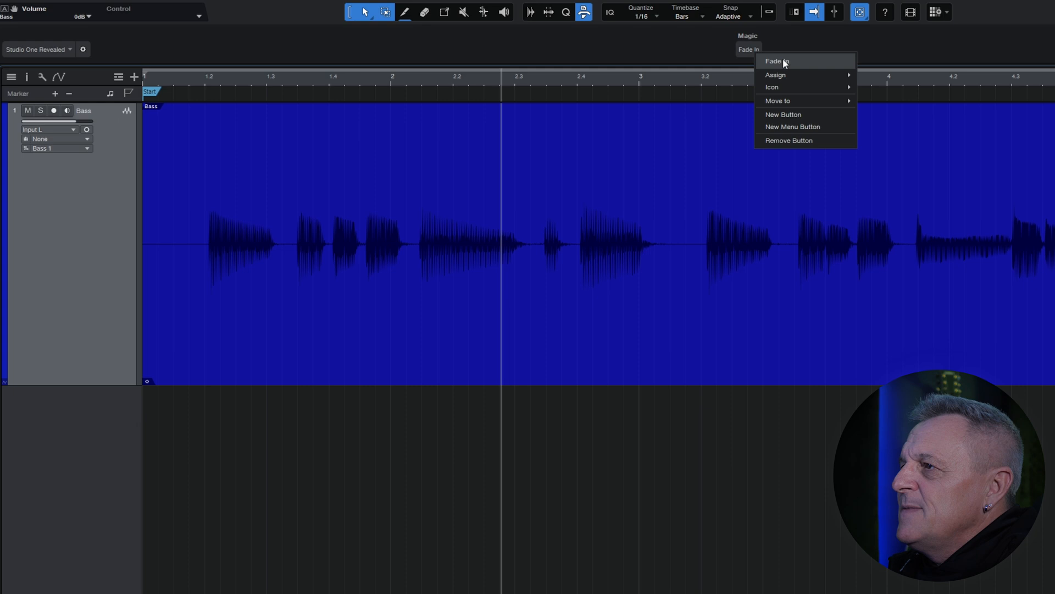
mouse_move(775, 75)
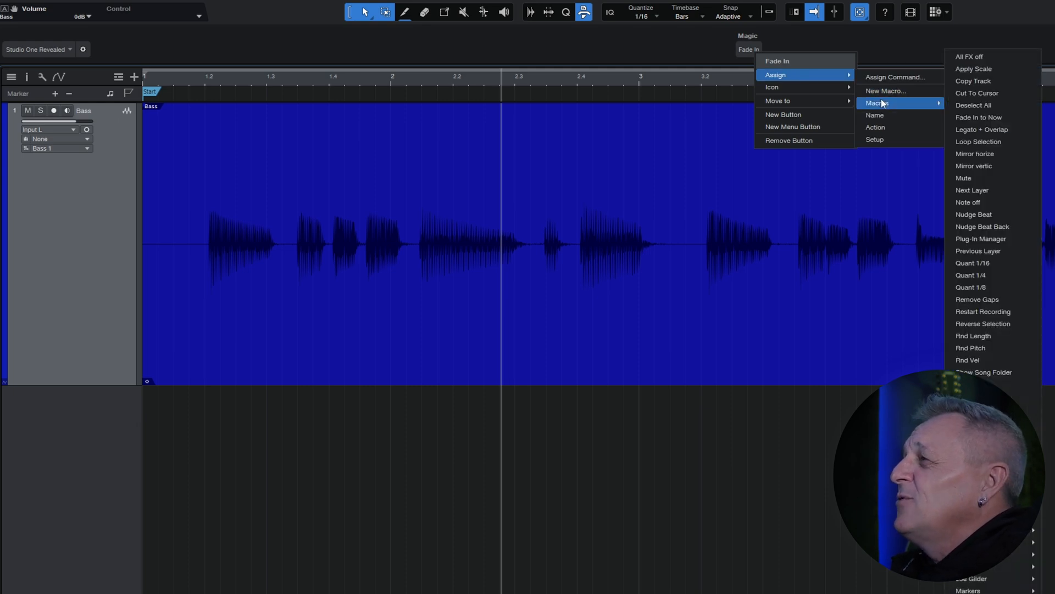
mouse_move(992, 118)
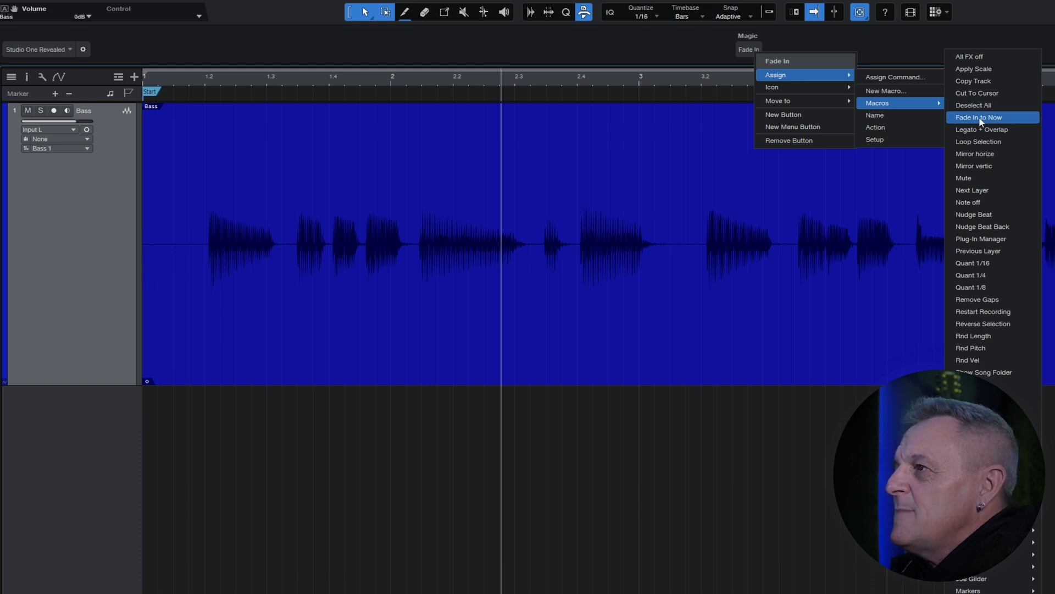
left_click(979, 118)
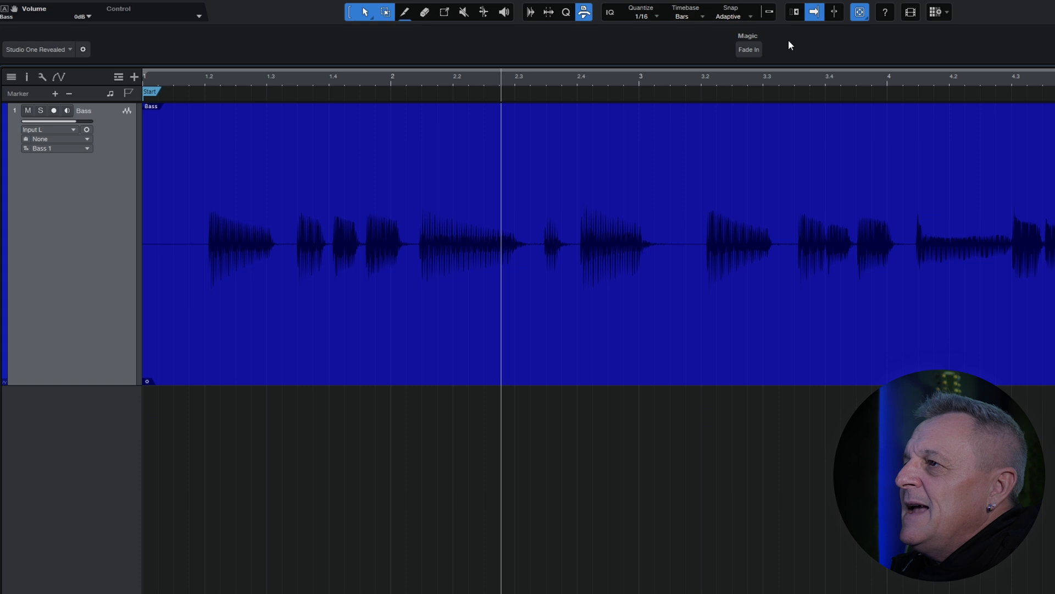
mouse_move(749, 49)
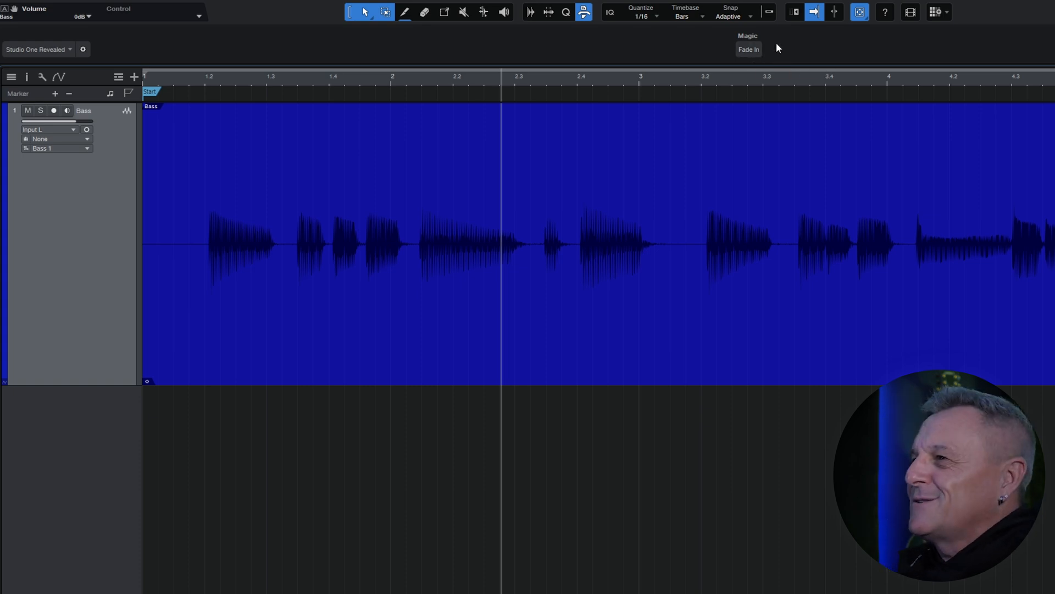
mouse_move(749, 49)
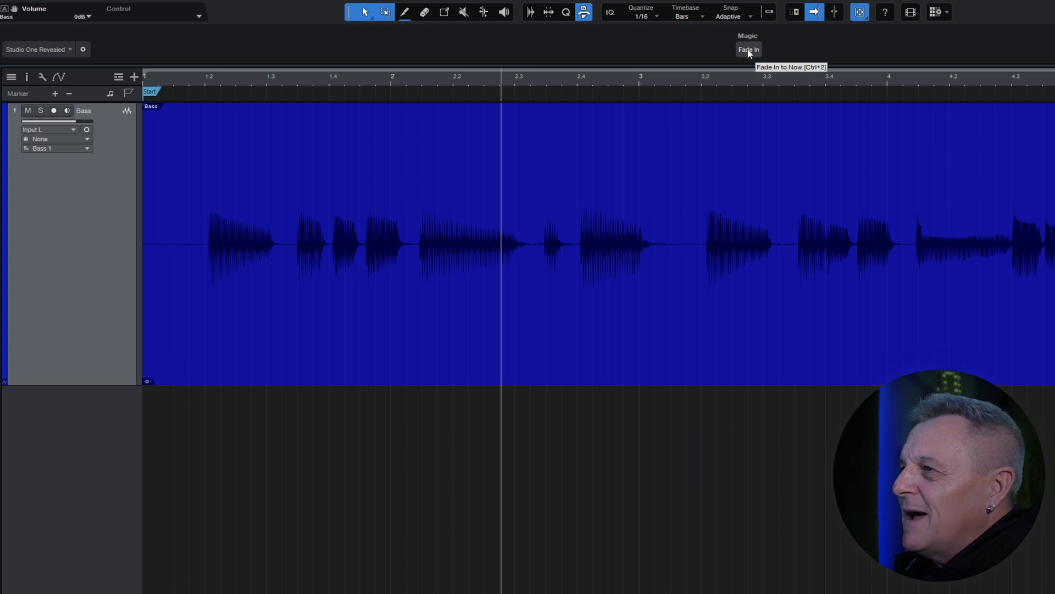
Step: Set fade.png as the Fade In button's icon image
right_click(747, 49)
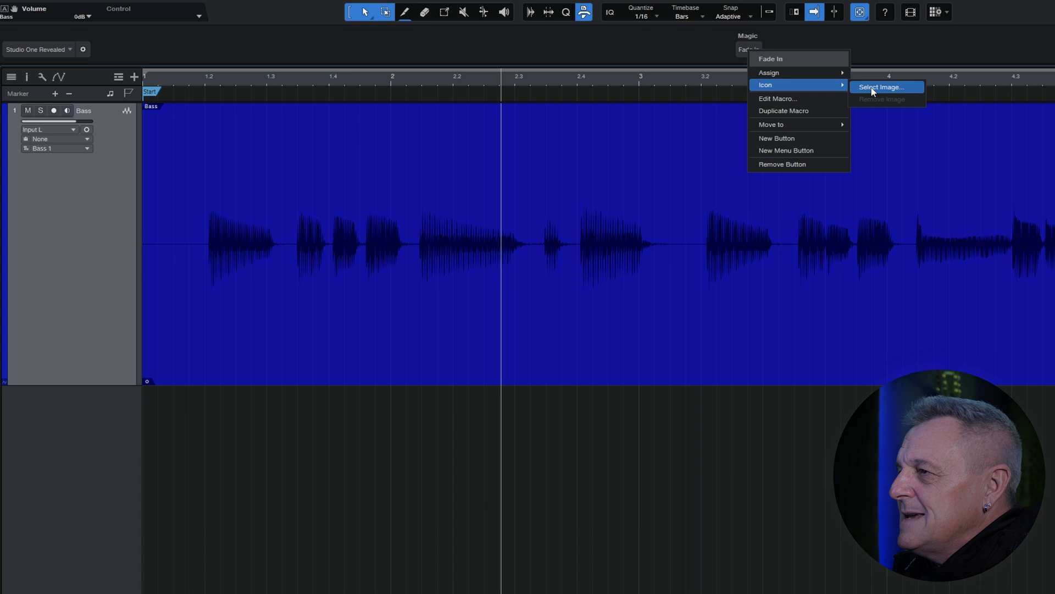
left_click(884, 87)
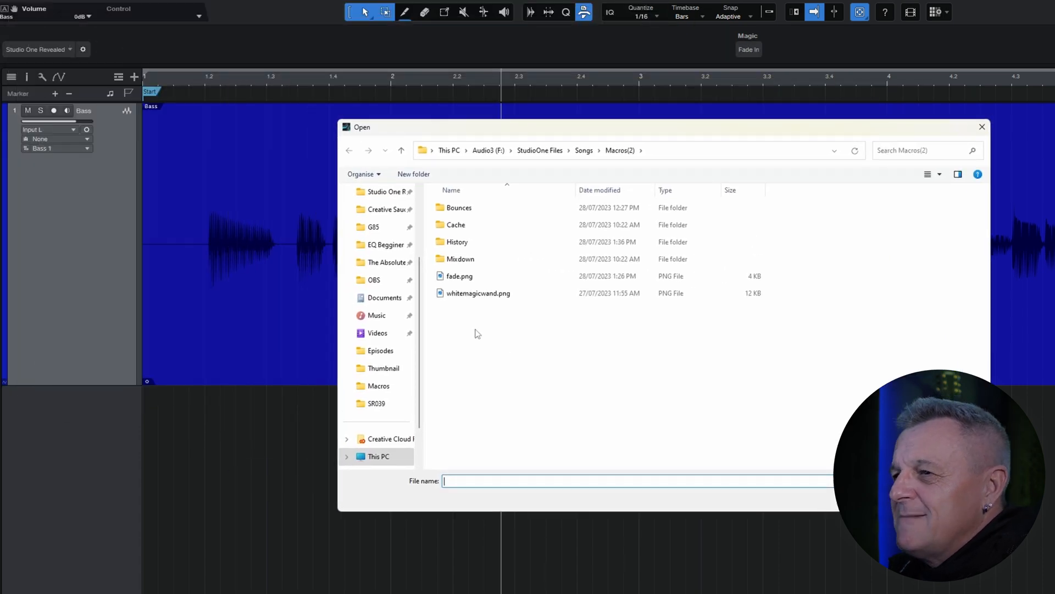
left_click(460, 276)
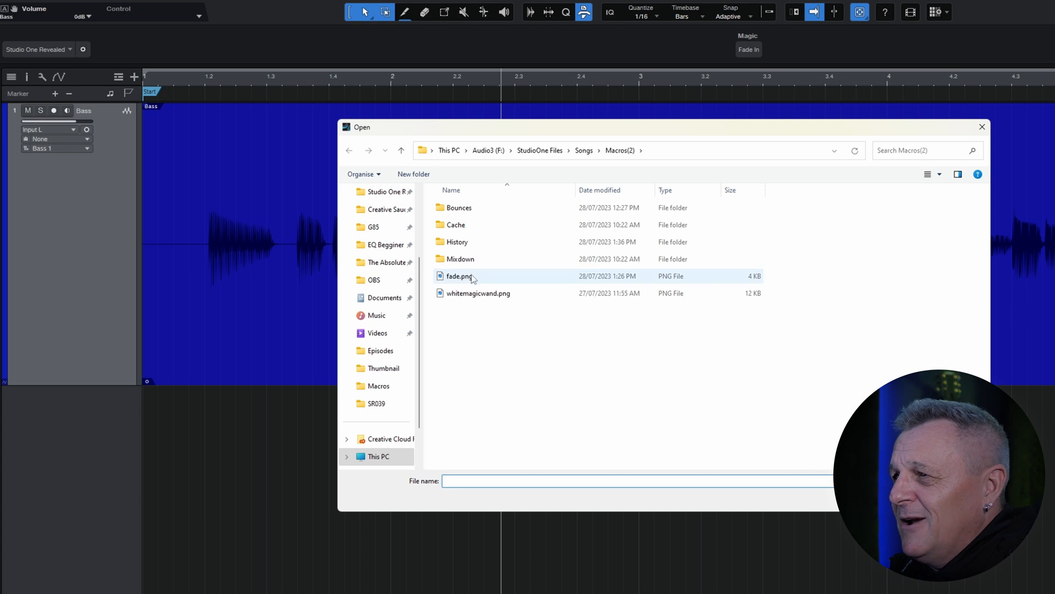
left_click(460, 276)
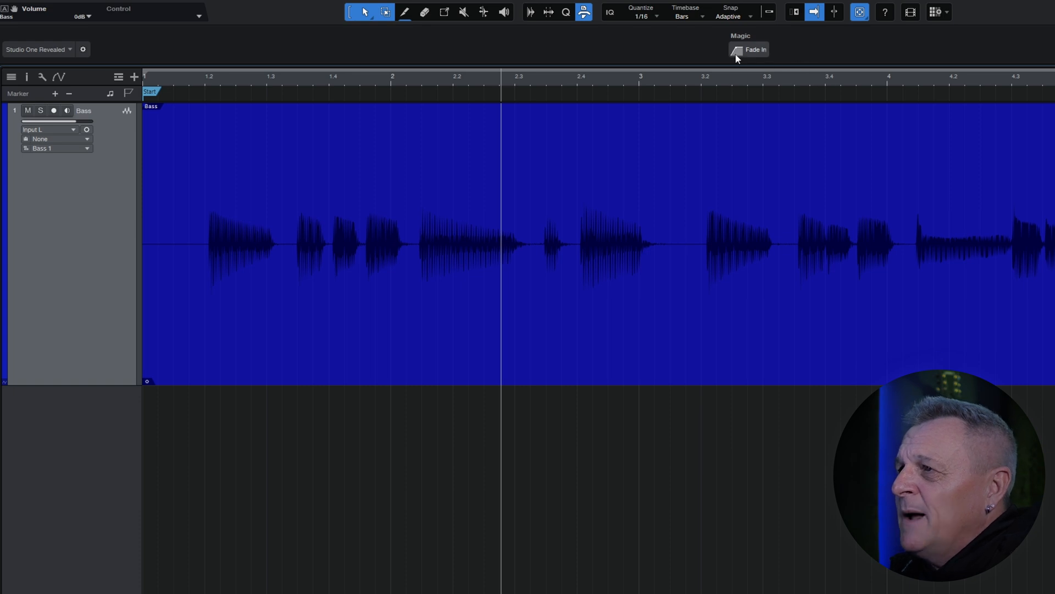
mouse_move(747, 50)
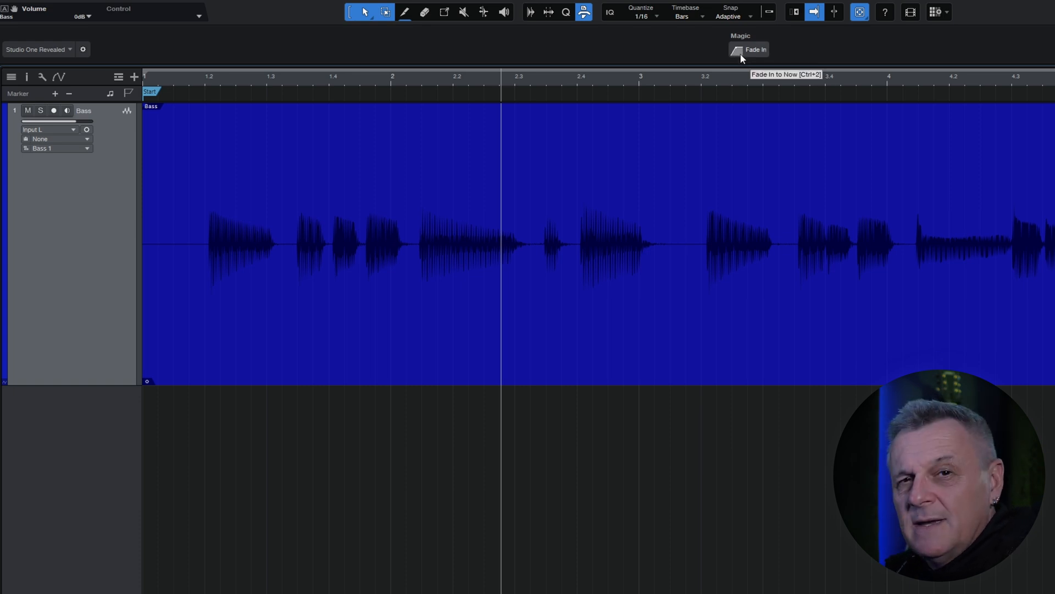